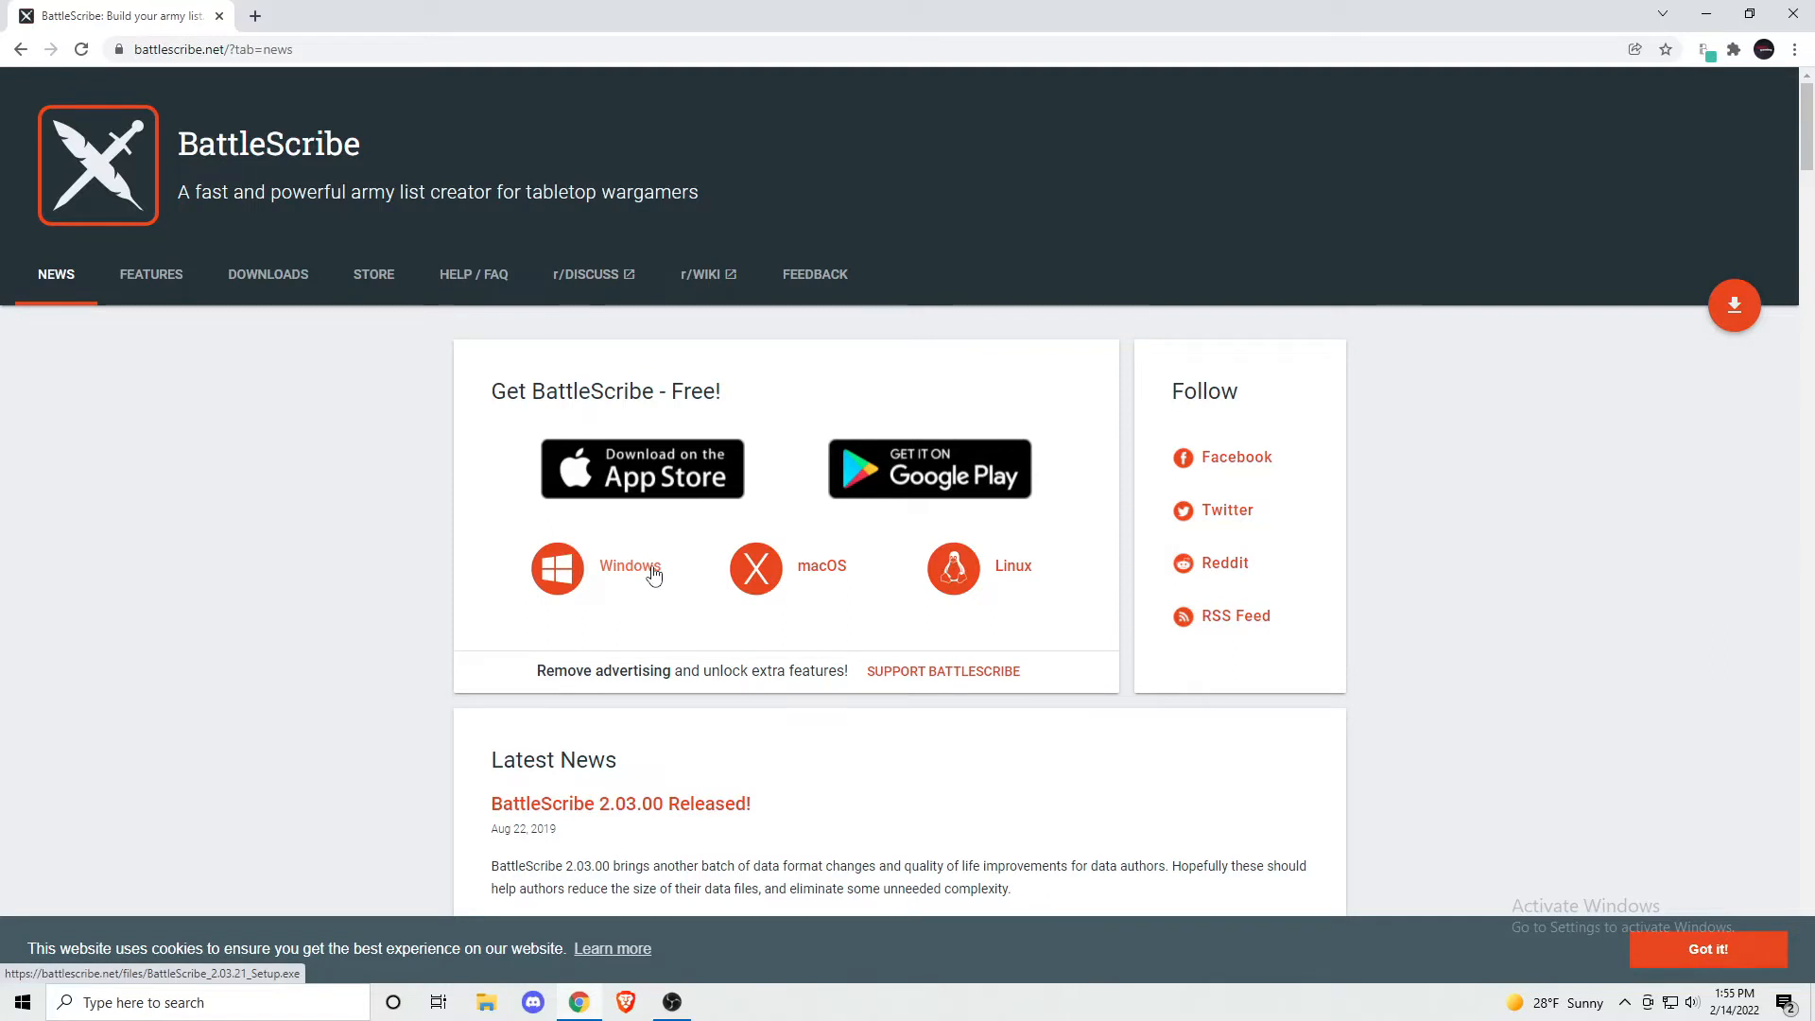
- Install BattleScribe for Windows in the default folder without a desktop shortcut and launch it
{"action": "left_click", "coordinate": [628, 568]}
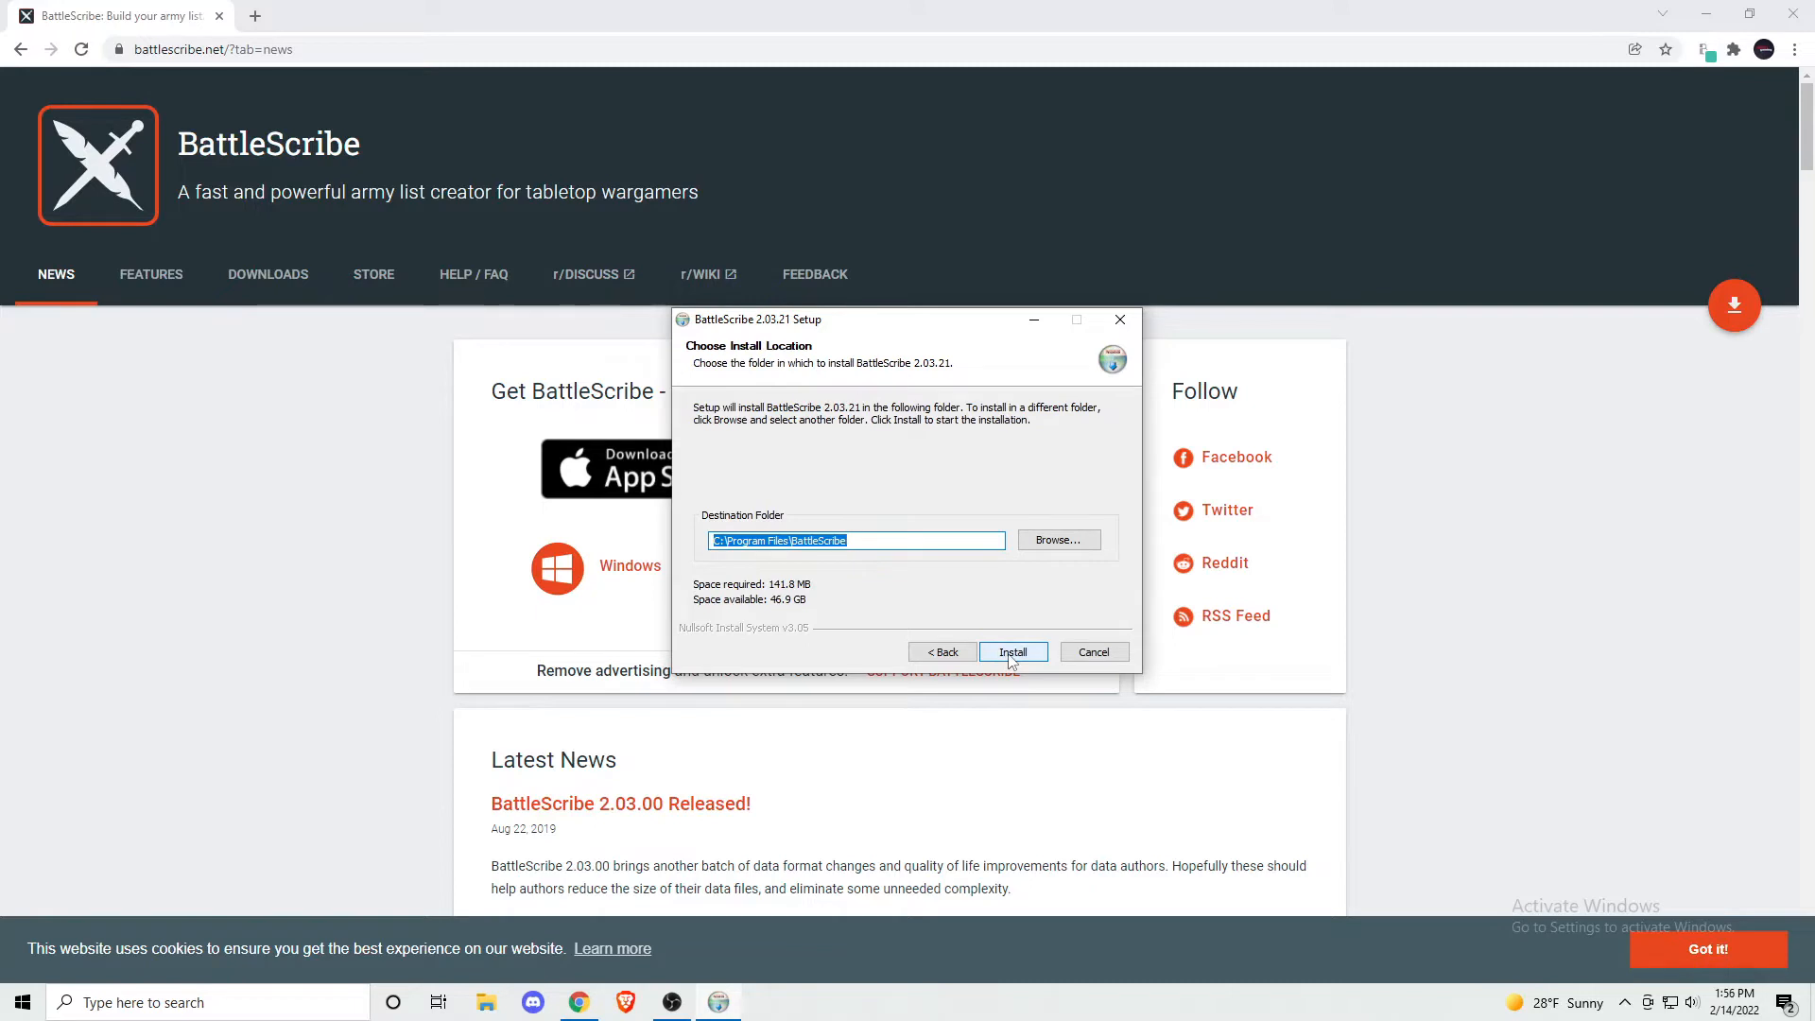
{"action": "left_click", "coordinate": [1012, 653]}
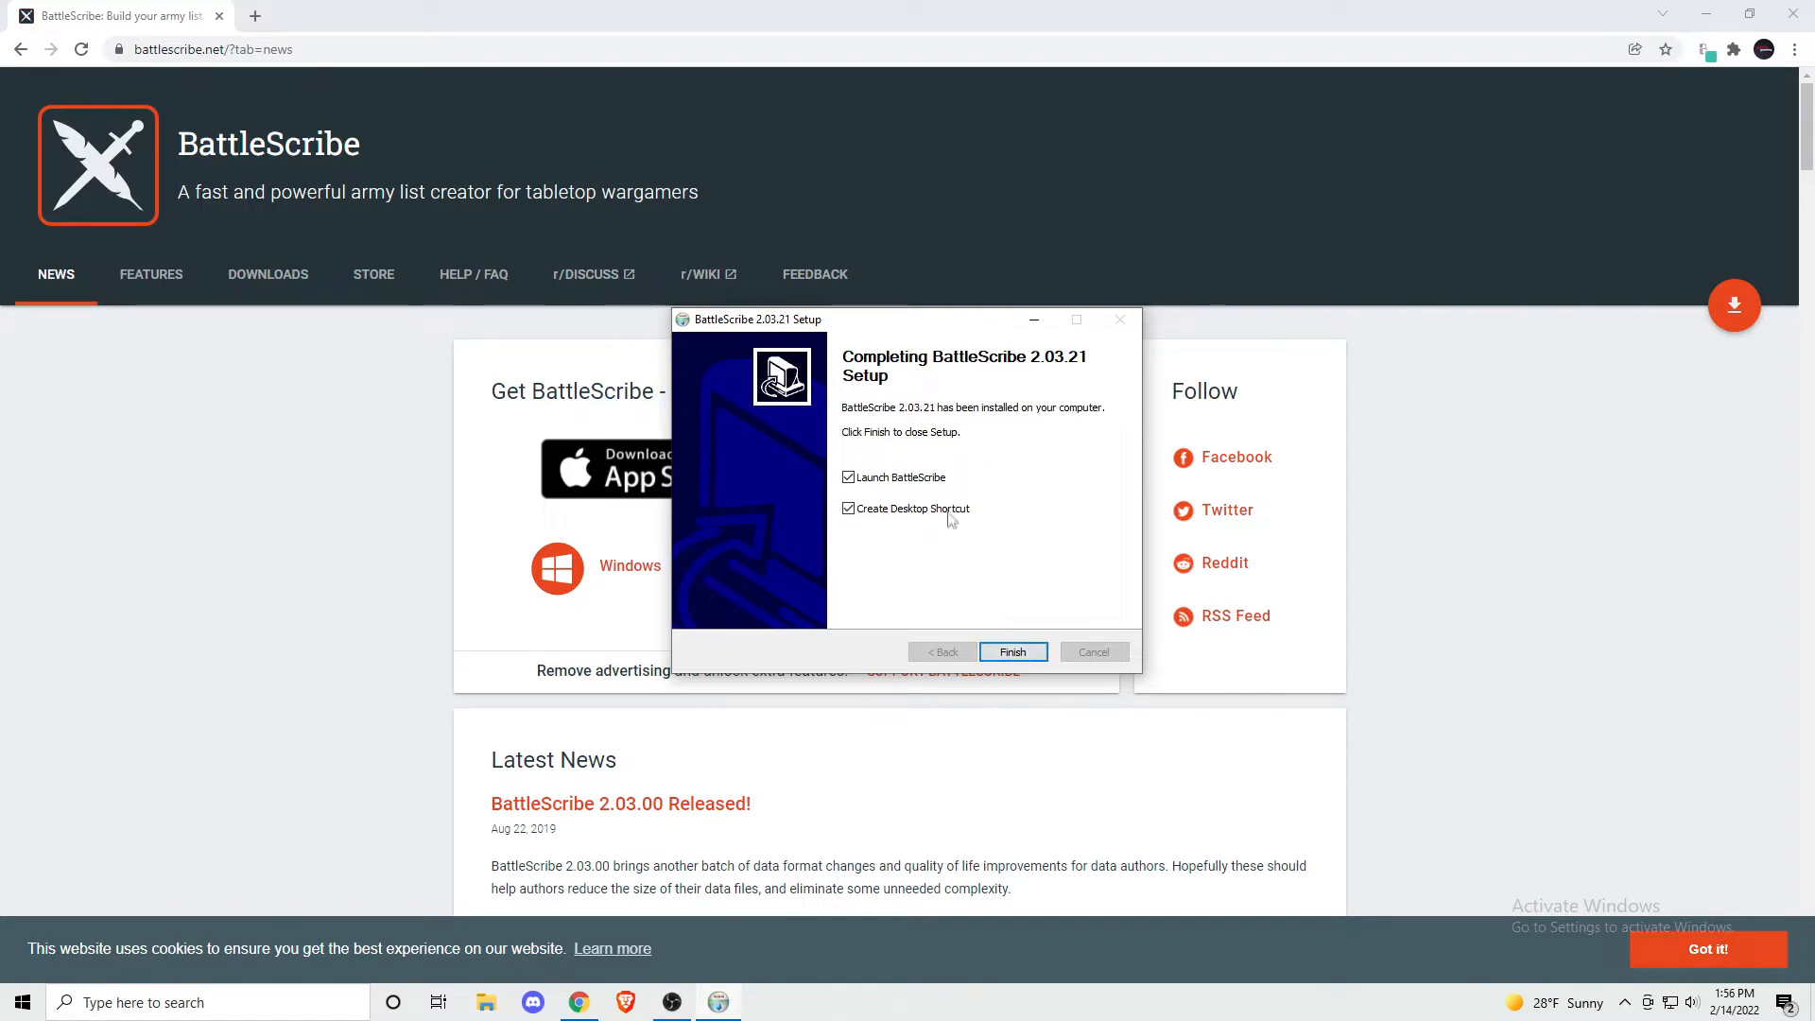
{"action": "left_click", "coordinate": [847, 508]}
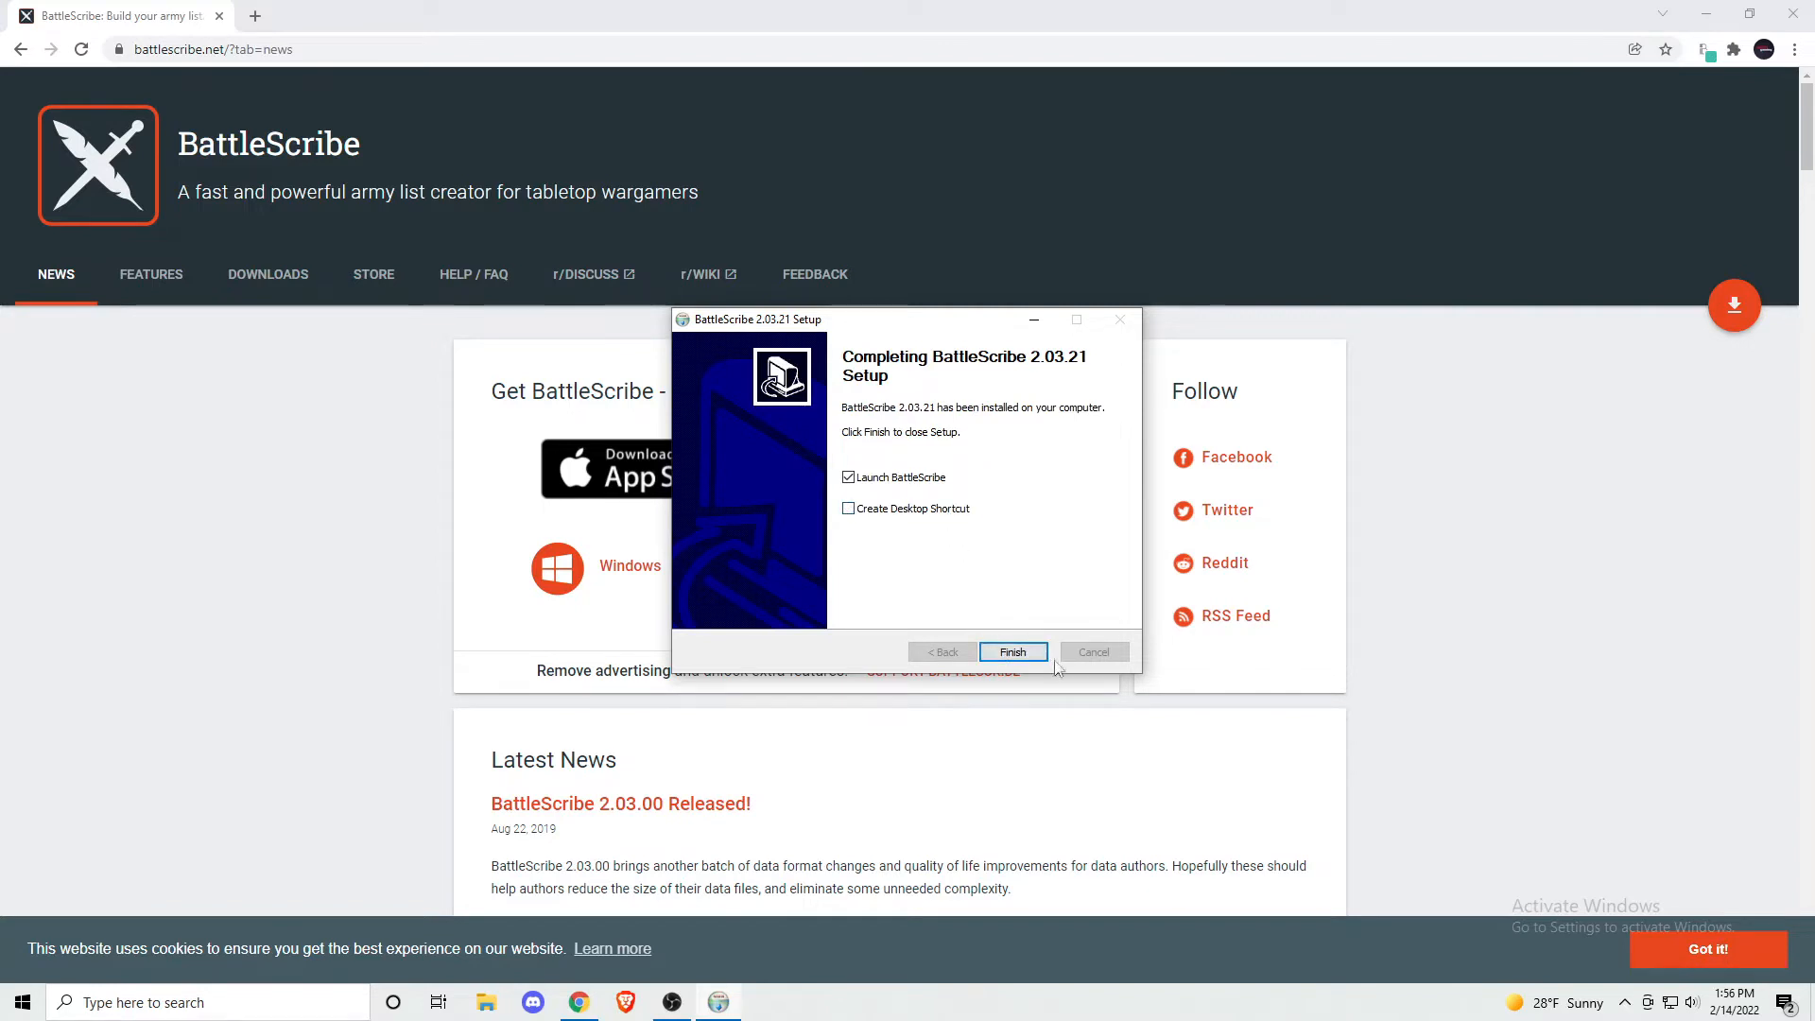
{"action": "left_click", "coordinate": [1013, 652]}
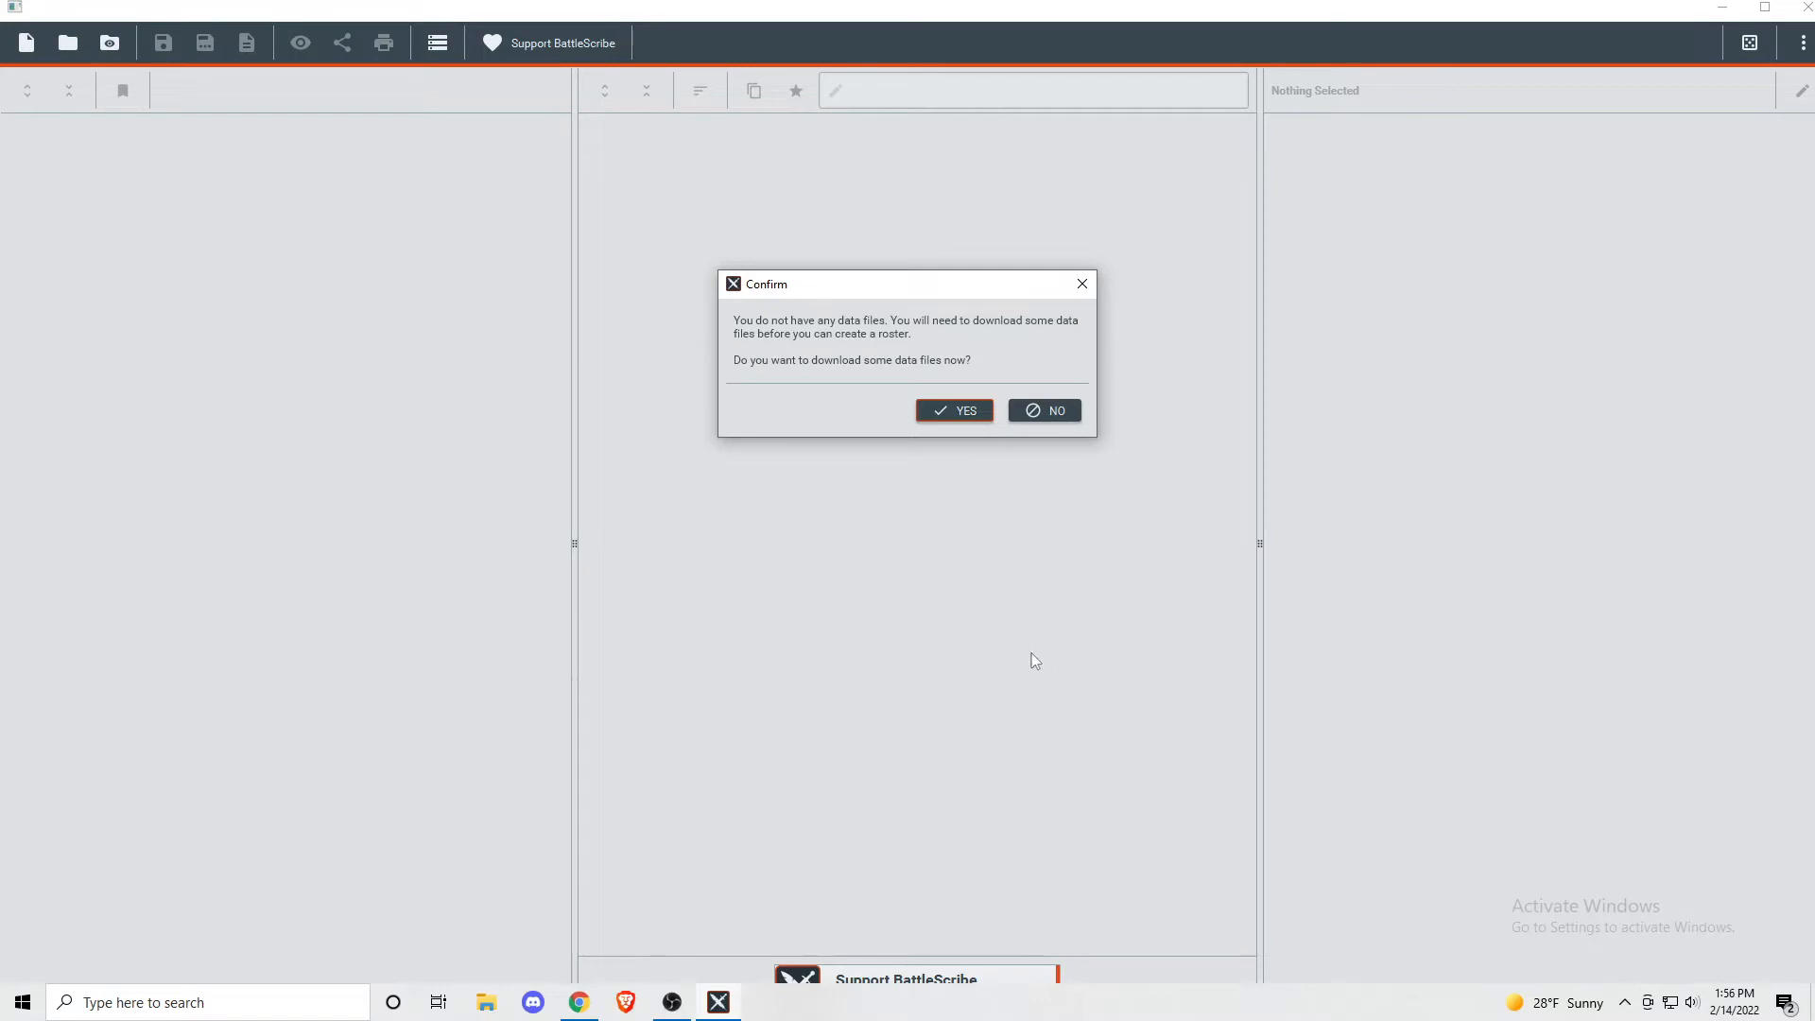
- Agree to download data and select Warhammer 40,000: Kill Team v3.0.13 in the data manager
{"action": "left_click", "coordinate": [954, 410]}
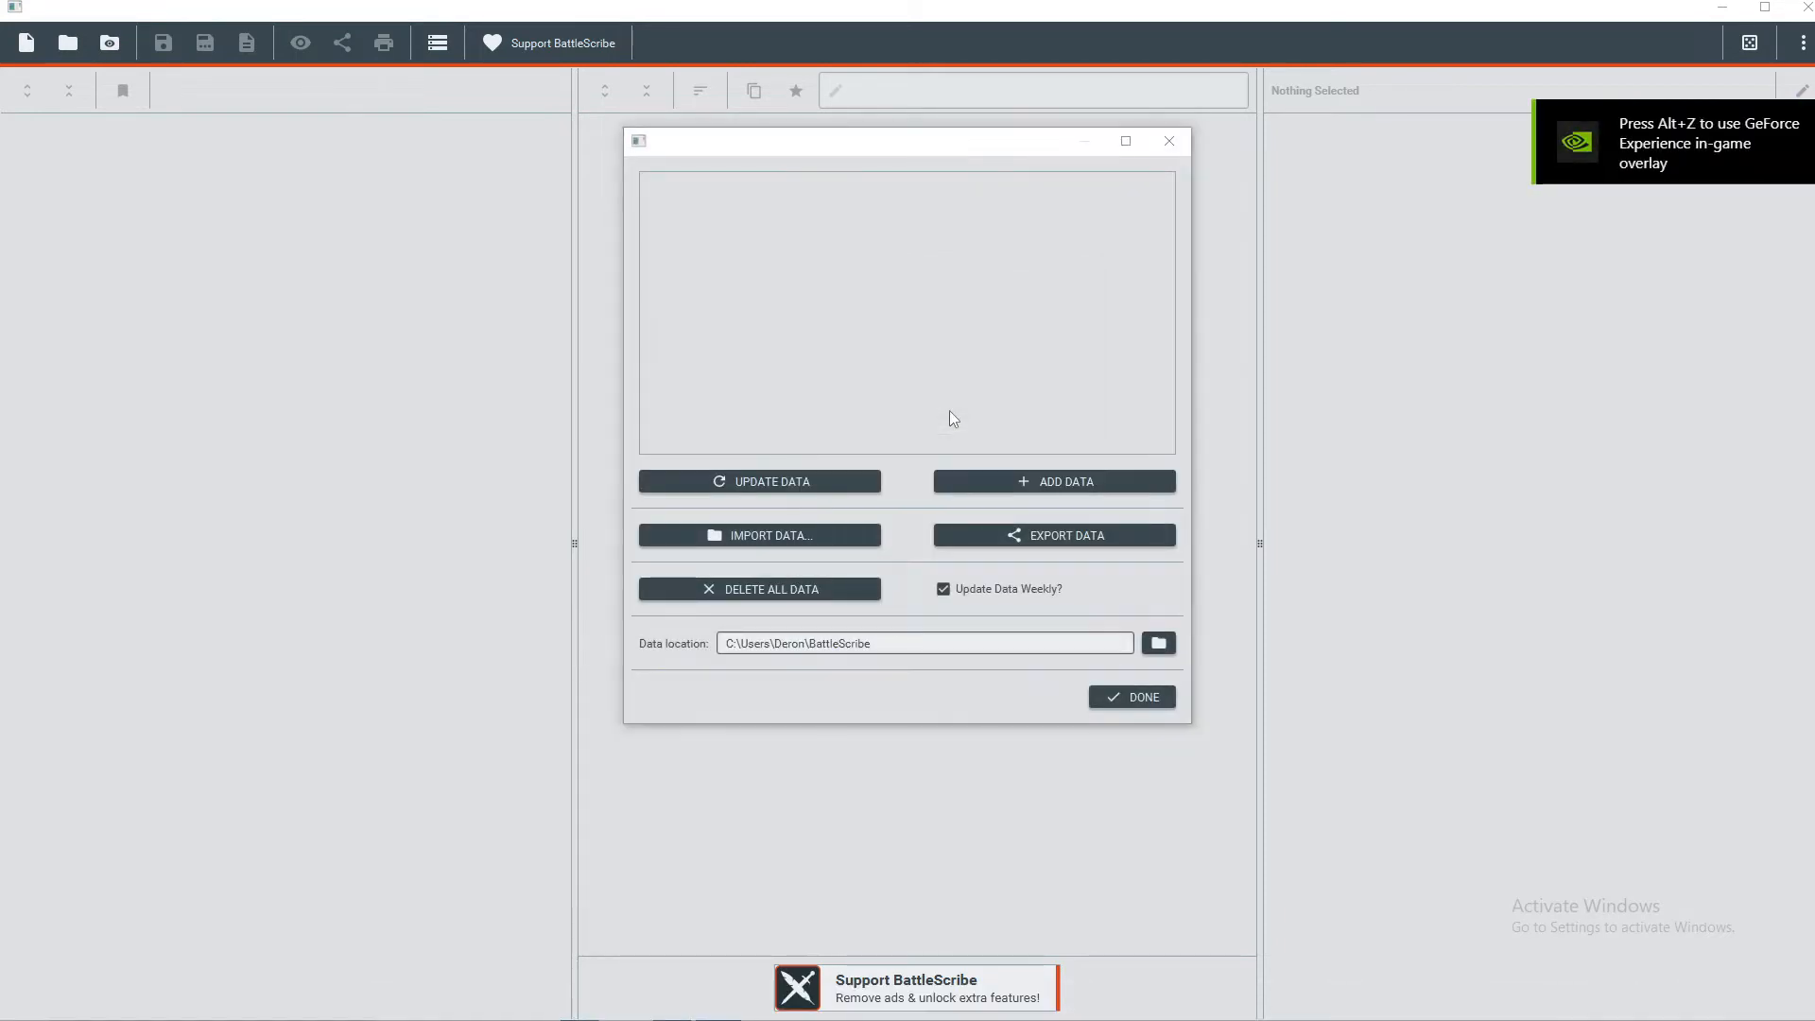
{"action": "left_click", "coordinate": [1055, 481]}
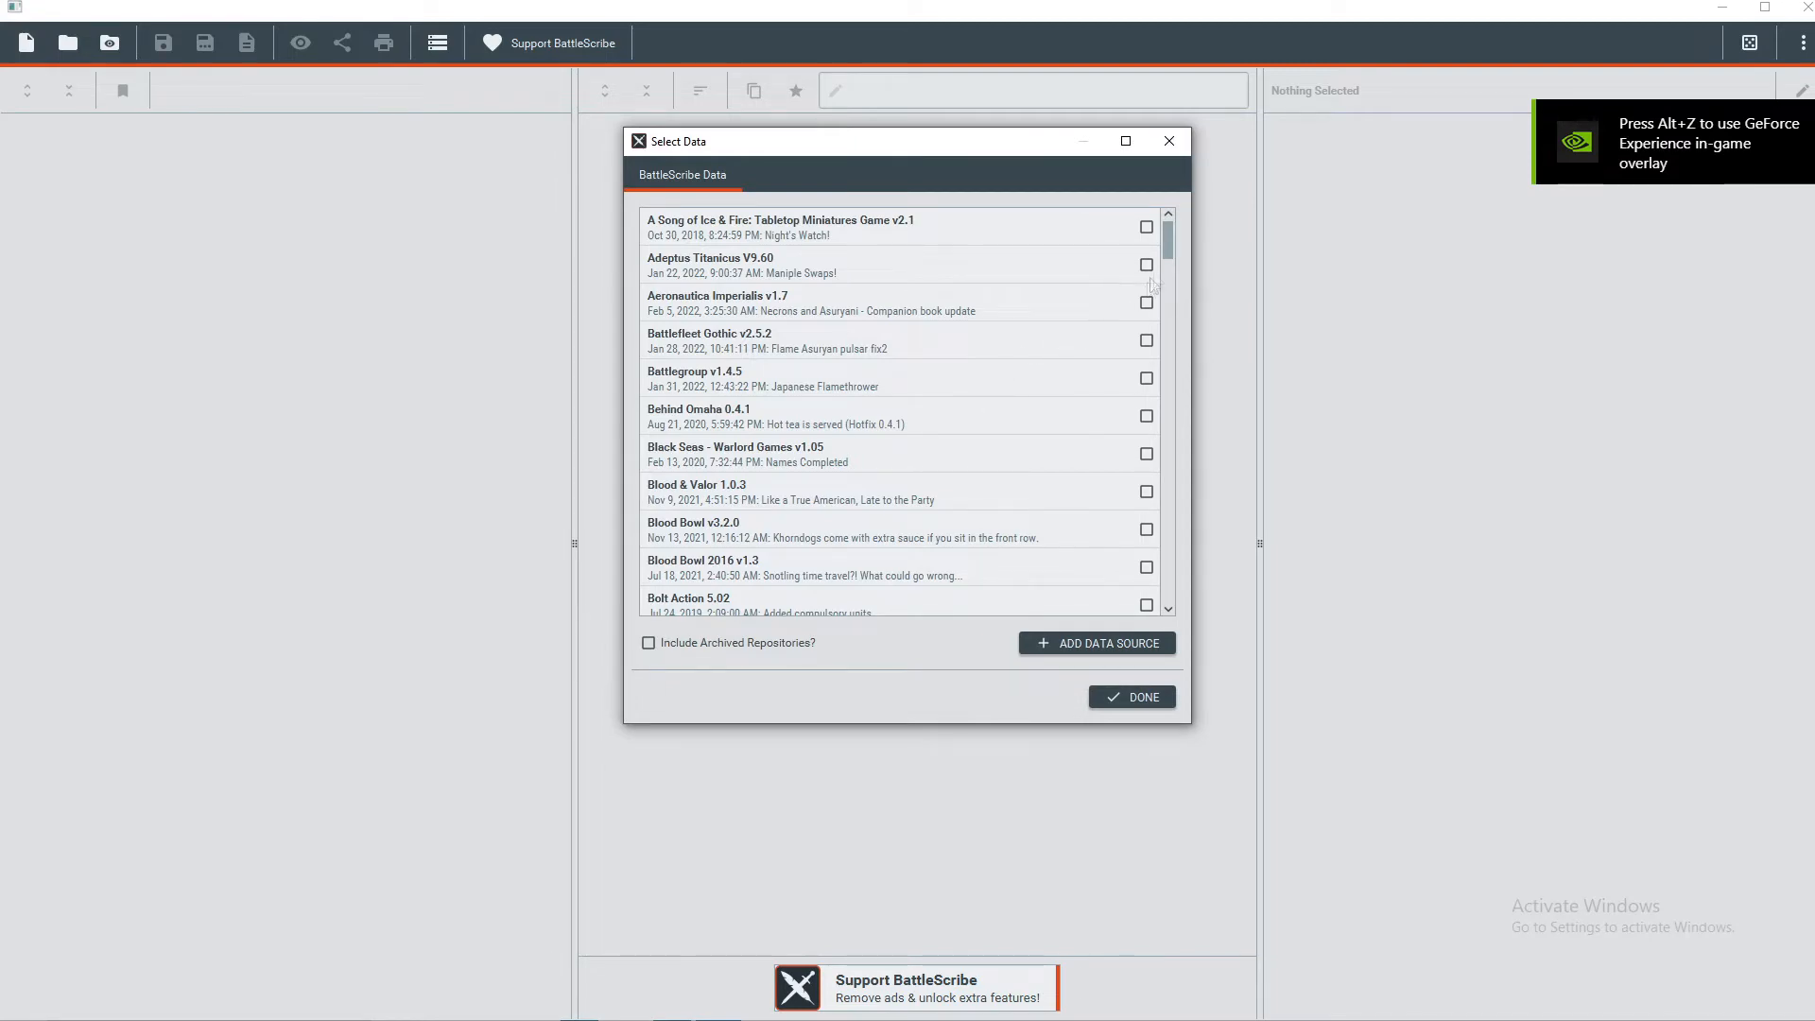
{"action": "scroll", "scroll_direction": "down", "scroll_amount": 3}
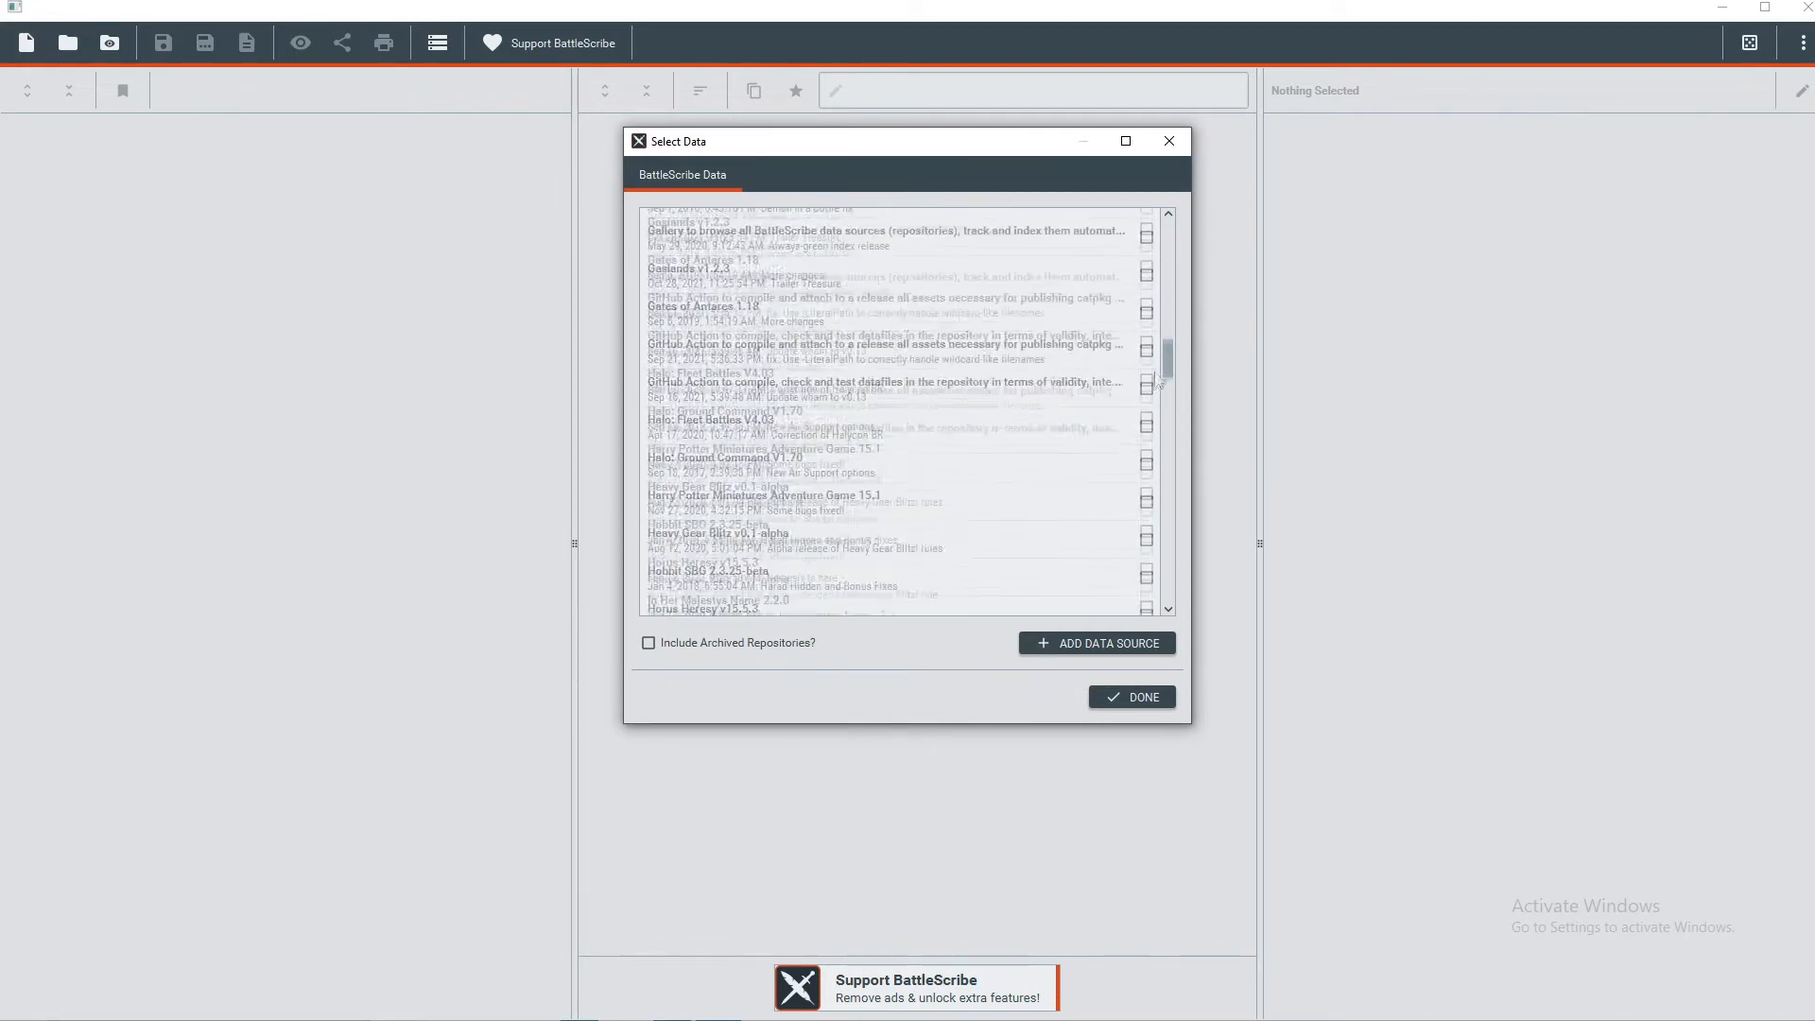
{"action": "scroll", "scroll_direction": "down", "scroll_amount": 3}
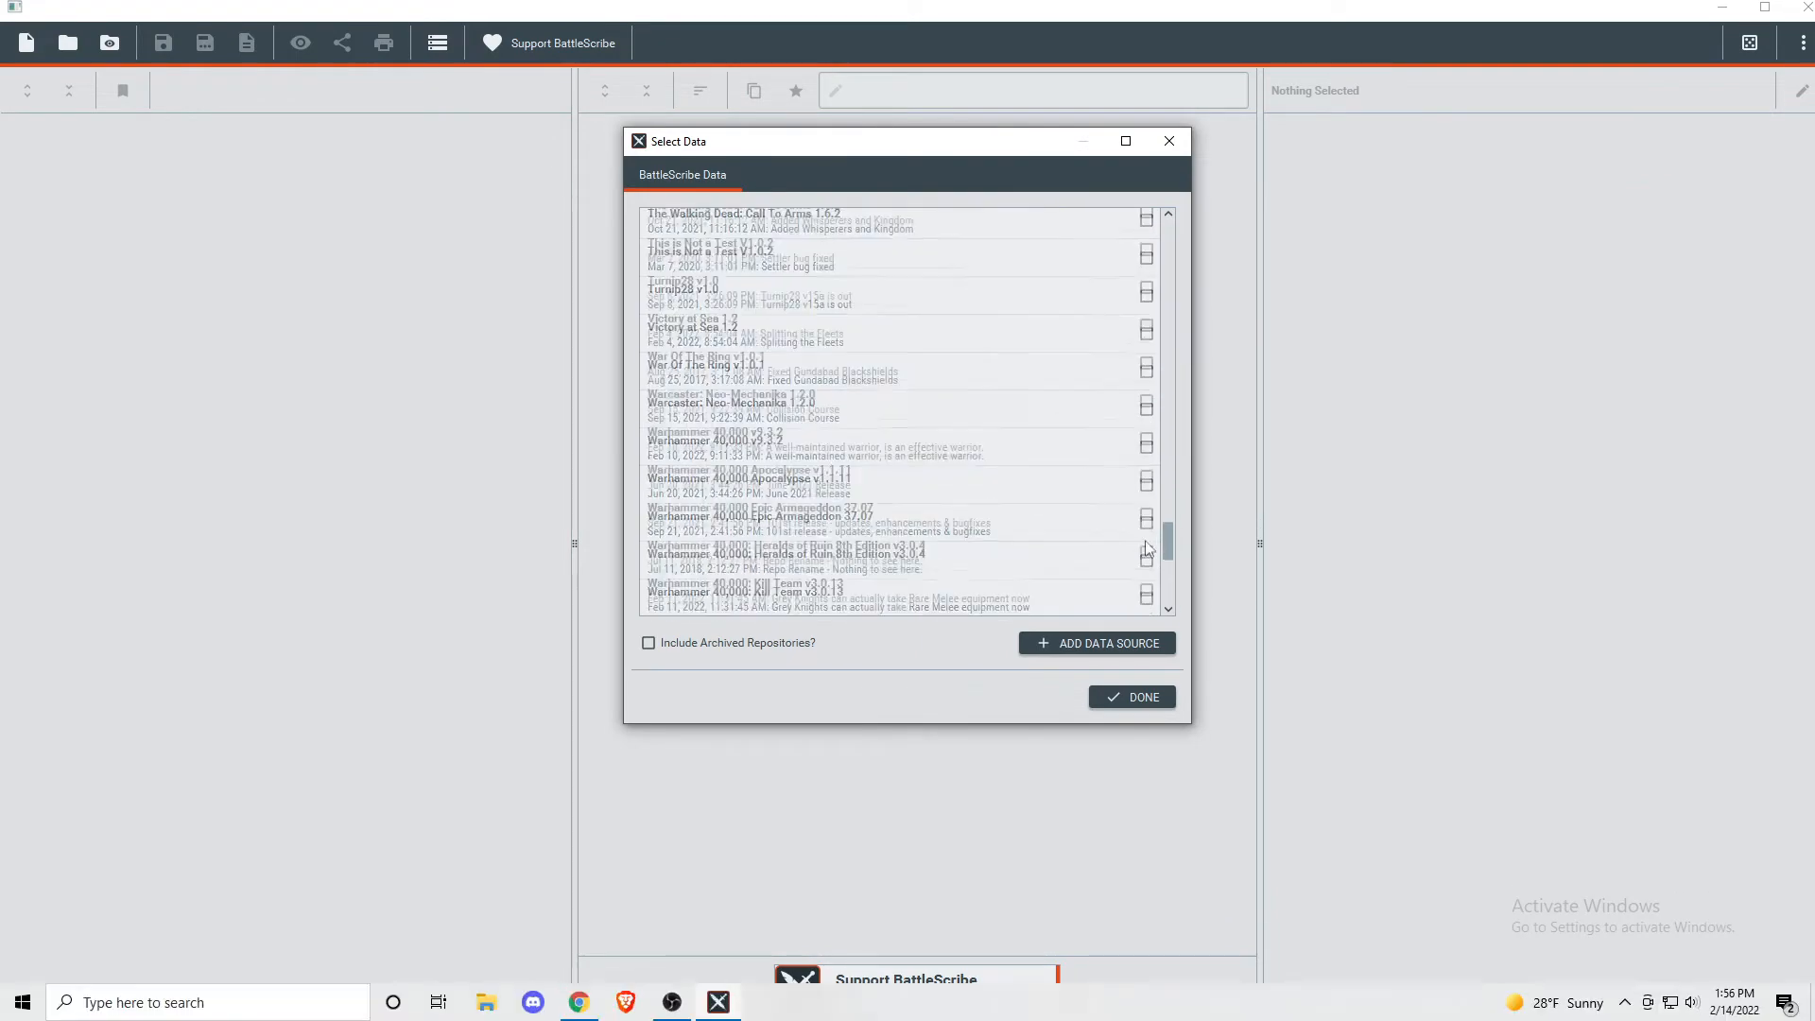
{"action": "scroll", "scroll_direction": "down", "scroll_amount": 3}
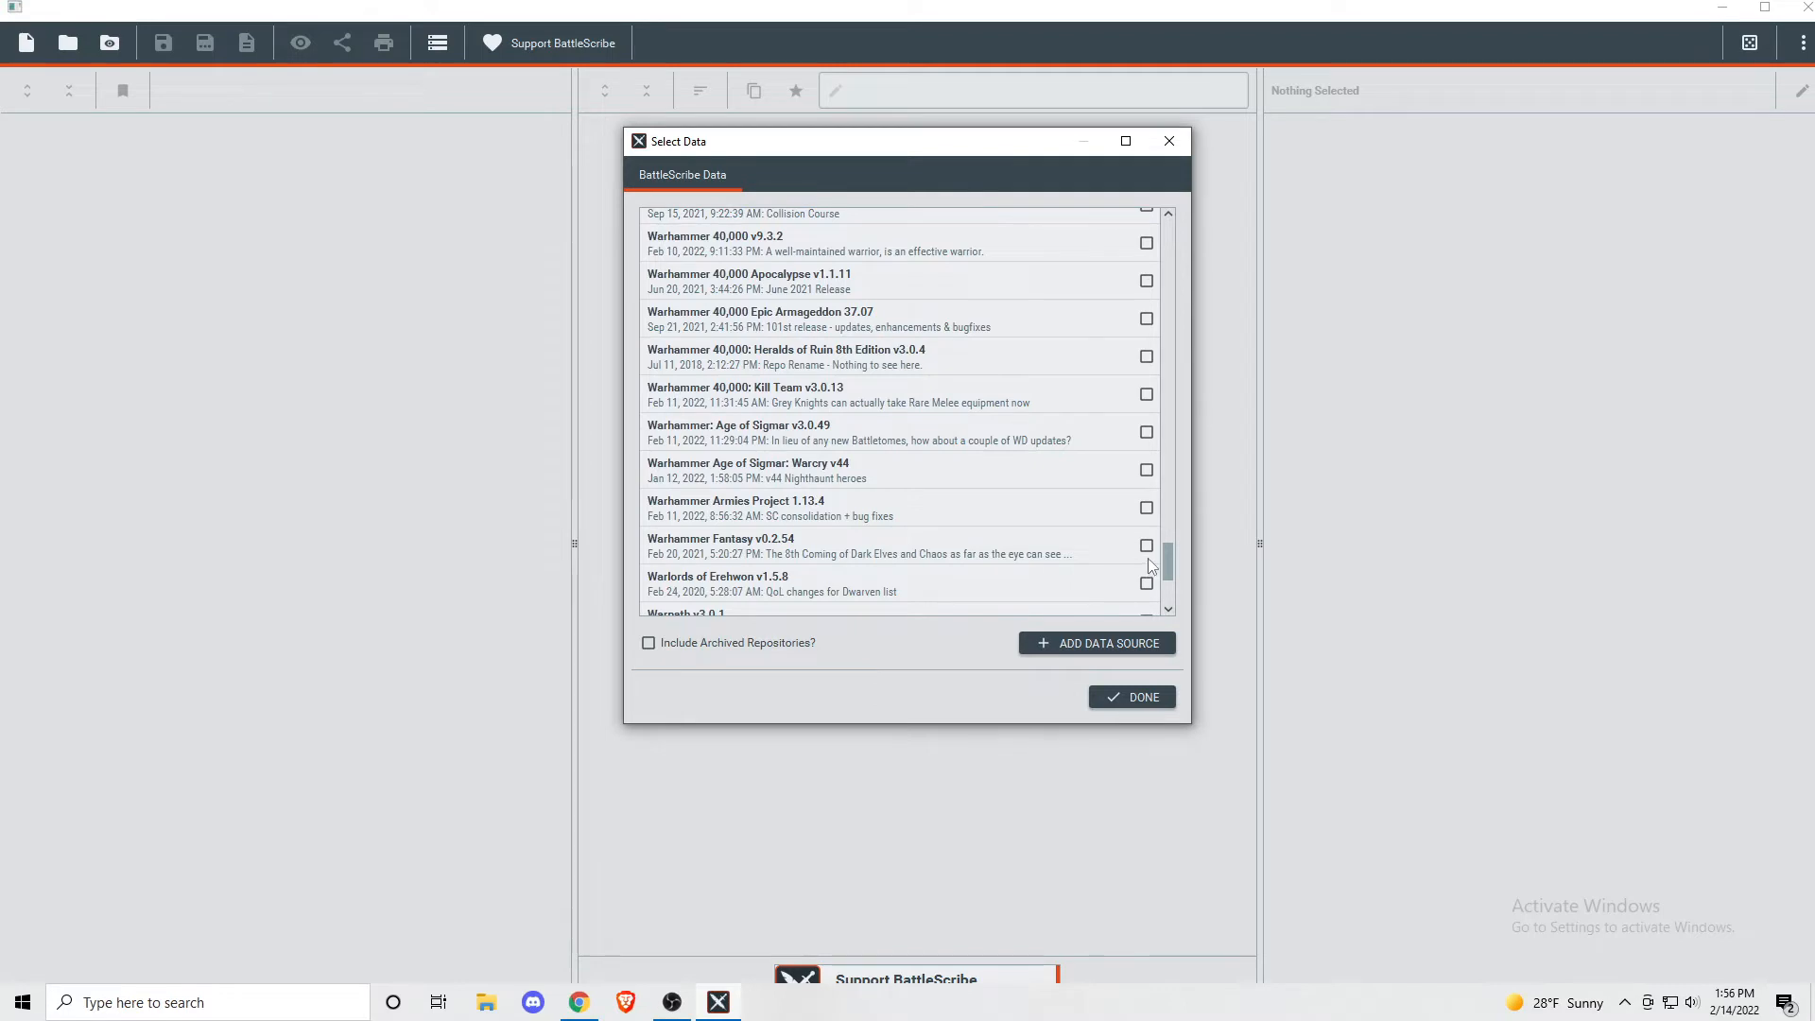
{"action": "mouse_move", "coordinate": [1091, 406]}
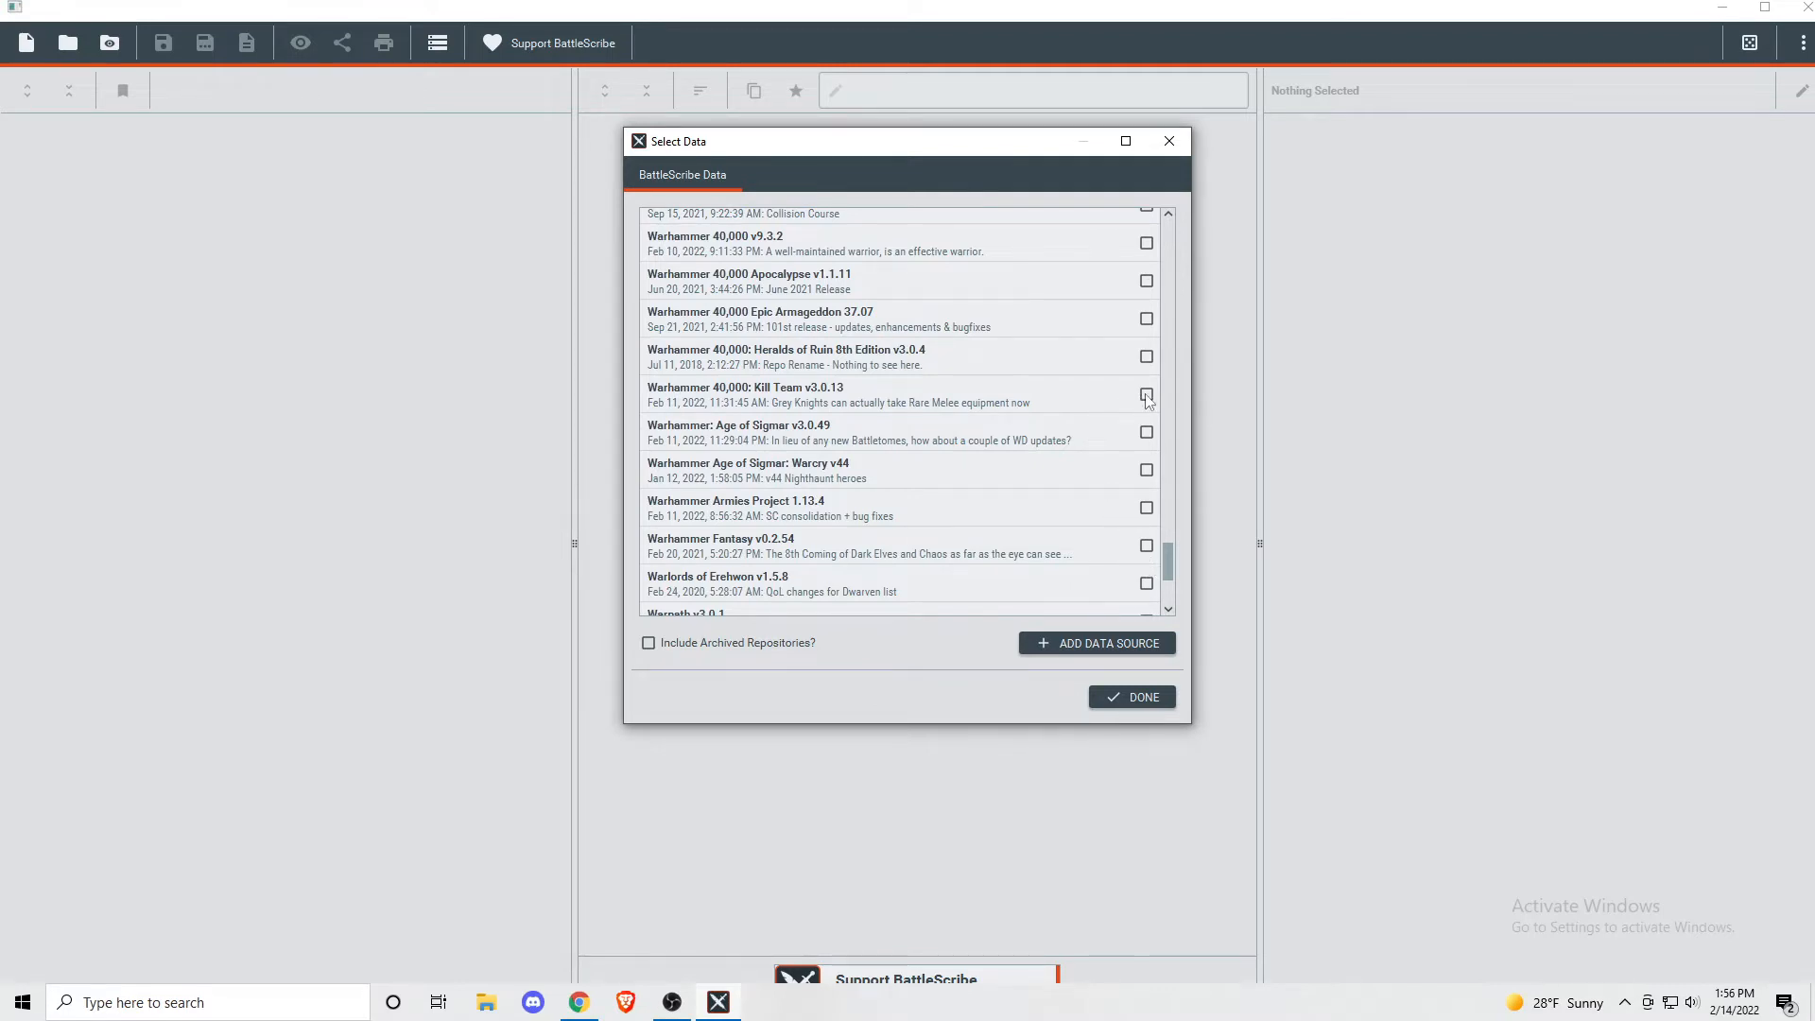
{"action": "left_click", "coordinate": [1146, 394]}
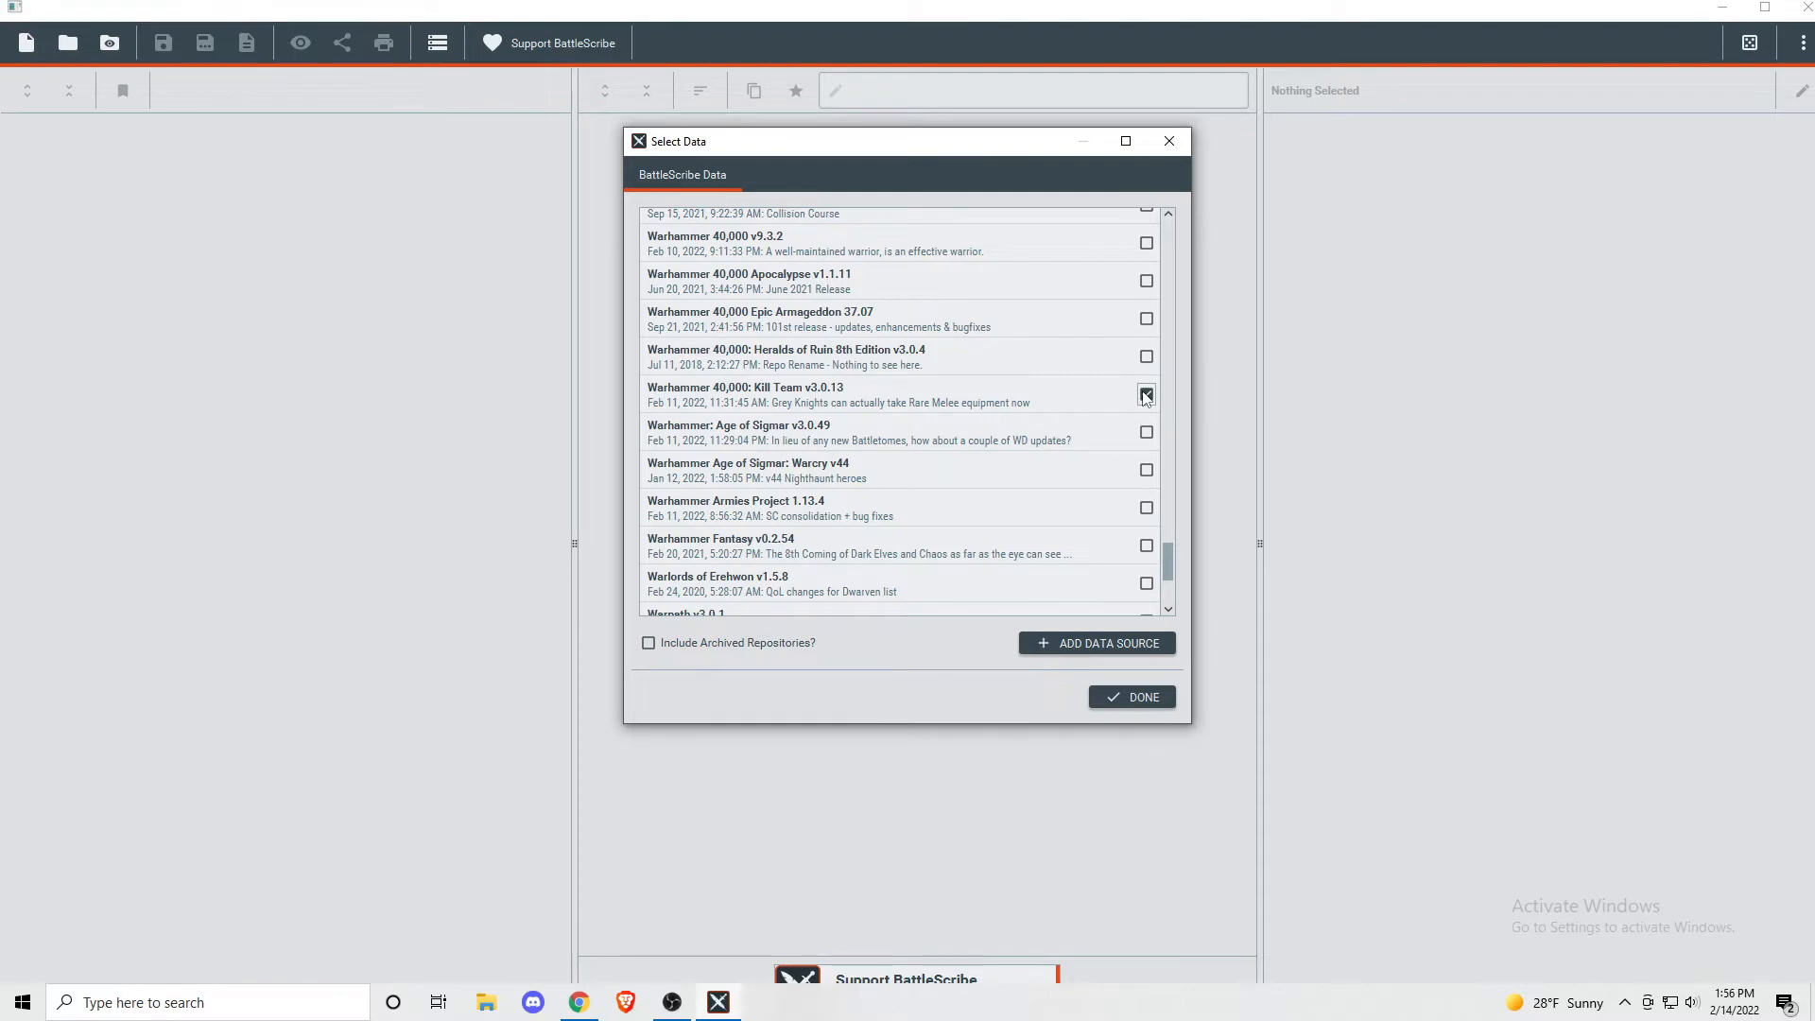
{"action": "left_click", "coordinate": [1145, 394]}
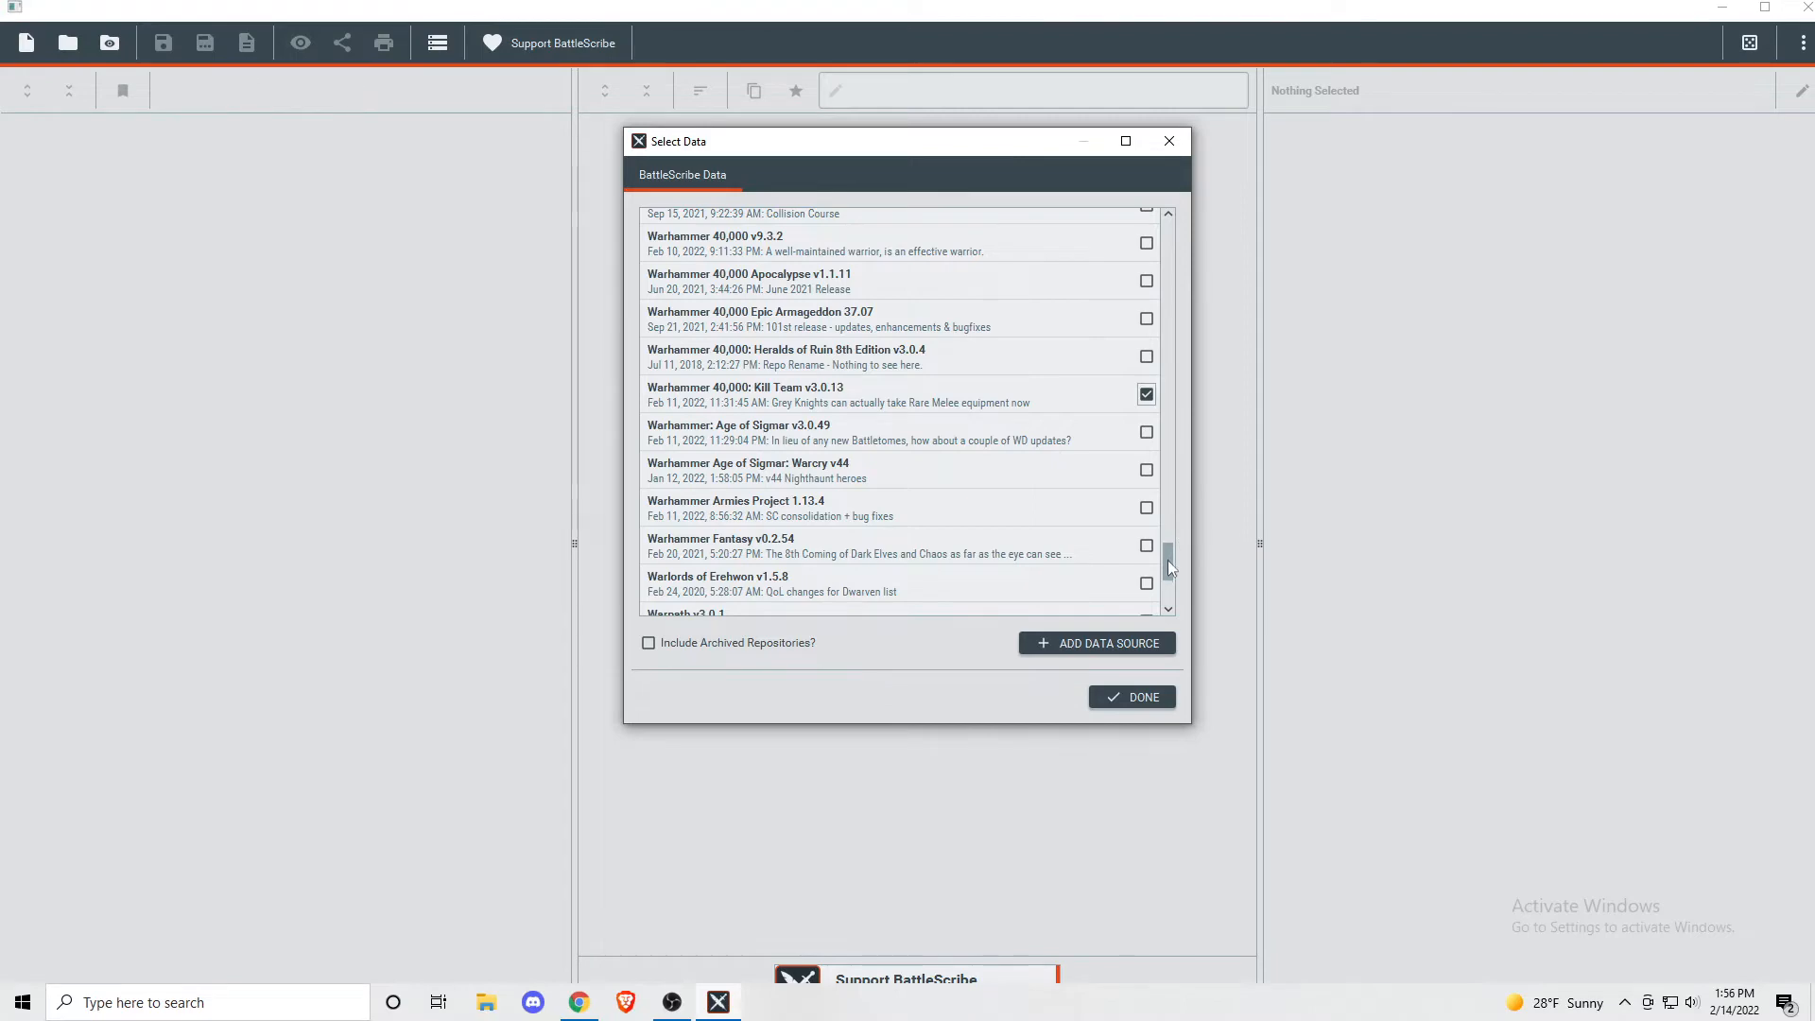
{"action": "scroll", "scroll_direction": "down", "scroll_amount": 3}
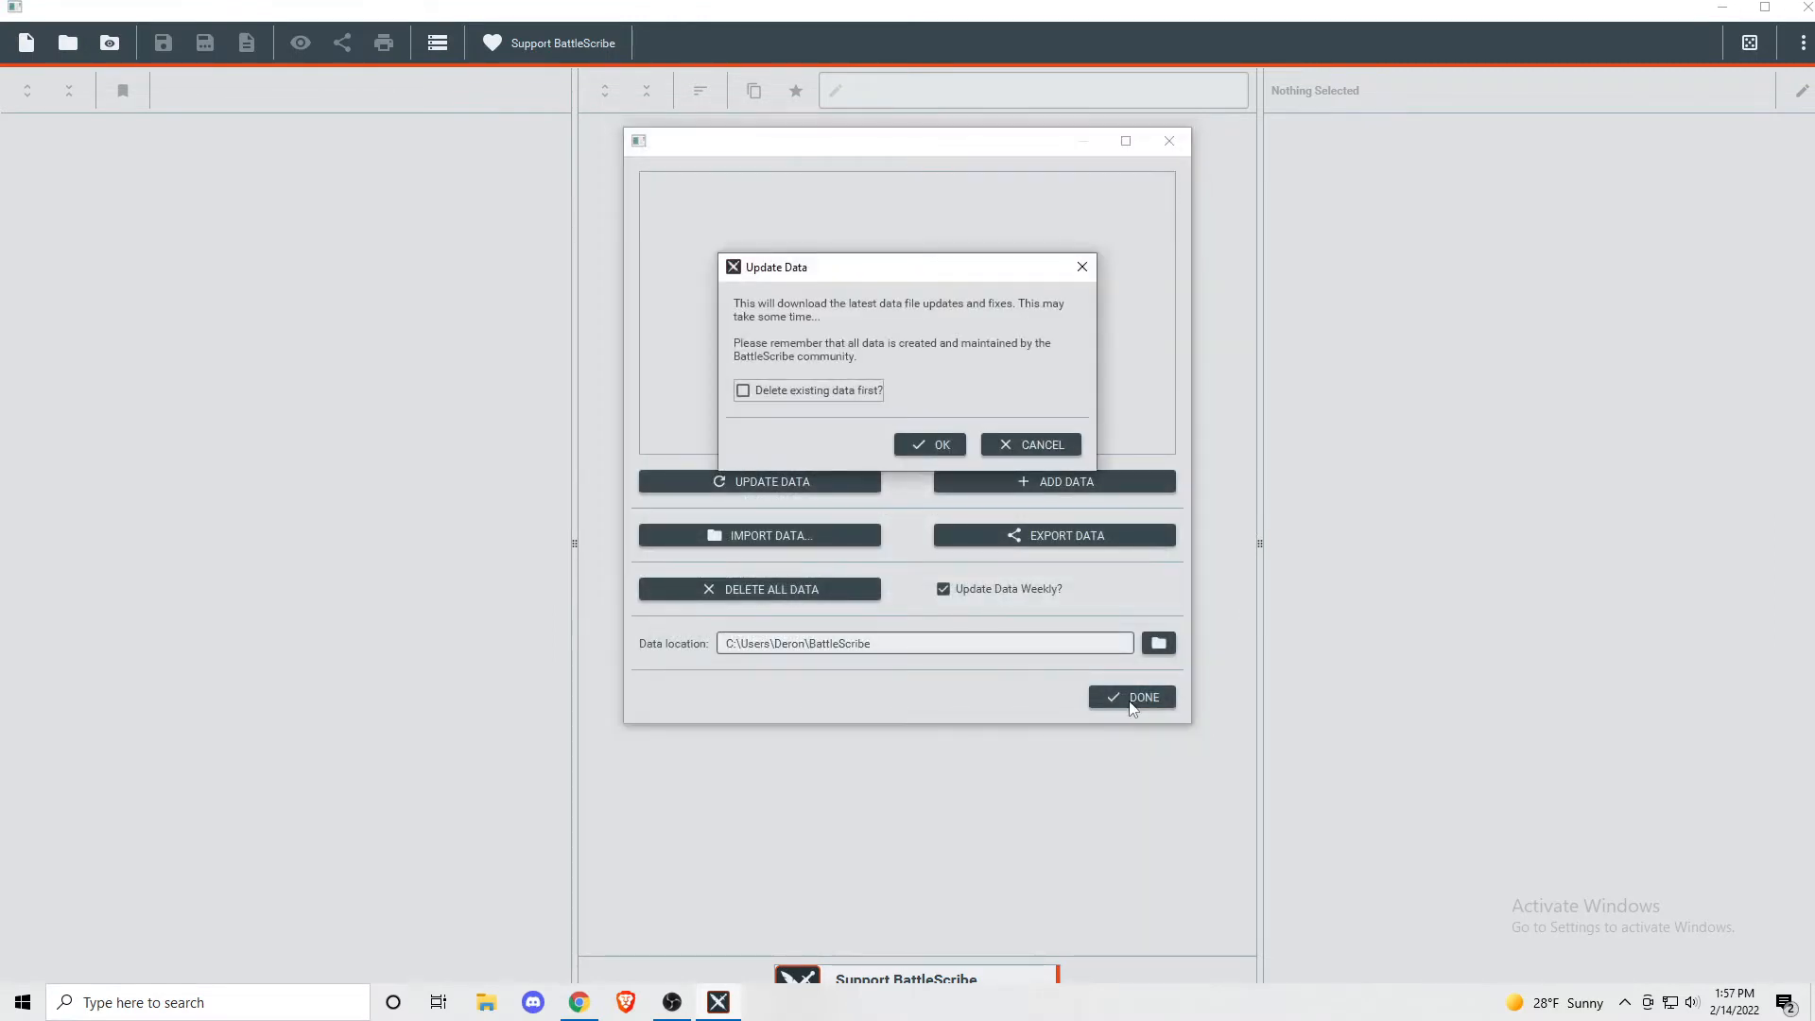
- Confirm downloading the latest Kill Team data files
{"action": "left_click", "coordinate": [930, 444]}
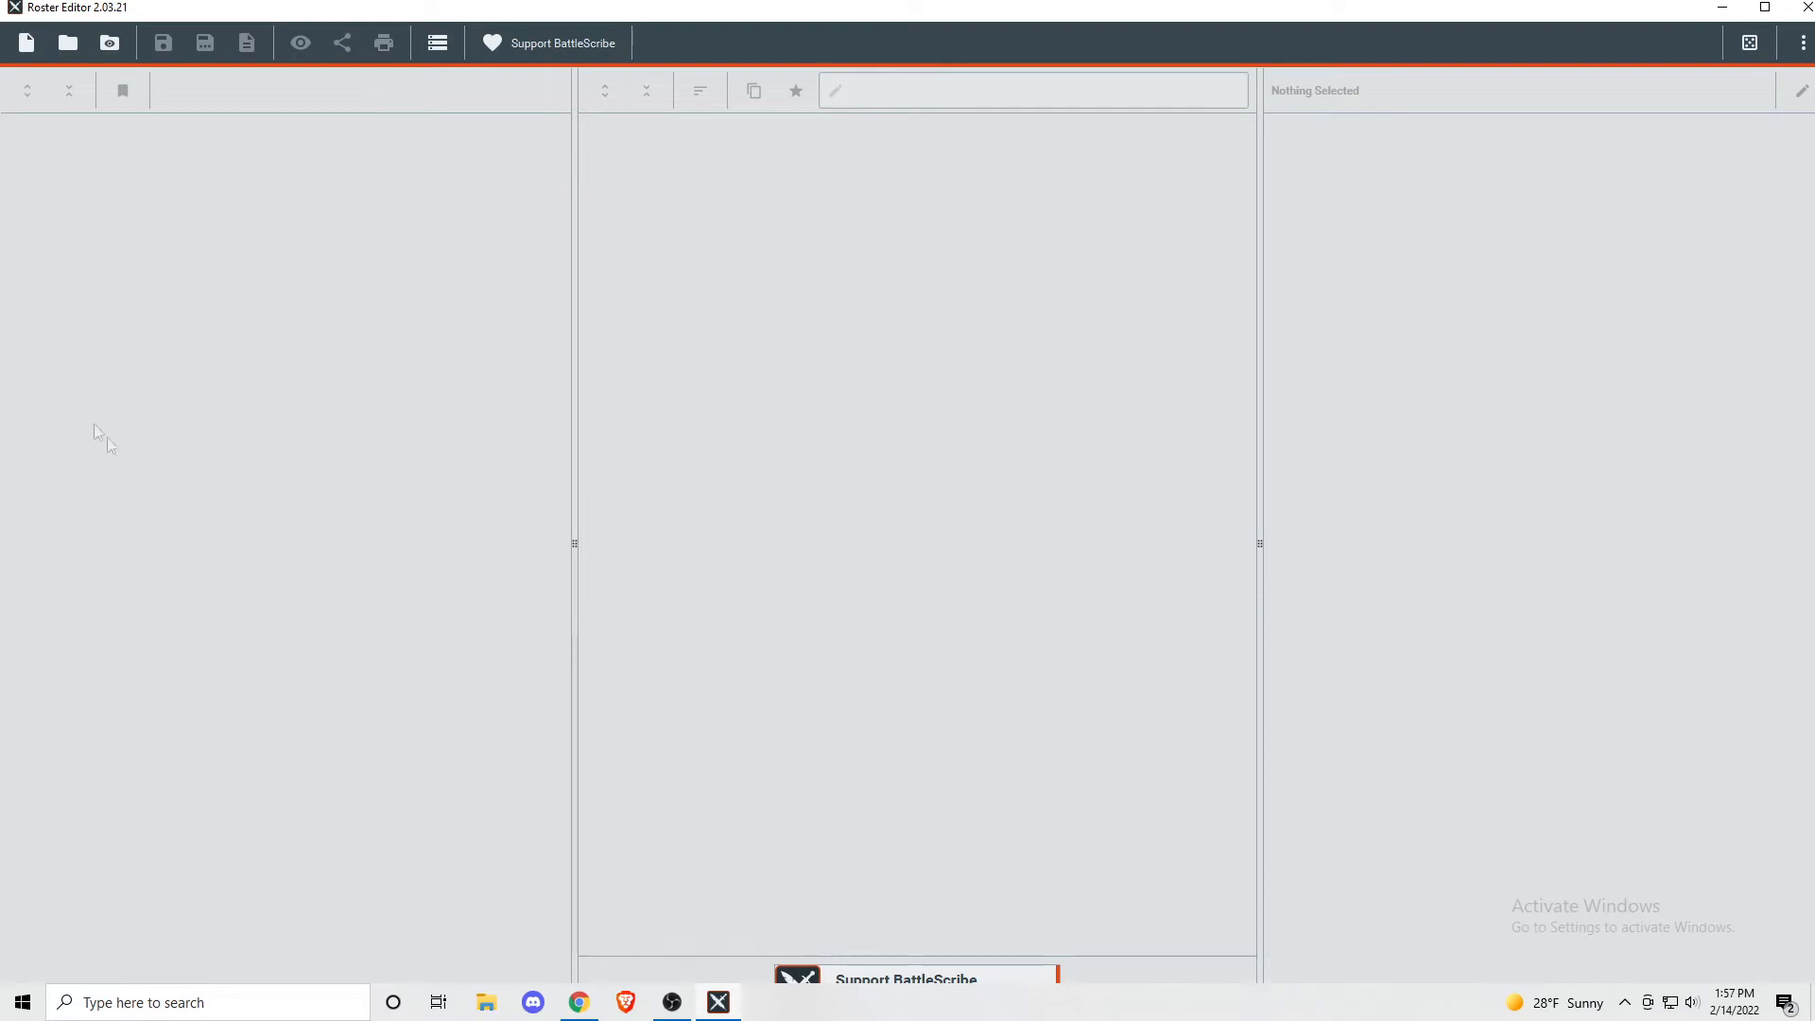
- Start a new roster named Kommando for the Kill Team (2021) game system
{"action": "left_click", "coordinate": [27, 43]}
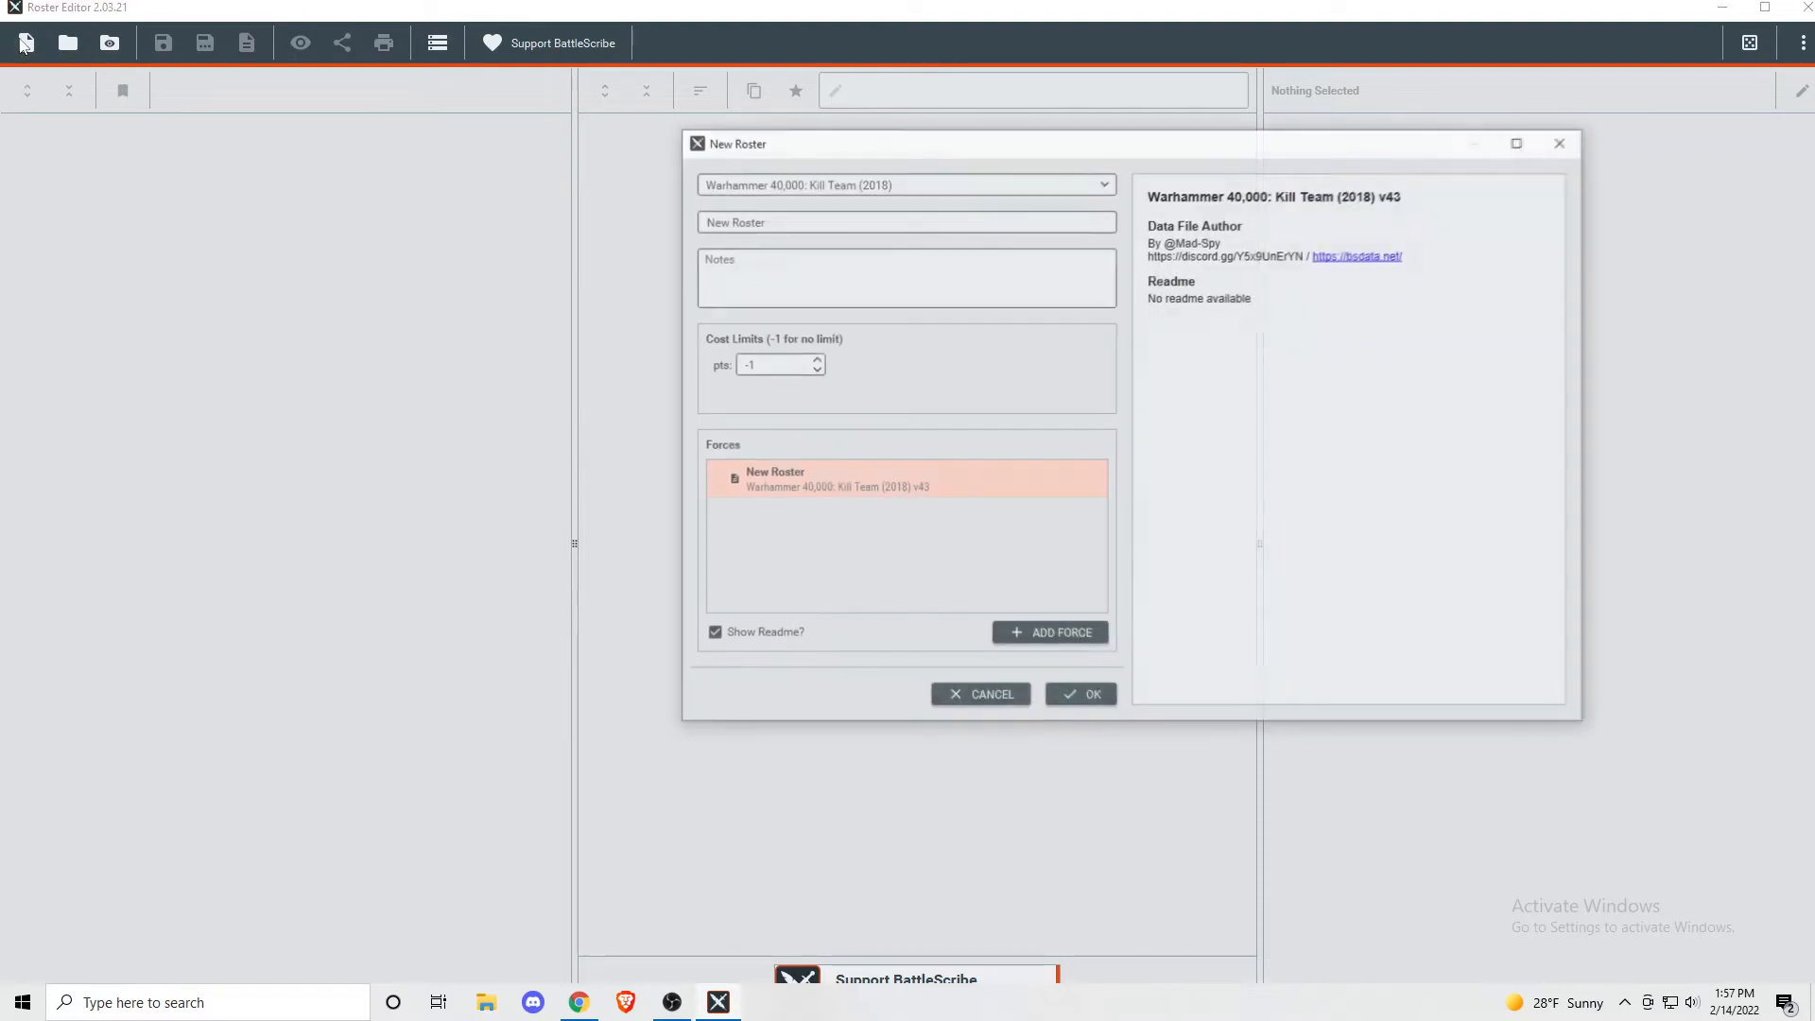
{"action": "type", "text": "Kommando"}
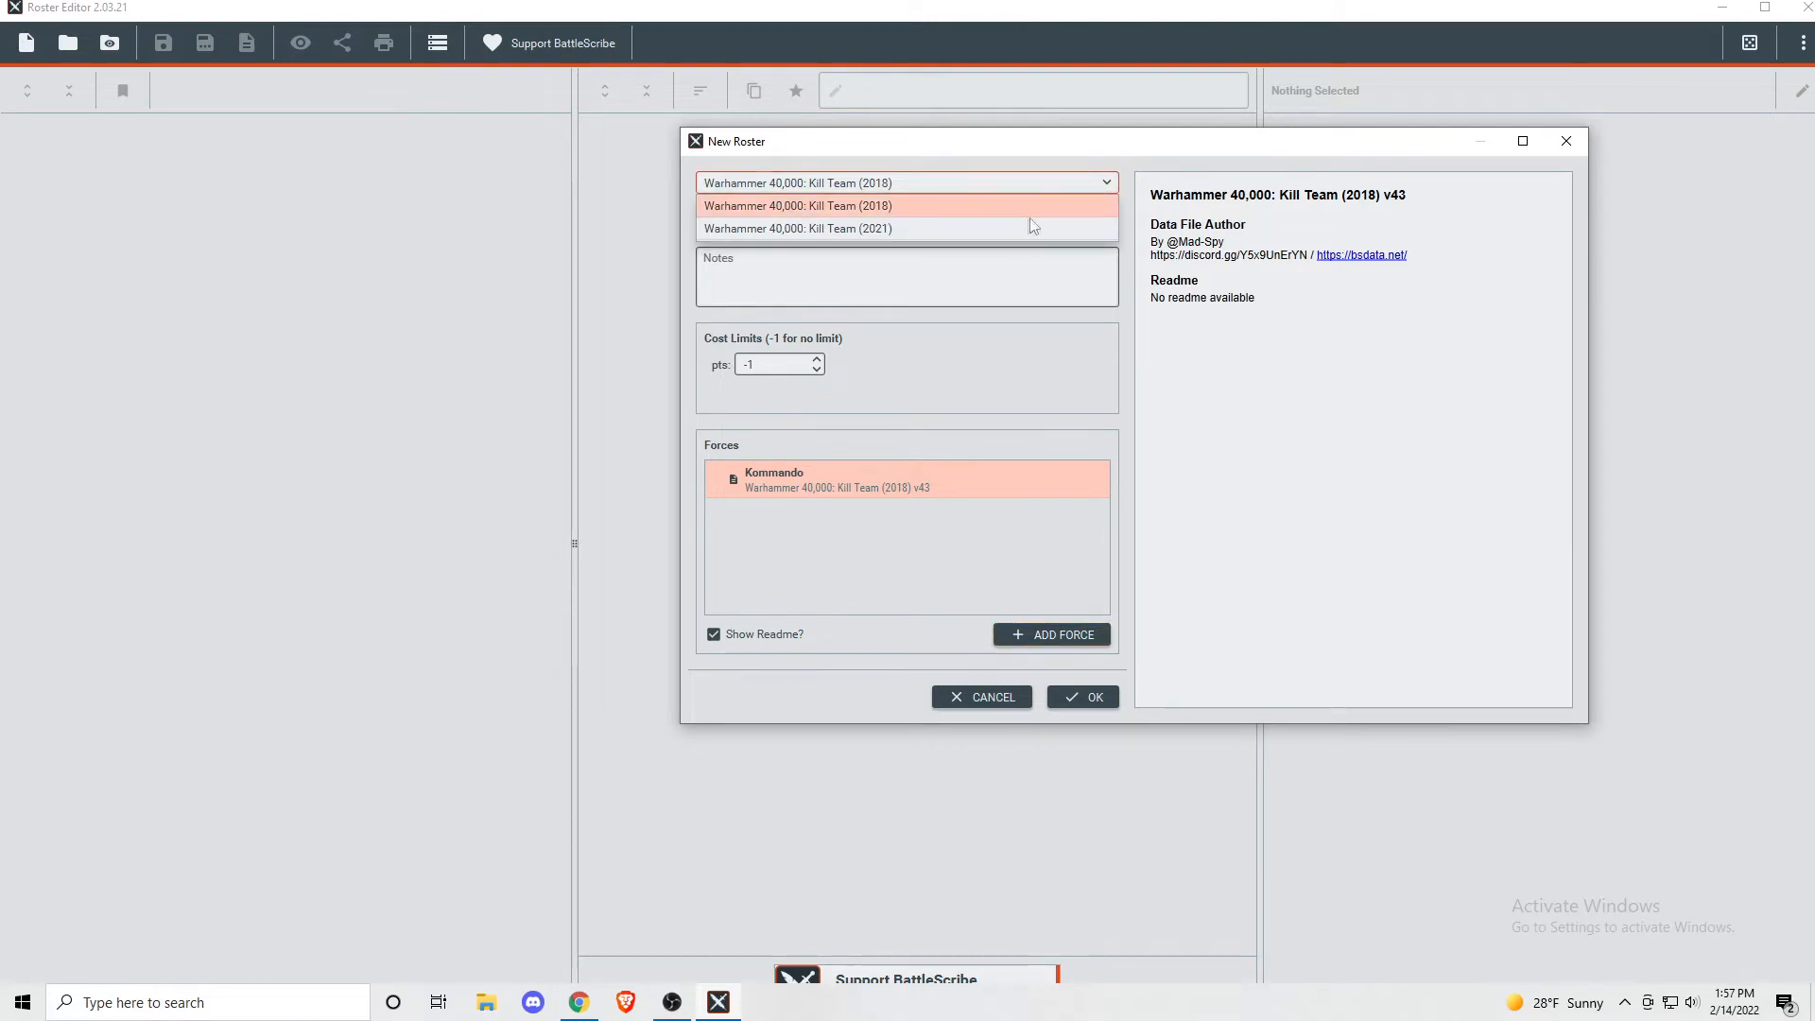
{"action": "left_click", "coordinate": [797, 228]}
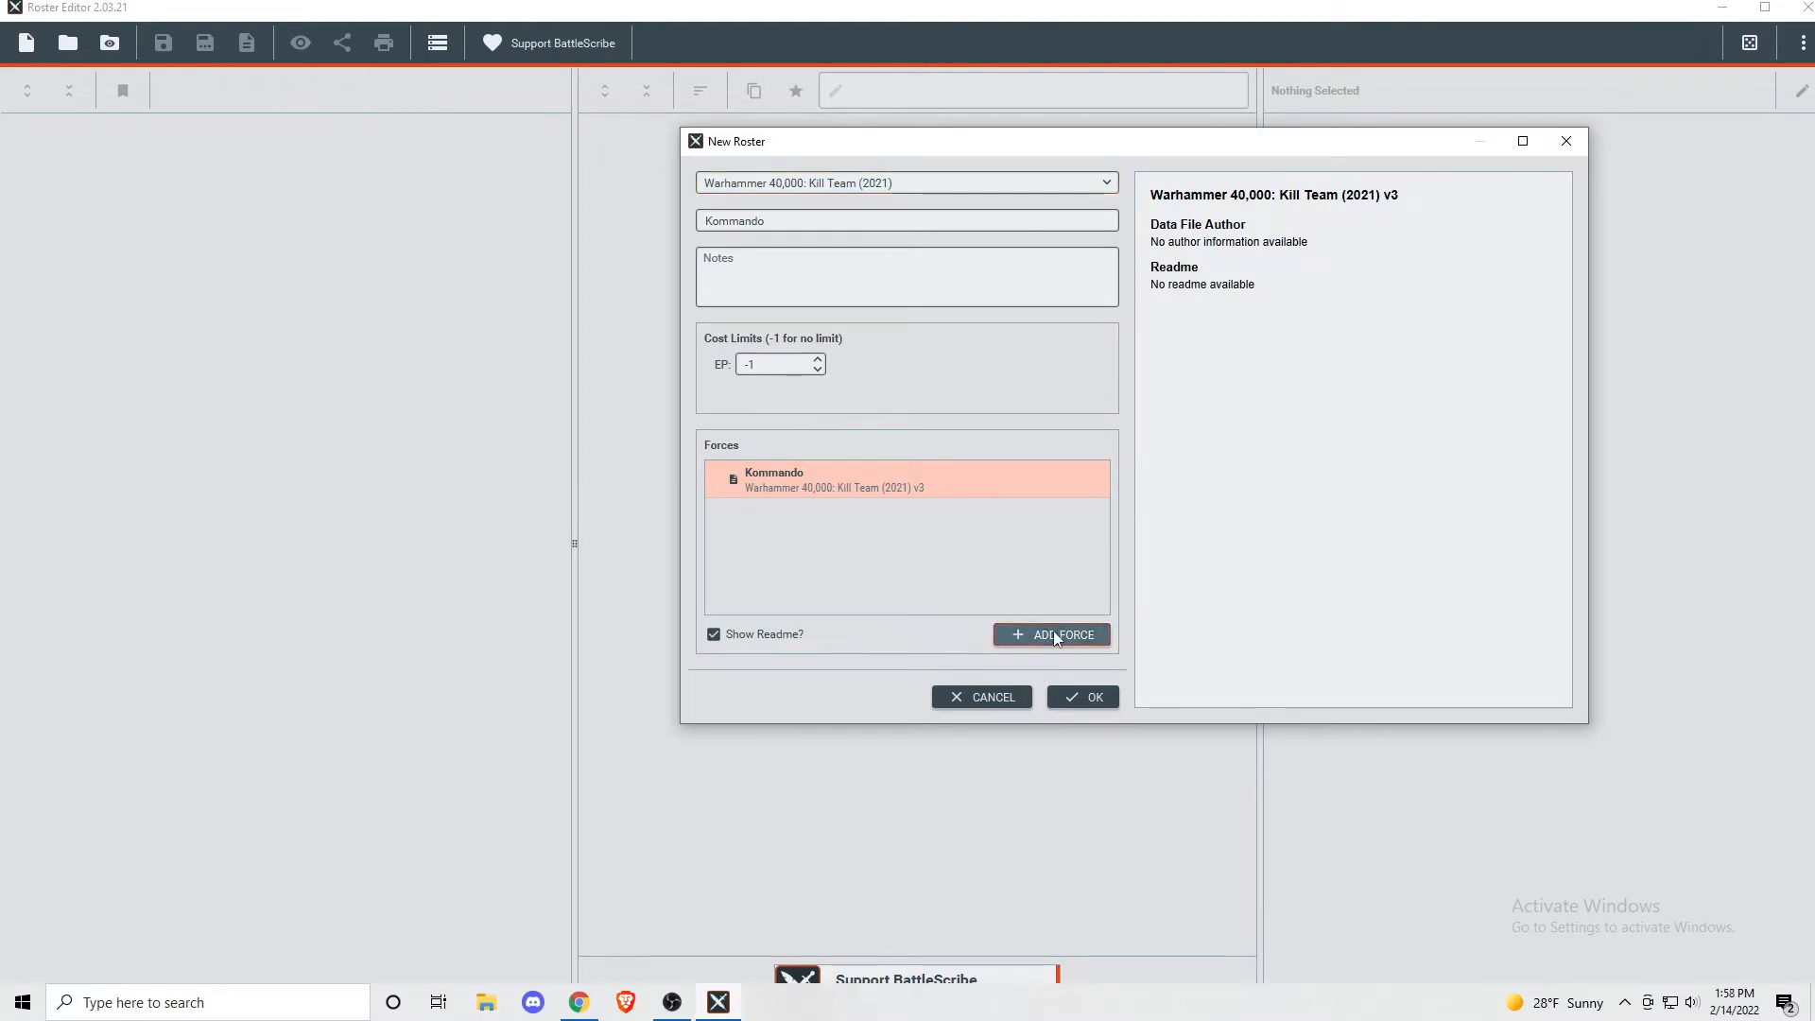
- Add a Kommando force to the roster and create it
{"action": "left_click", "coordinate": [1051, 634]}
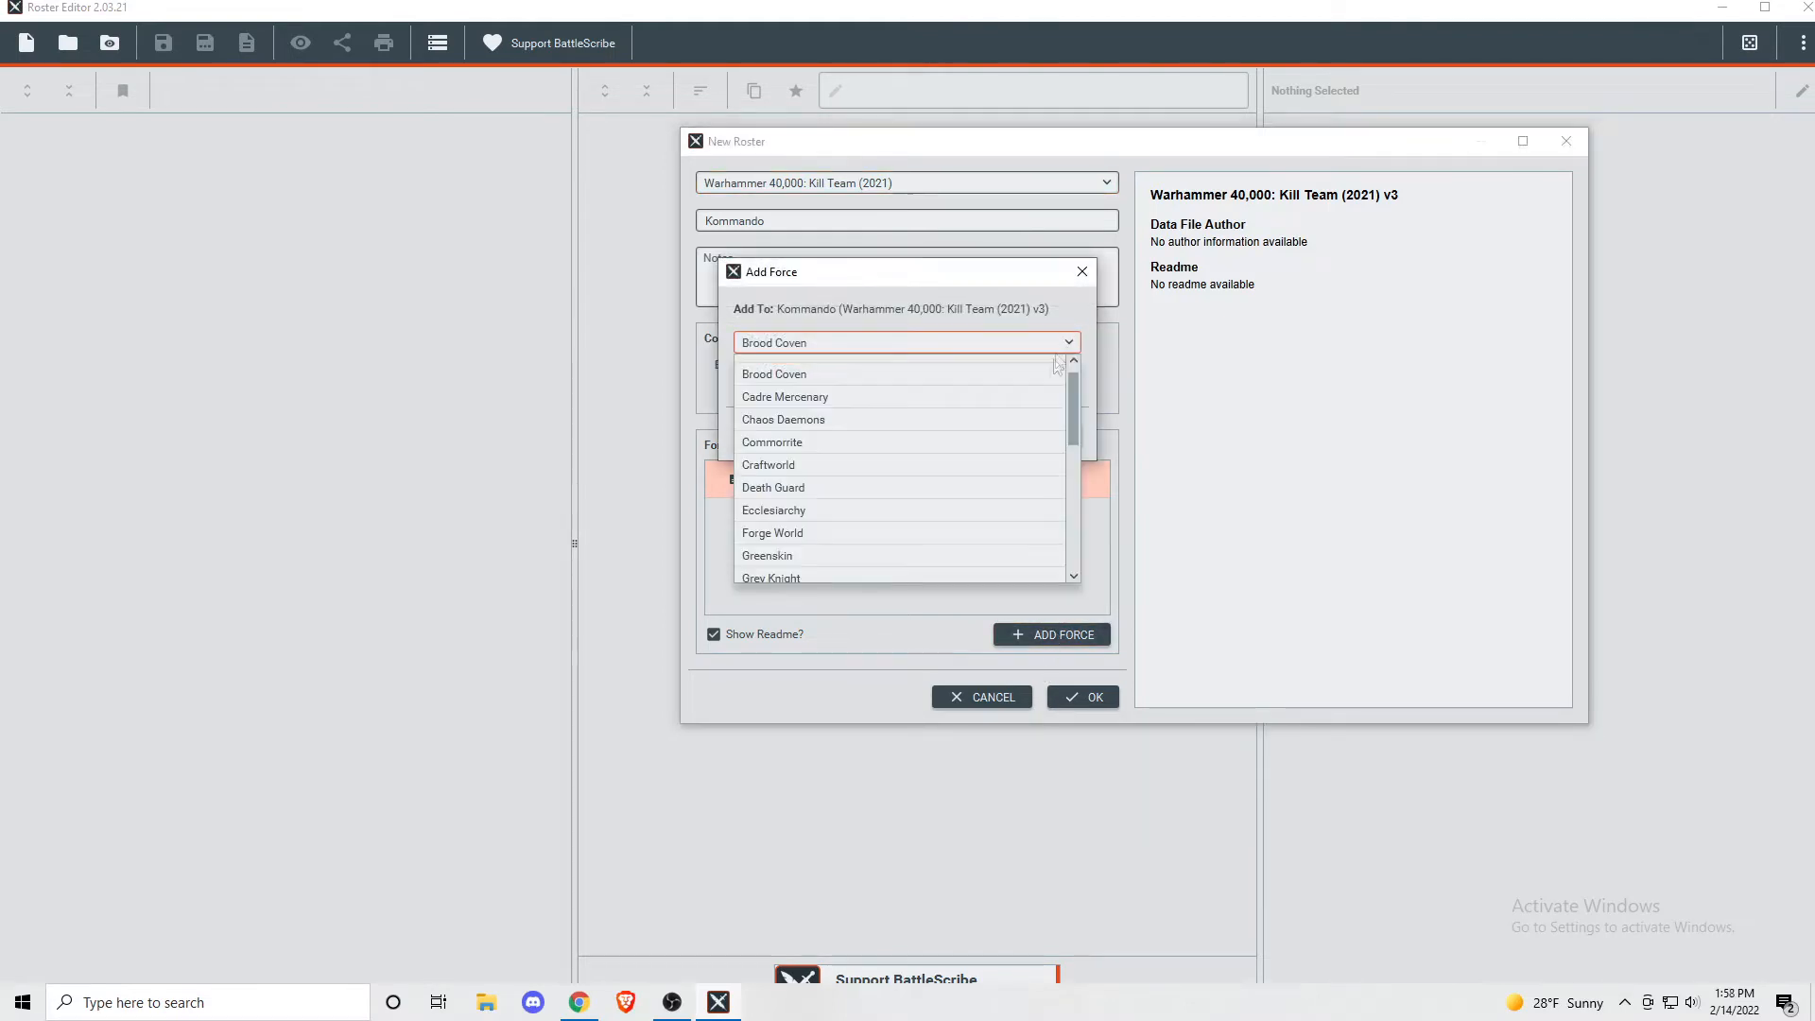
{"action": "scroll", "scroll_direction": "down", "scroll_amount": 3}
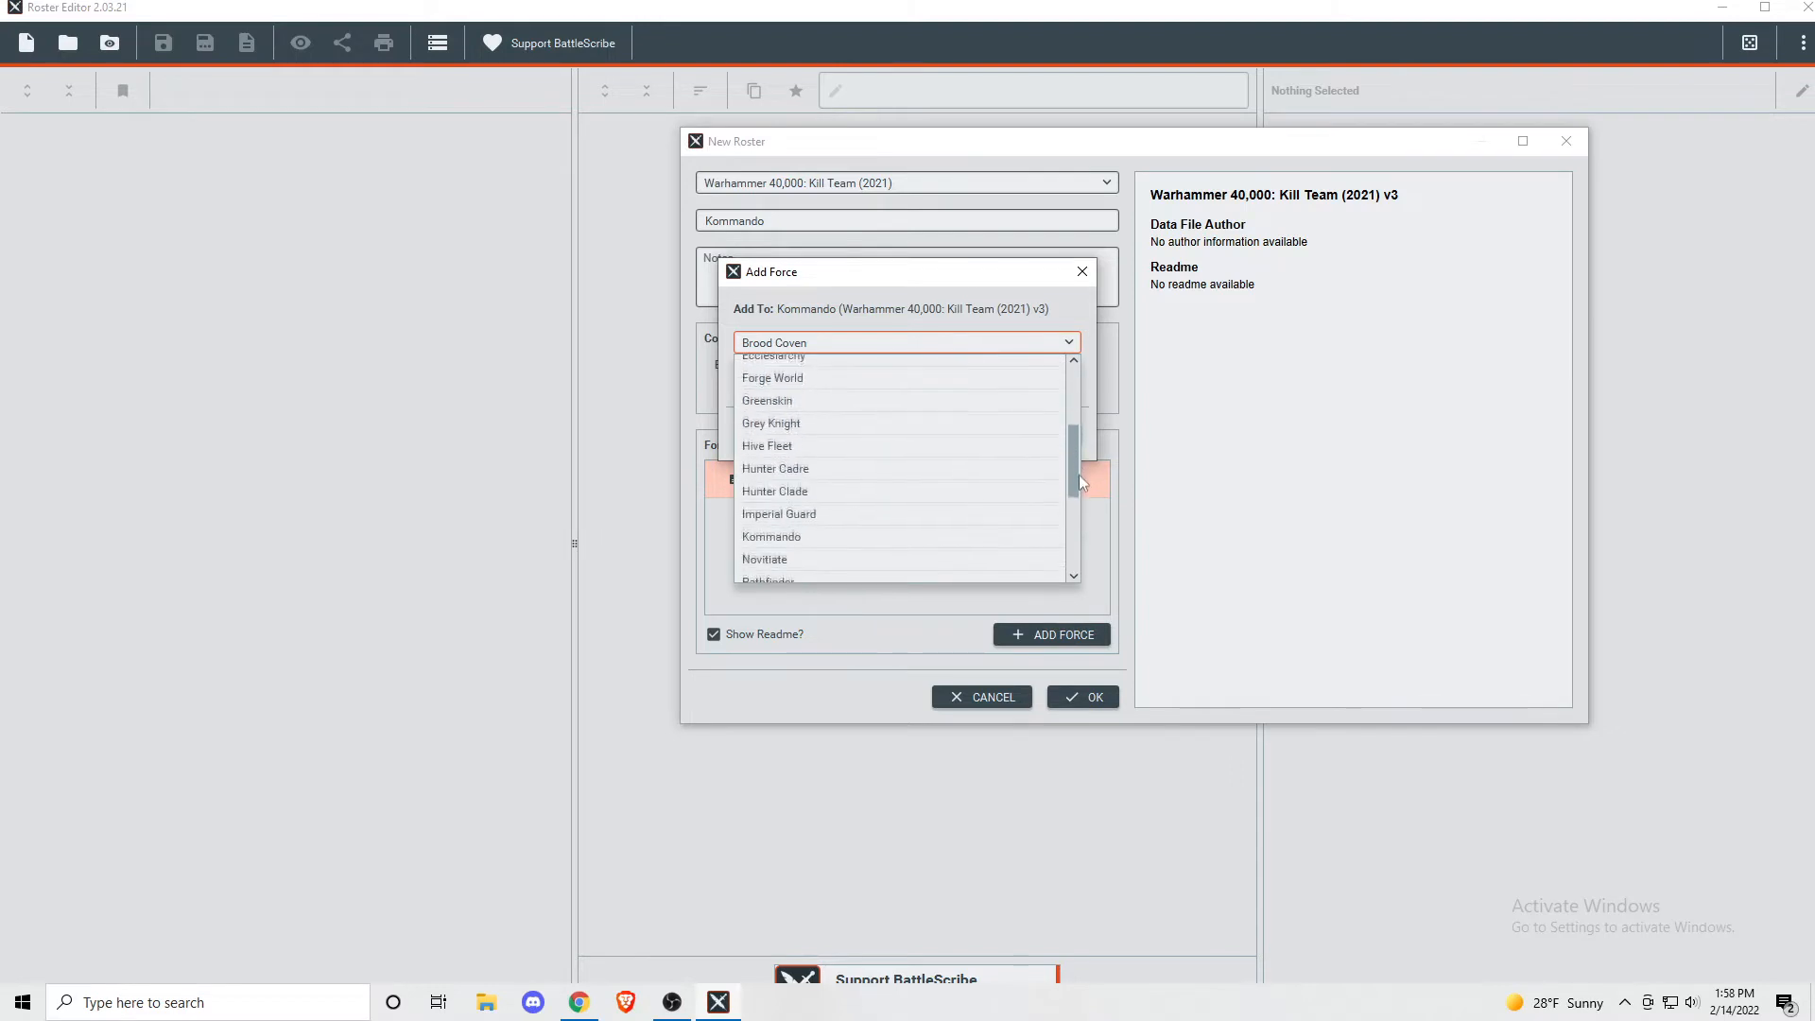
{"action": "left_click", "coordinate": [771, 536]}
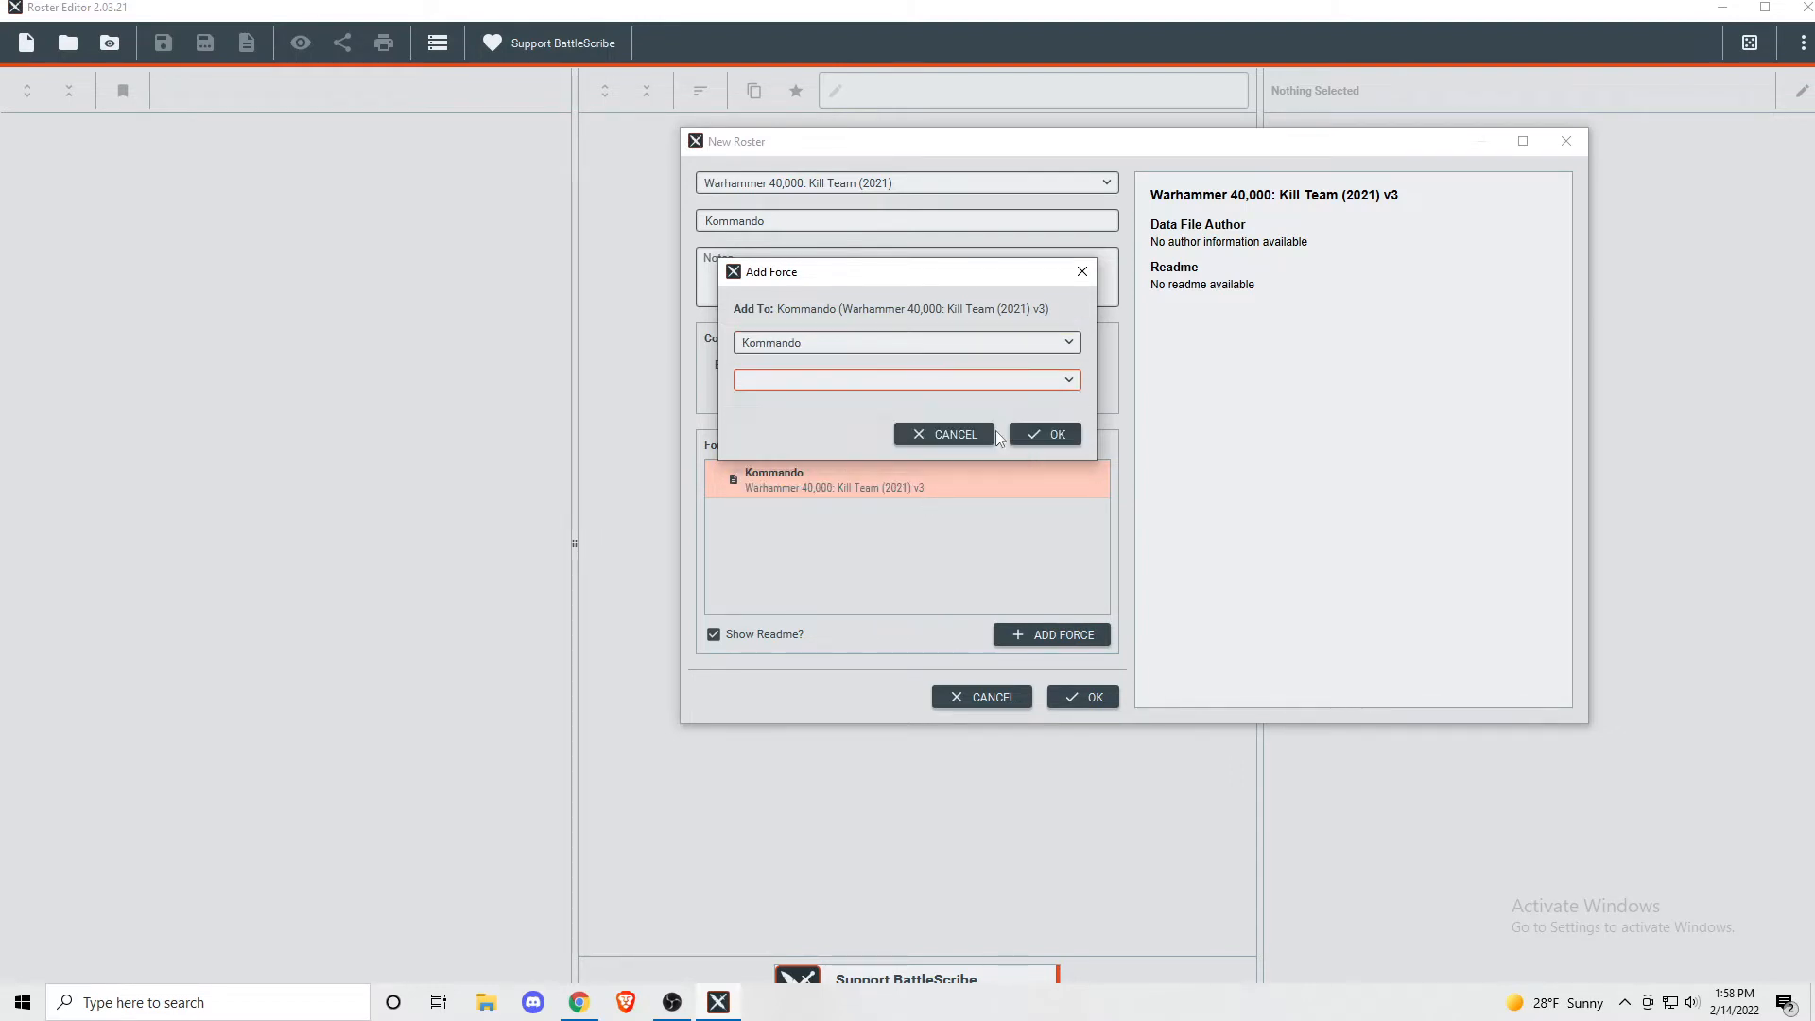
{"action": "left_click", "coordinate": [1044, 434]}
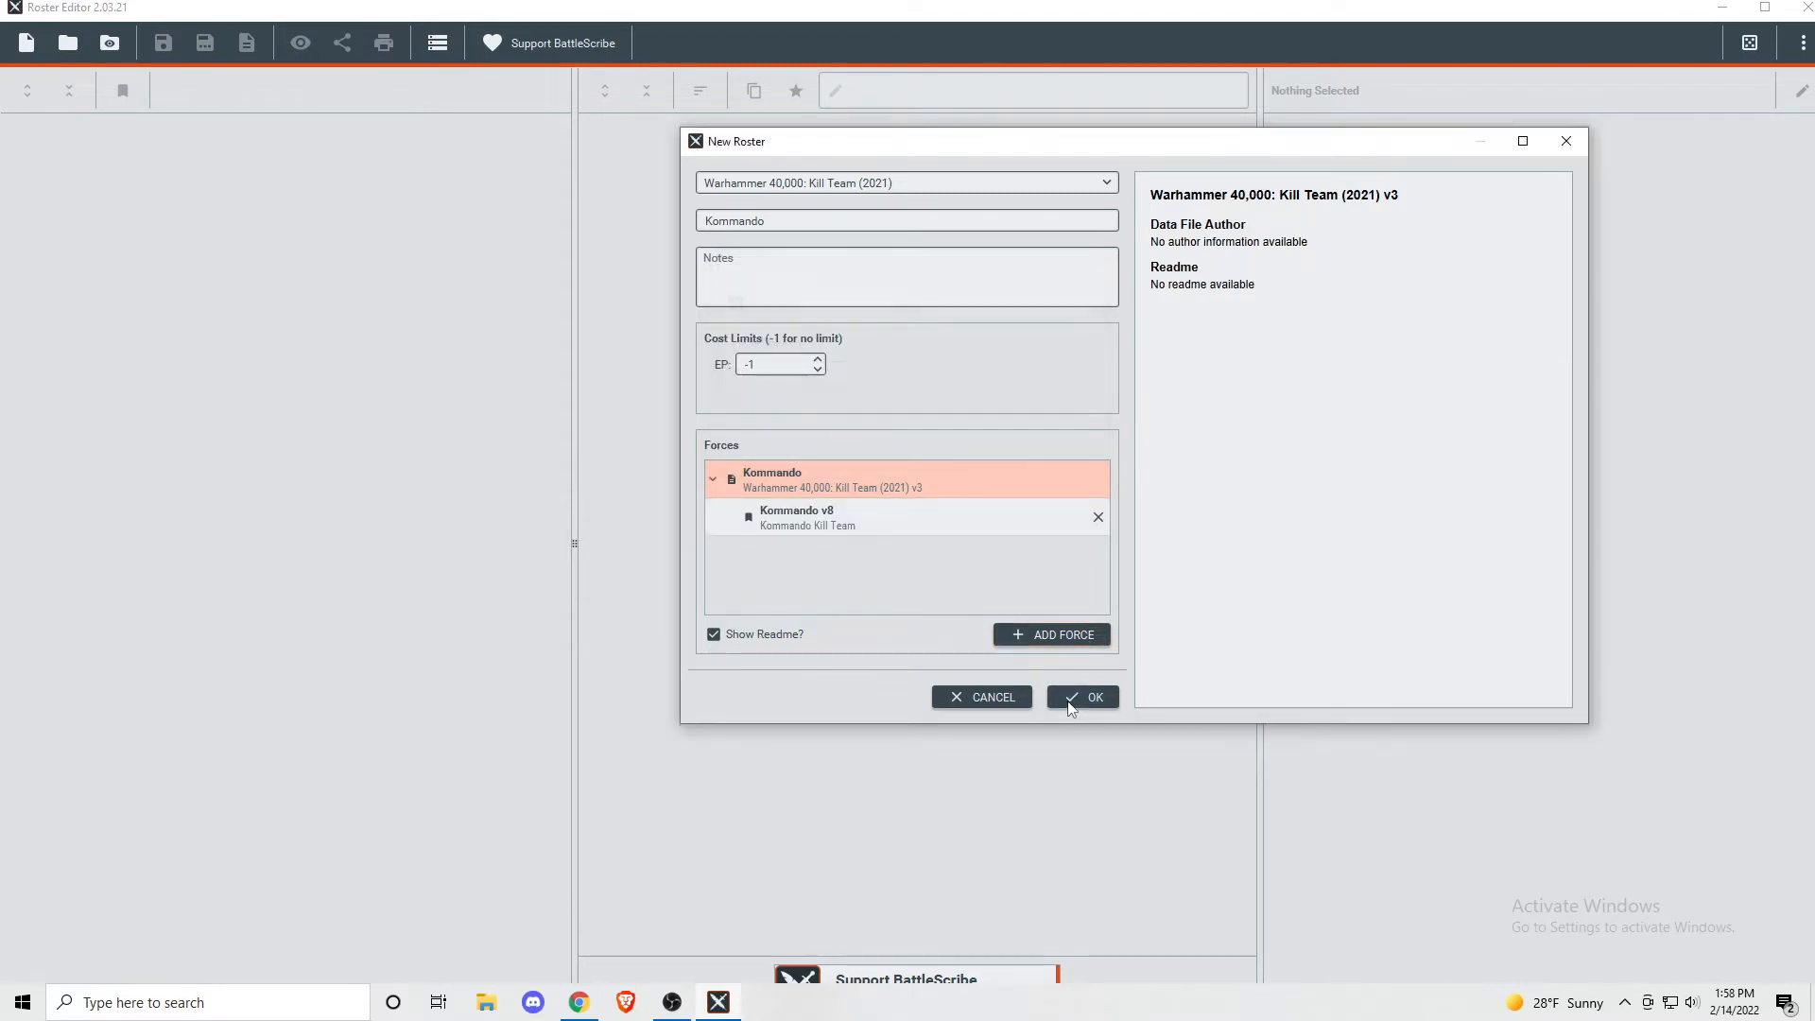
{"action": "left_click", "coordinate": [1082, 697]}
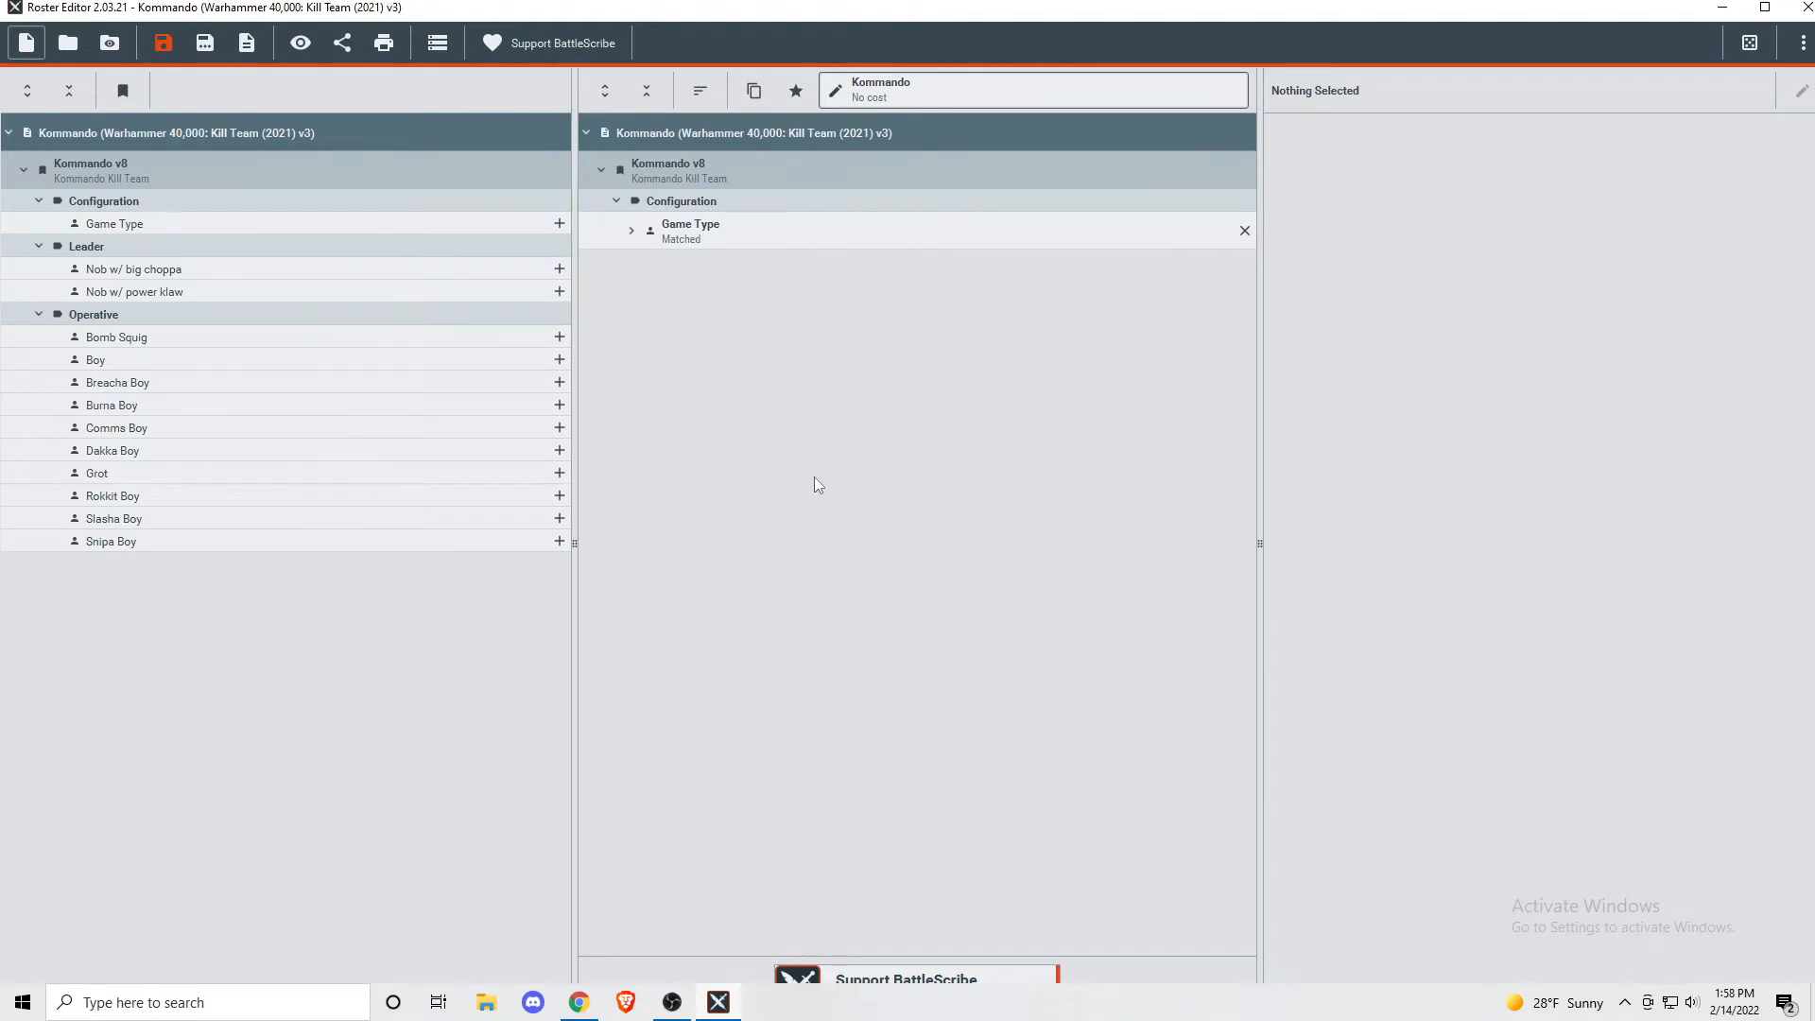
{"action": "mouse_move", "coordinate": [638, 330]}
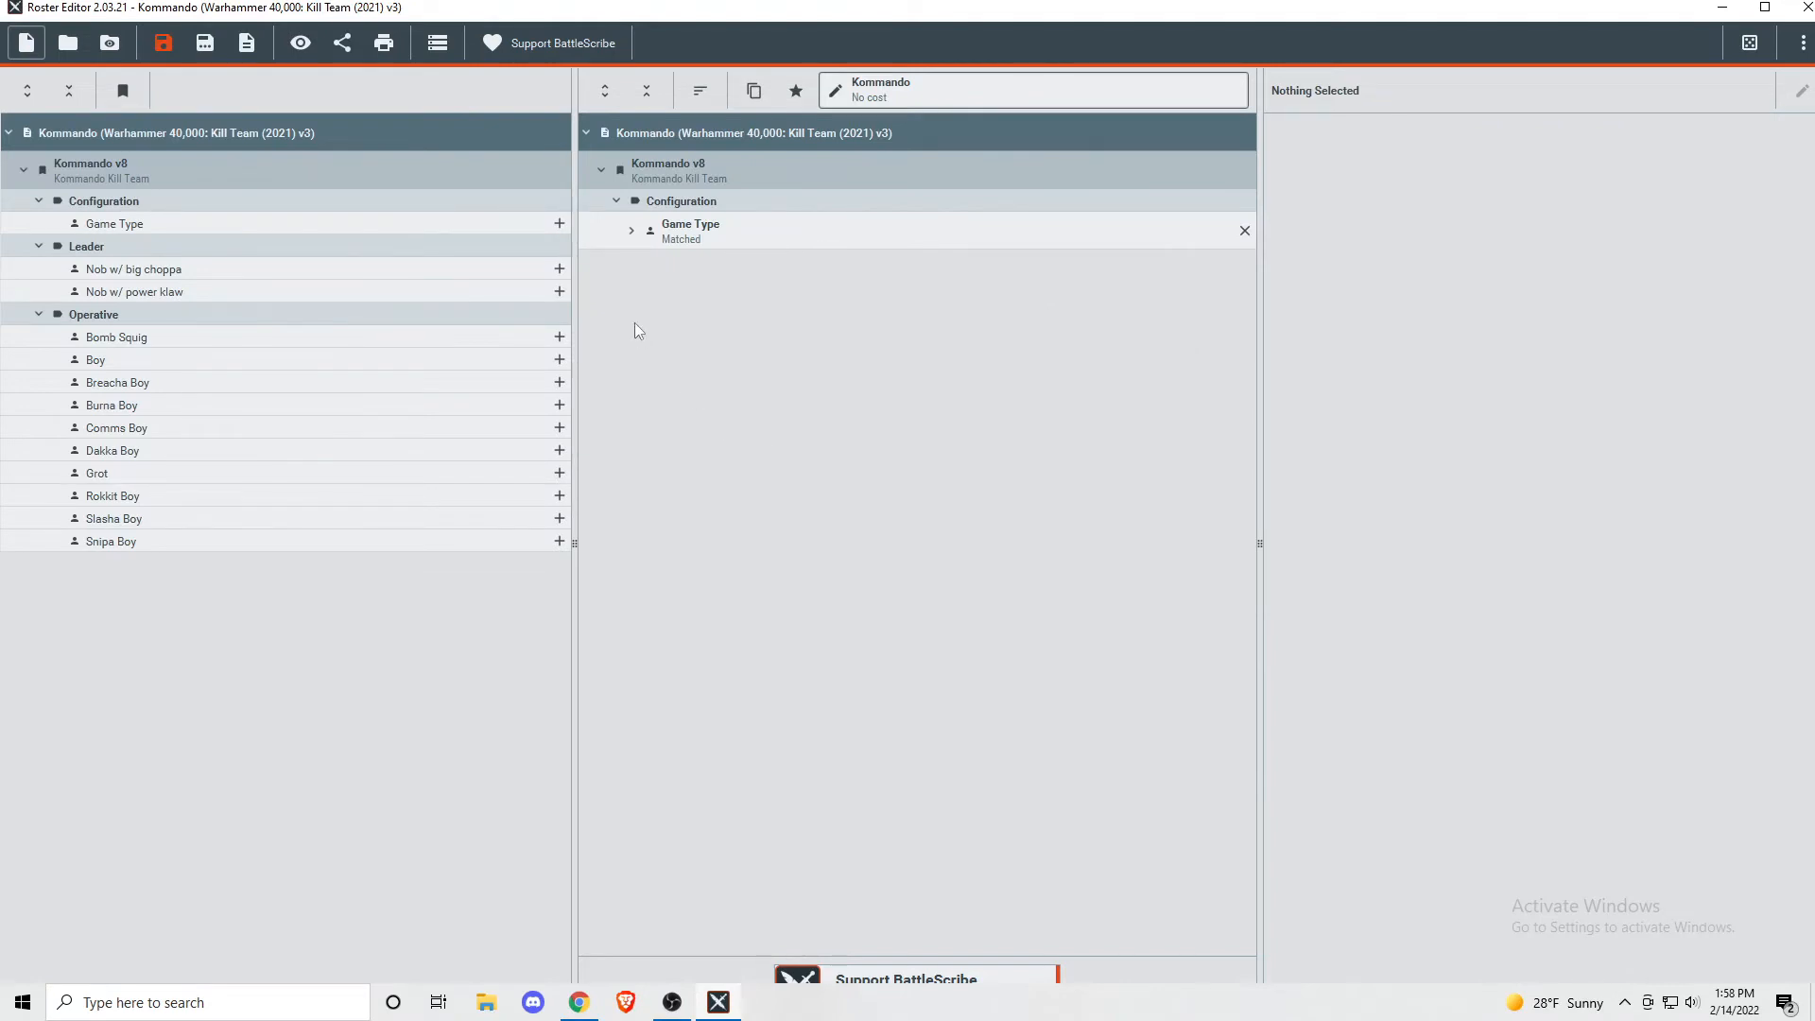
{"action": "mouse_move", "coordinate": [625, 326]}
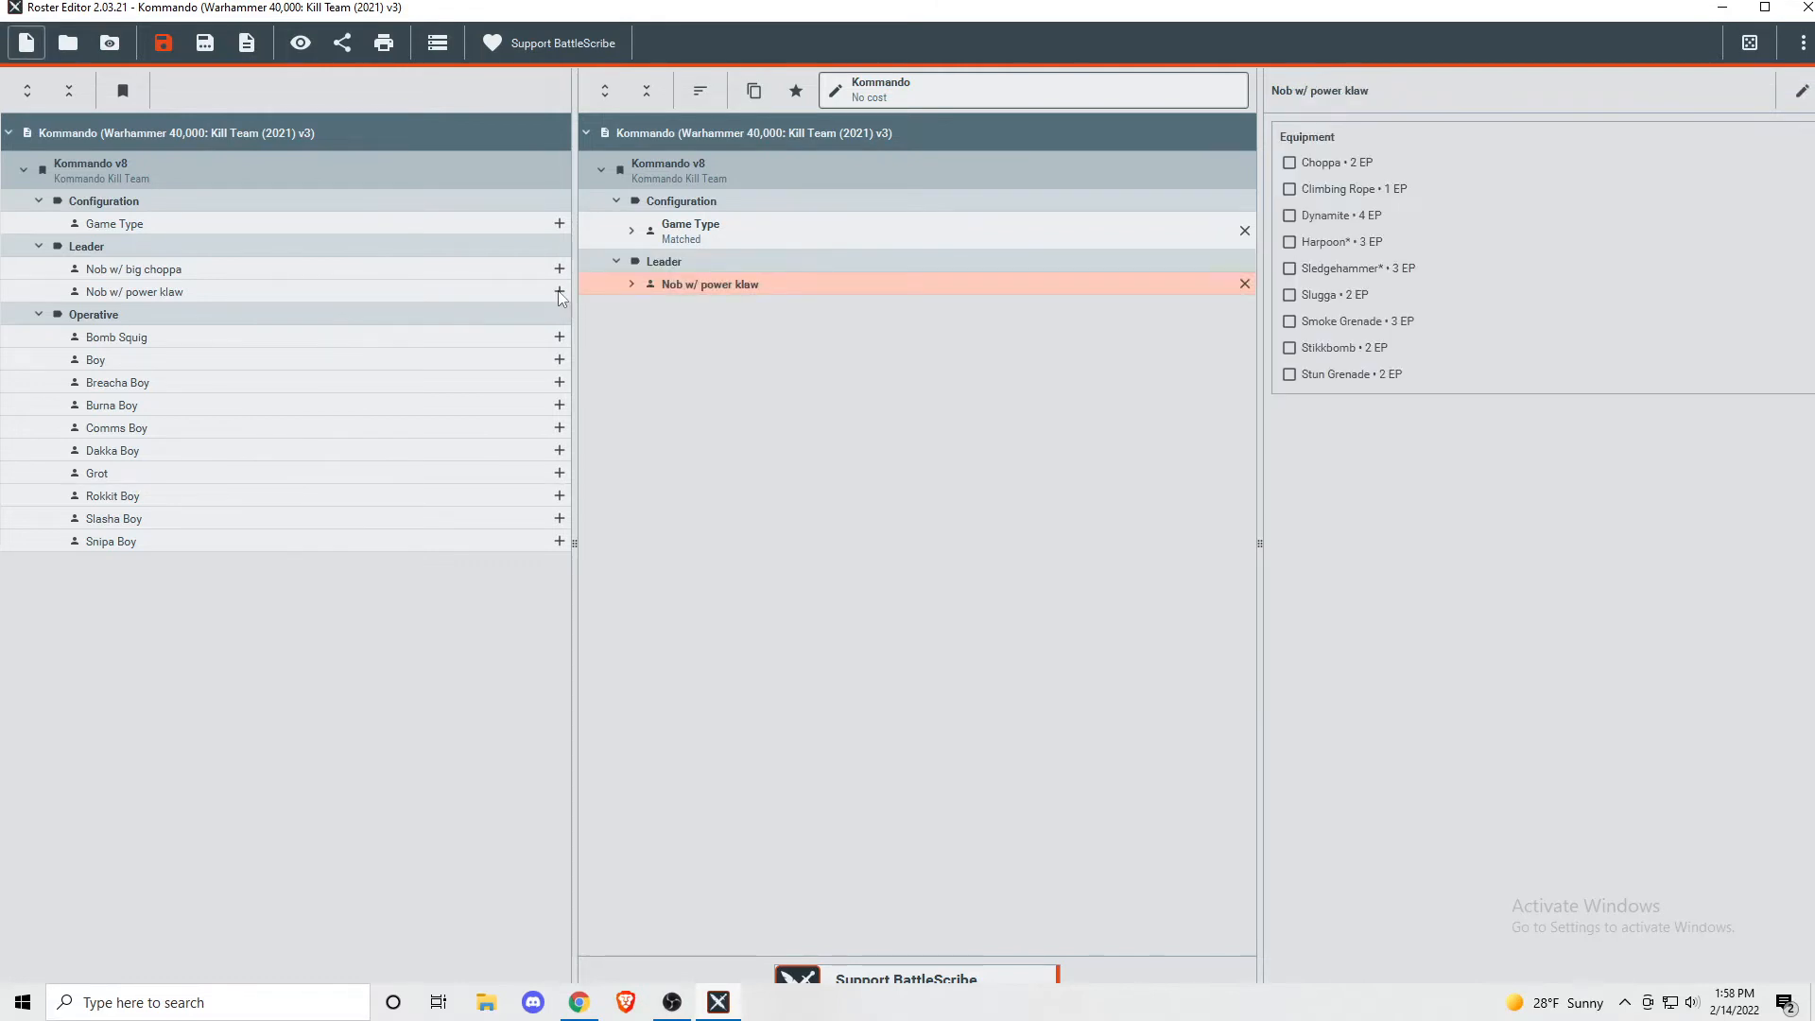
{"action": "mouse_move", "coordinate": [565, 334]}
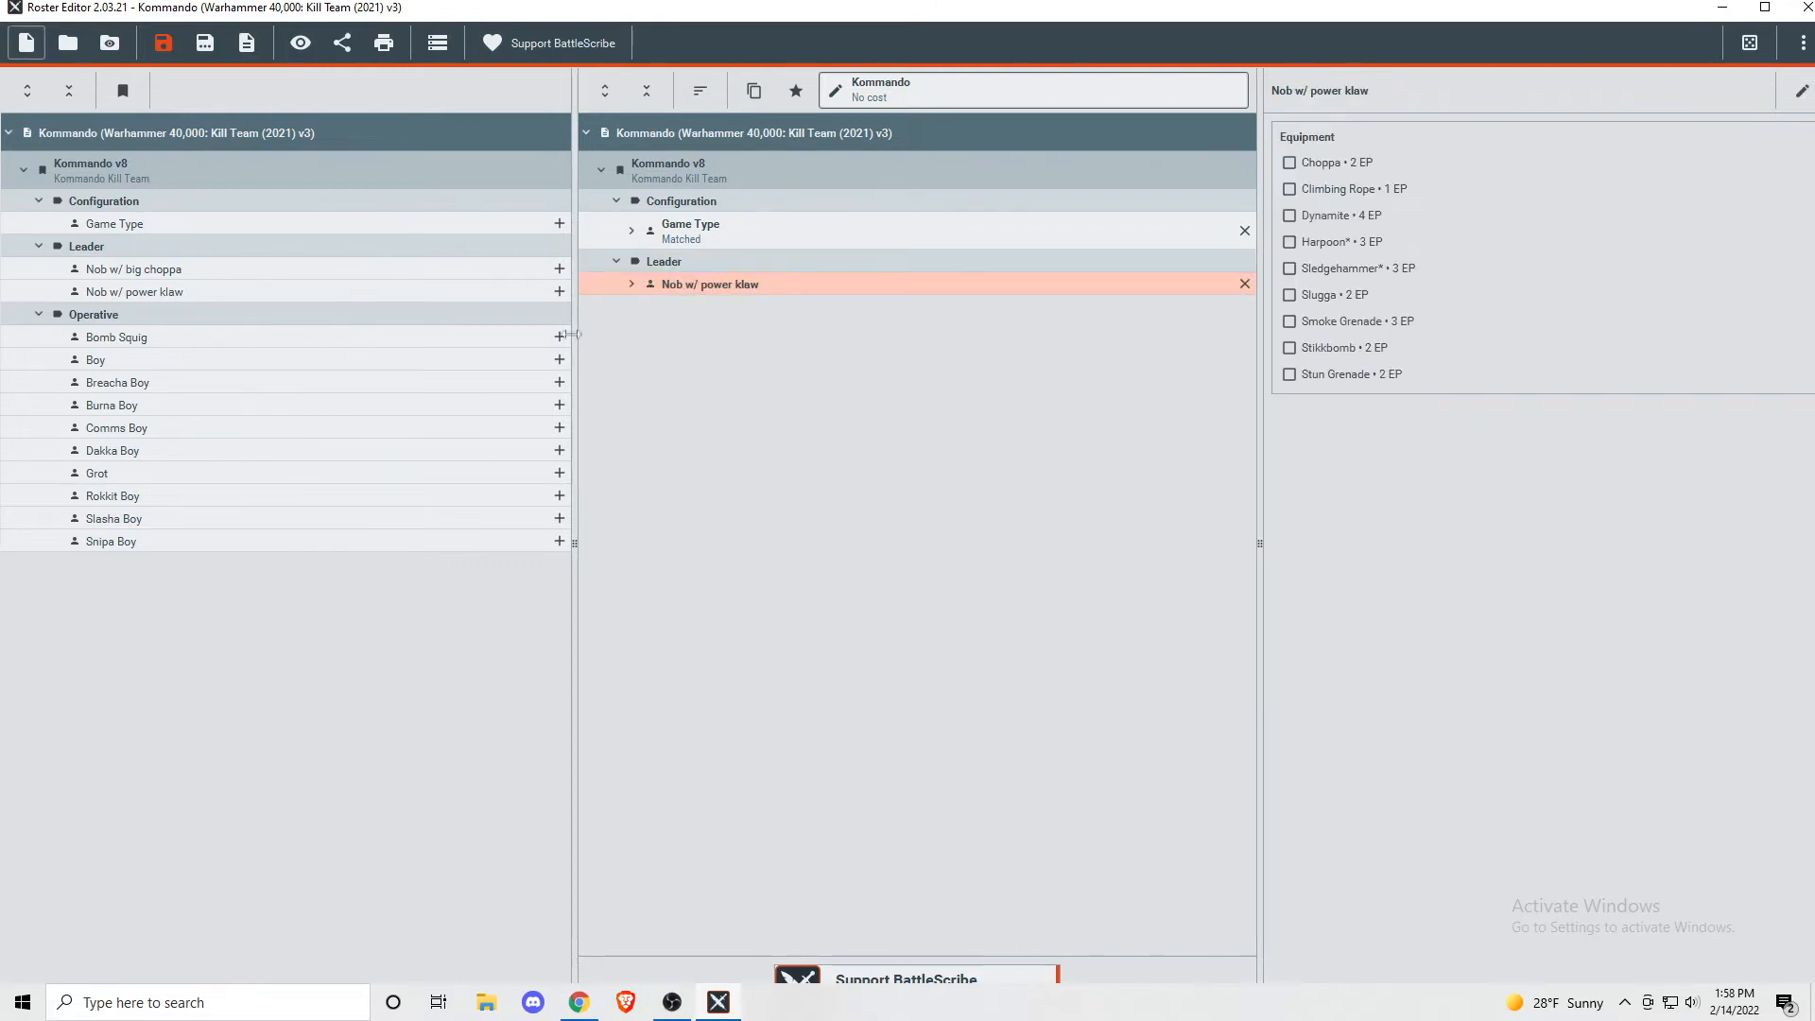
- Add a Bomb Squig and another Boy operative to the Kommando roster
{"action": "left_click", "coordinate": [559, 336]}
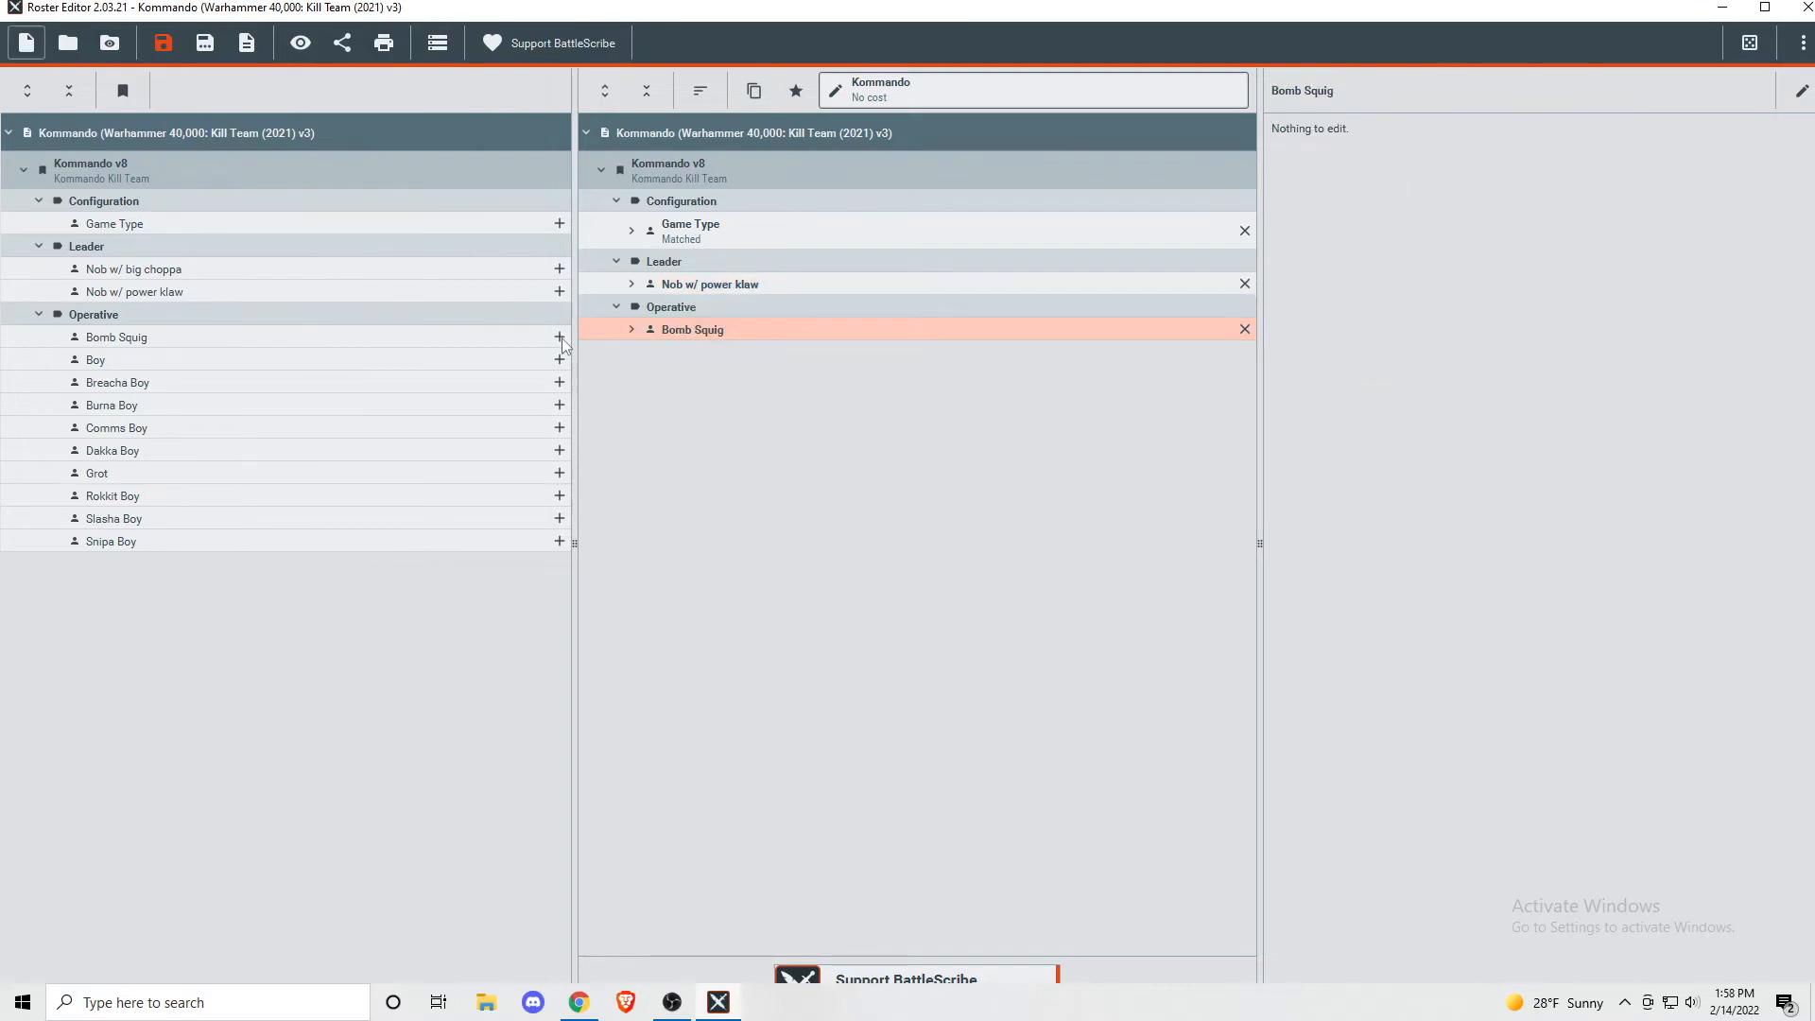
{"action": "mouse_move", "coordinate": [561, 367]}
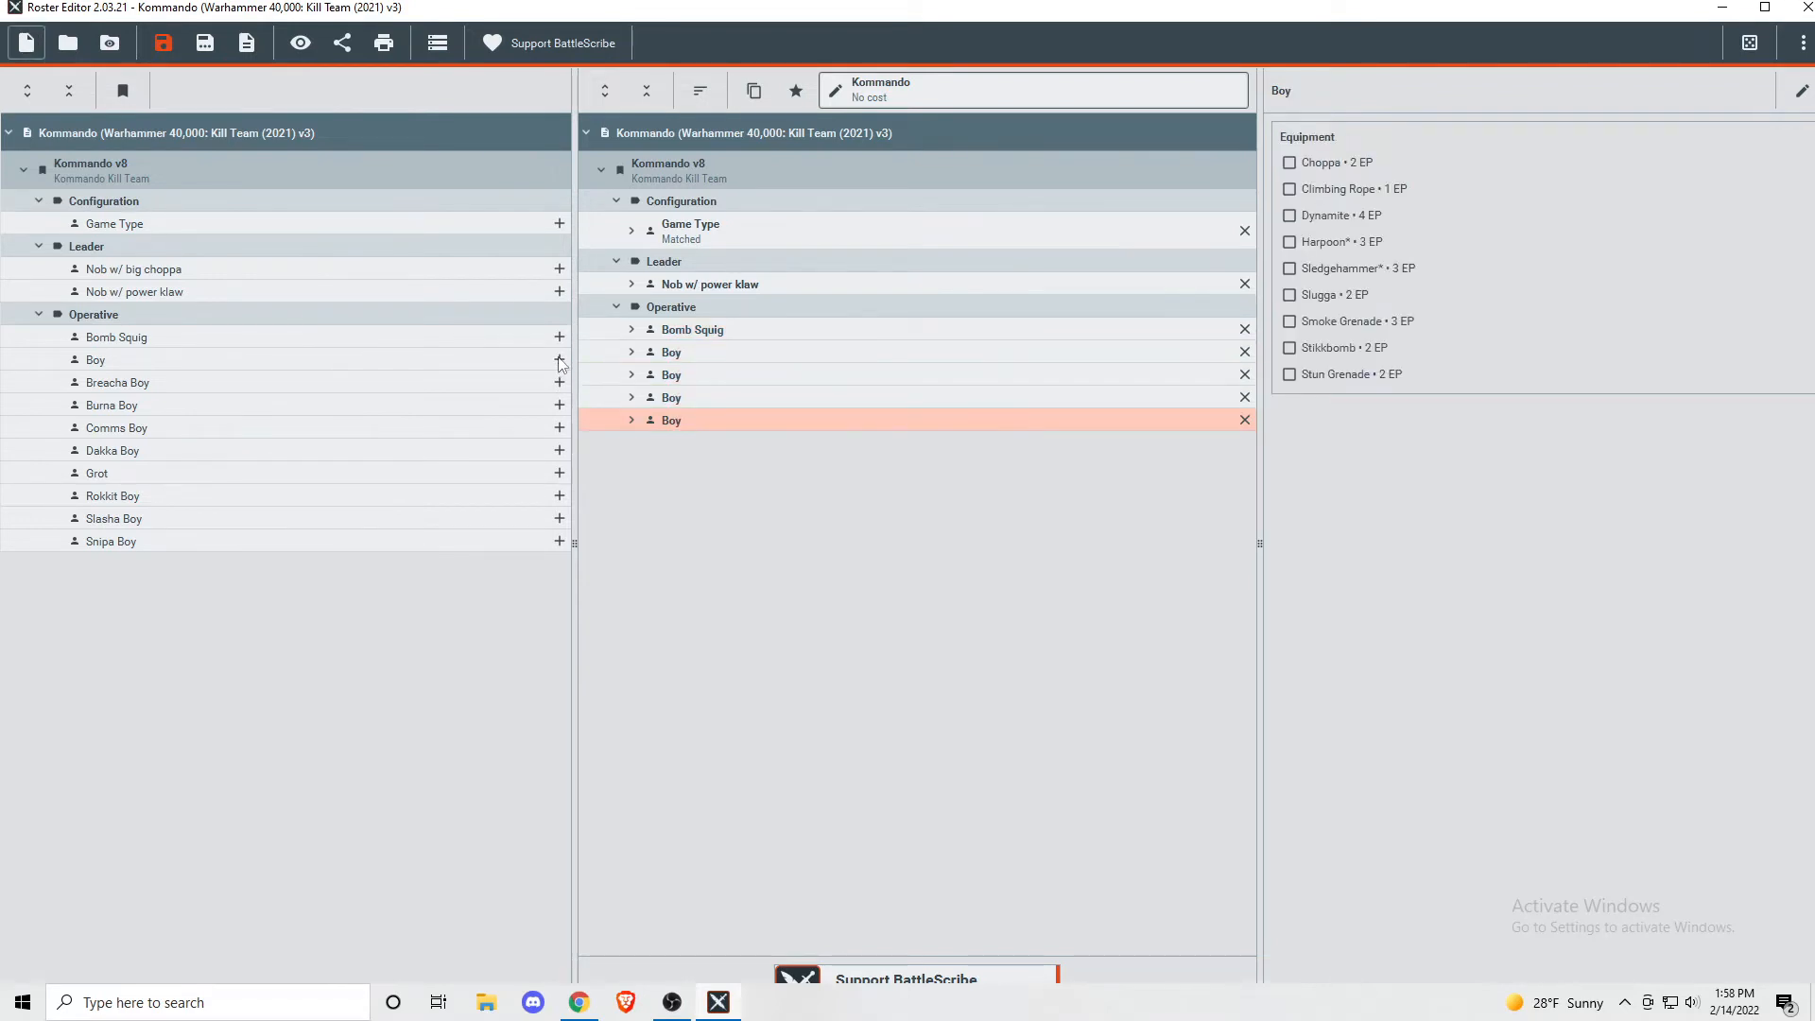
{"action": "left_click", "coordinate": [559, 358]}
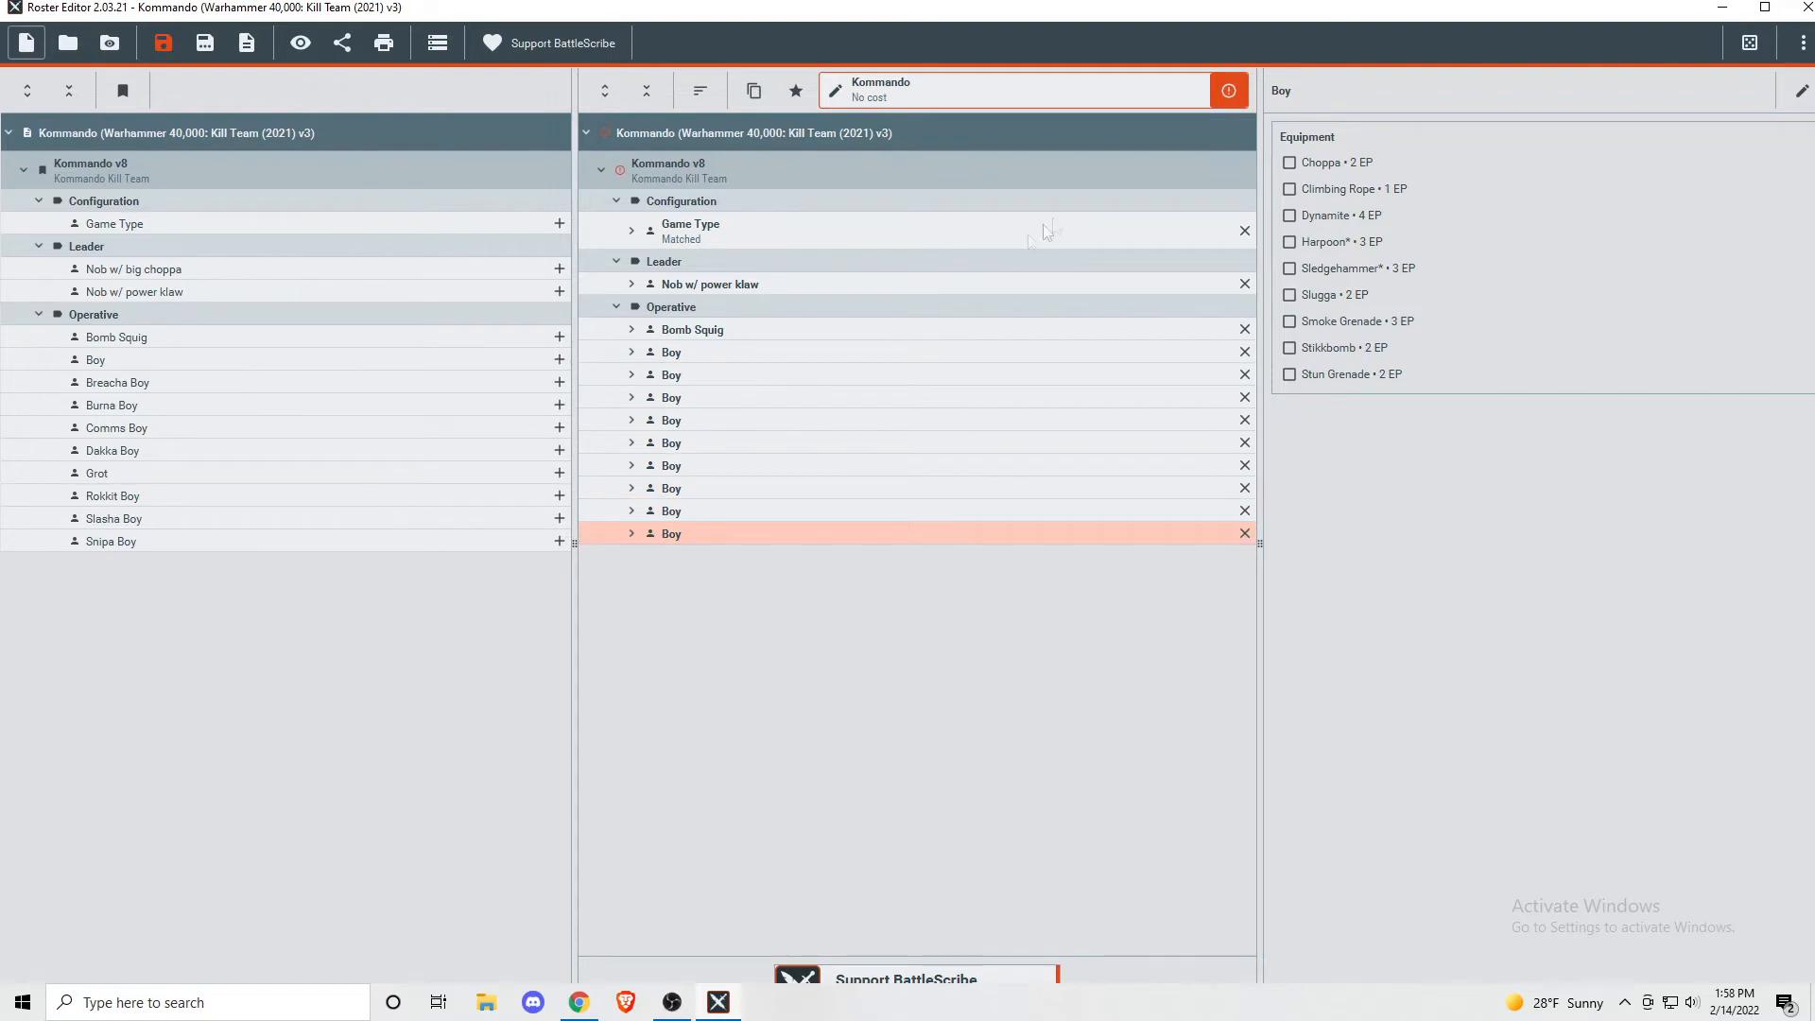
{"action": "mouse_move", "coordinate": [1153, 193]}
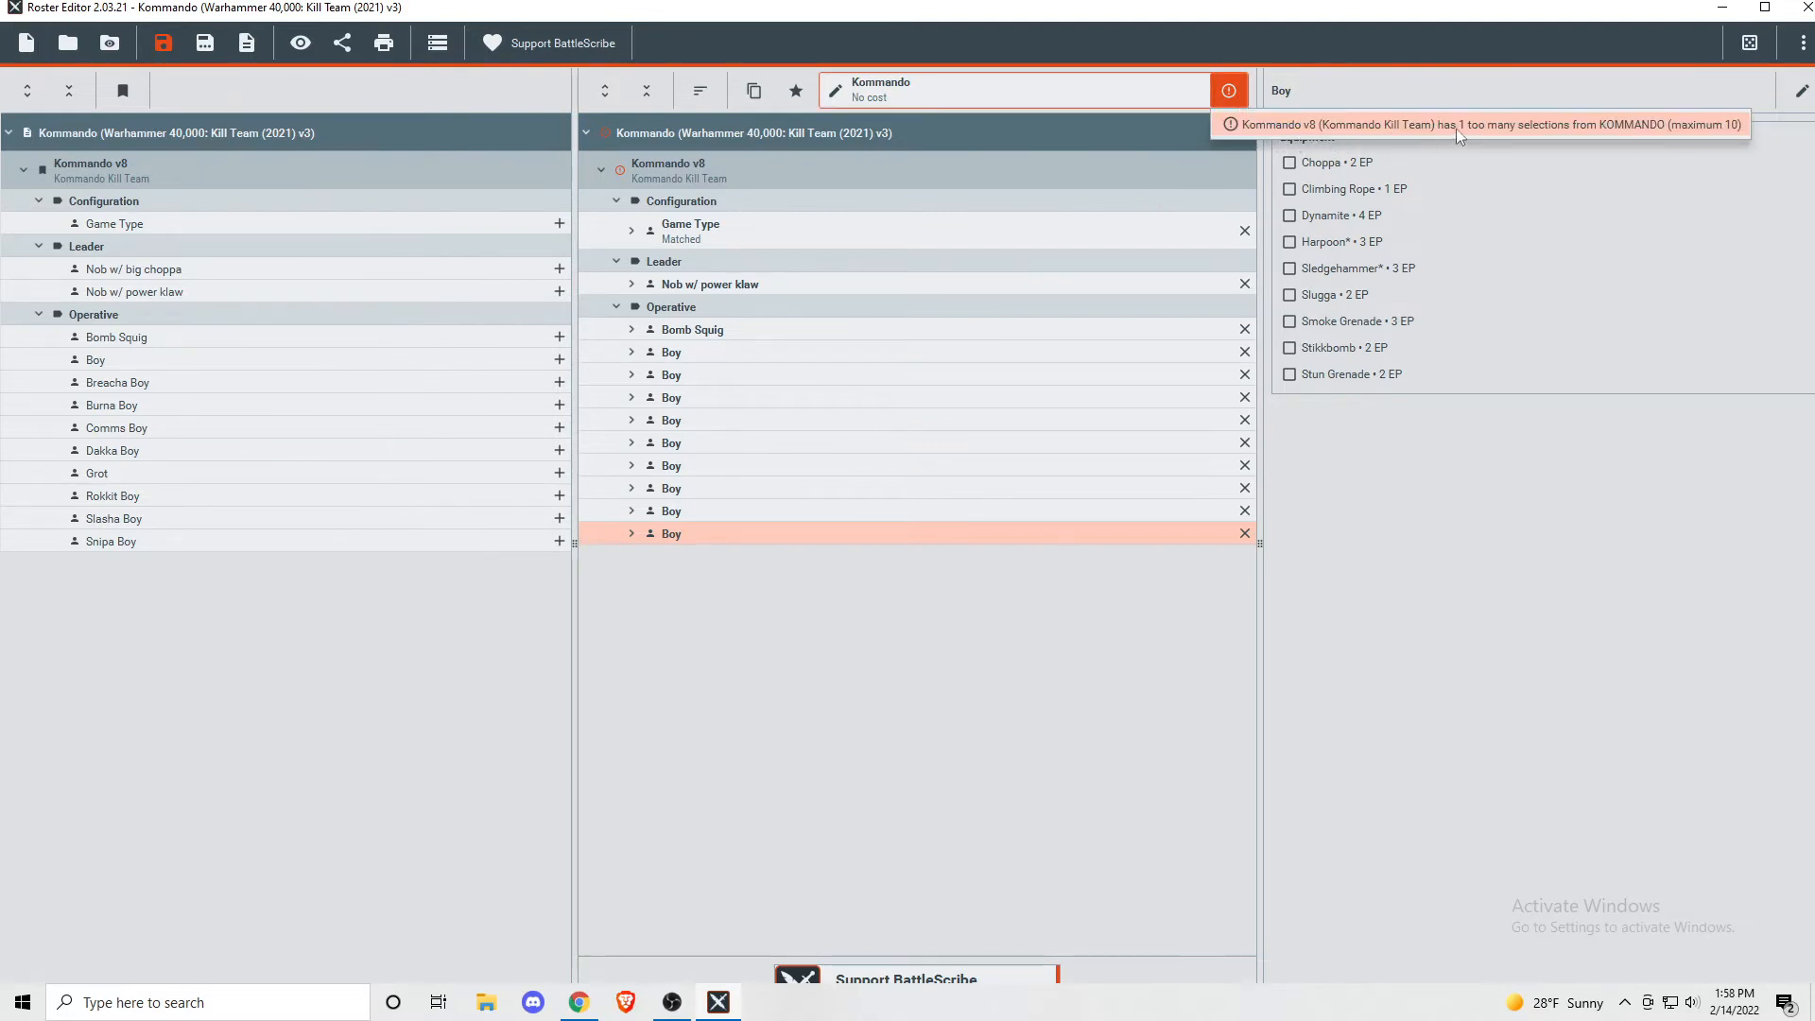
- Remove three excess Boy operatives and read the roster's remaining validation warning
{"action": "left_click", "coordinate": [1244, 532]}
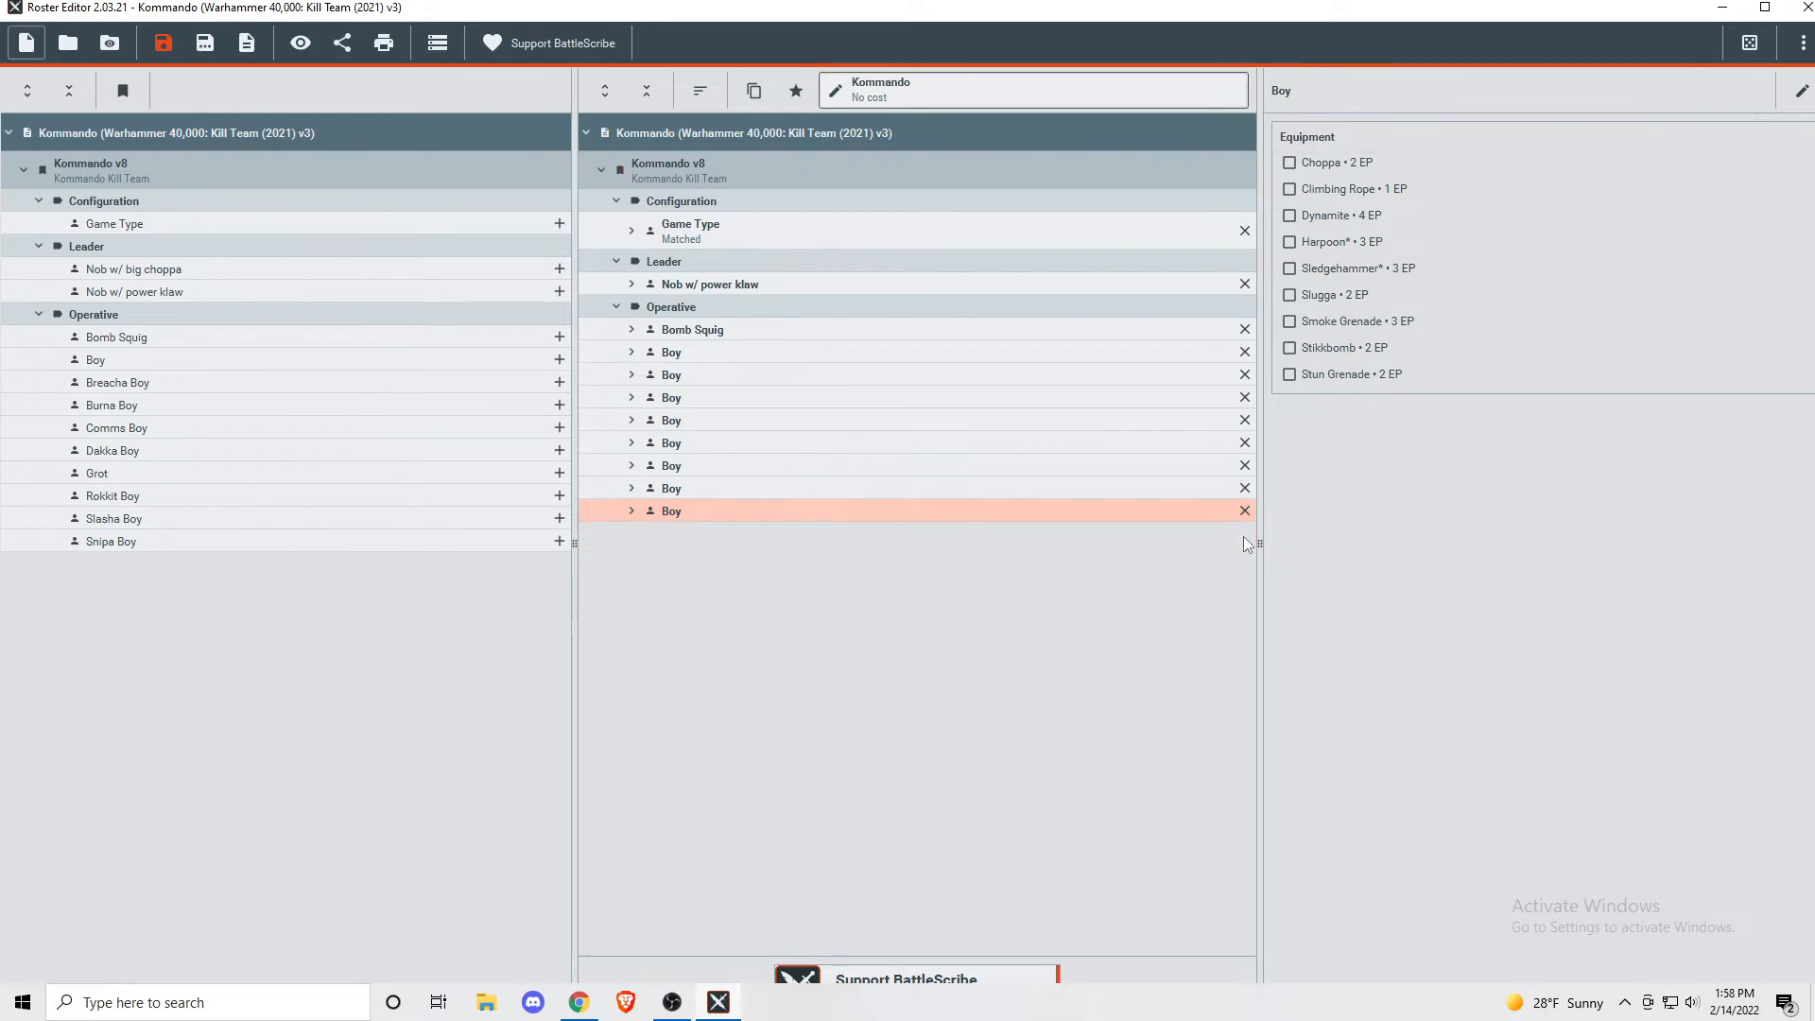
{"action": "left_click", "coordinate": [1244, 510]}
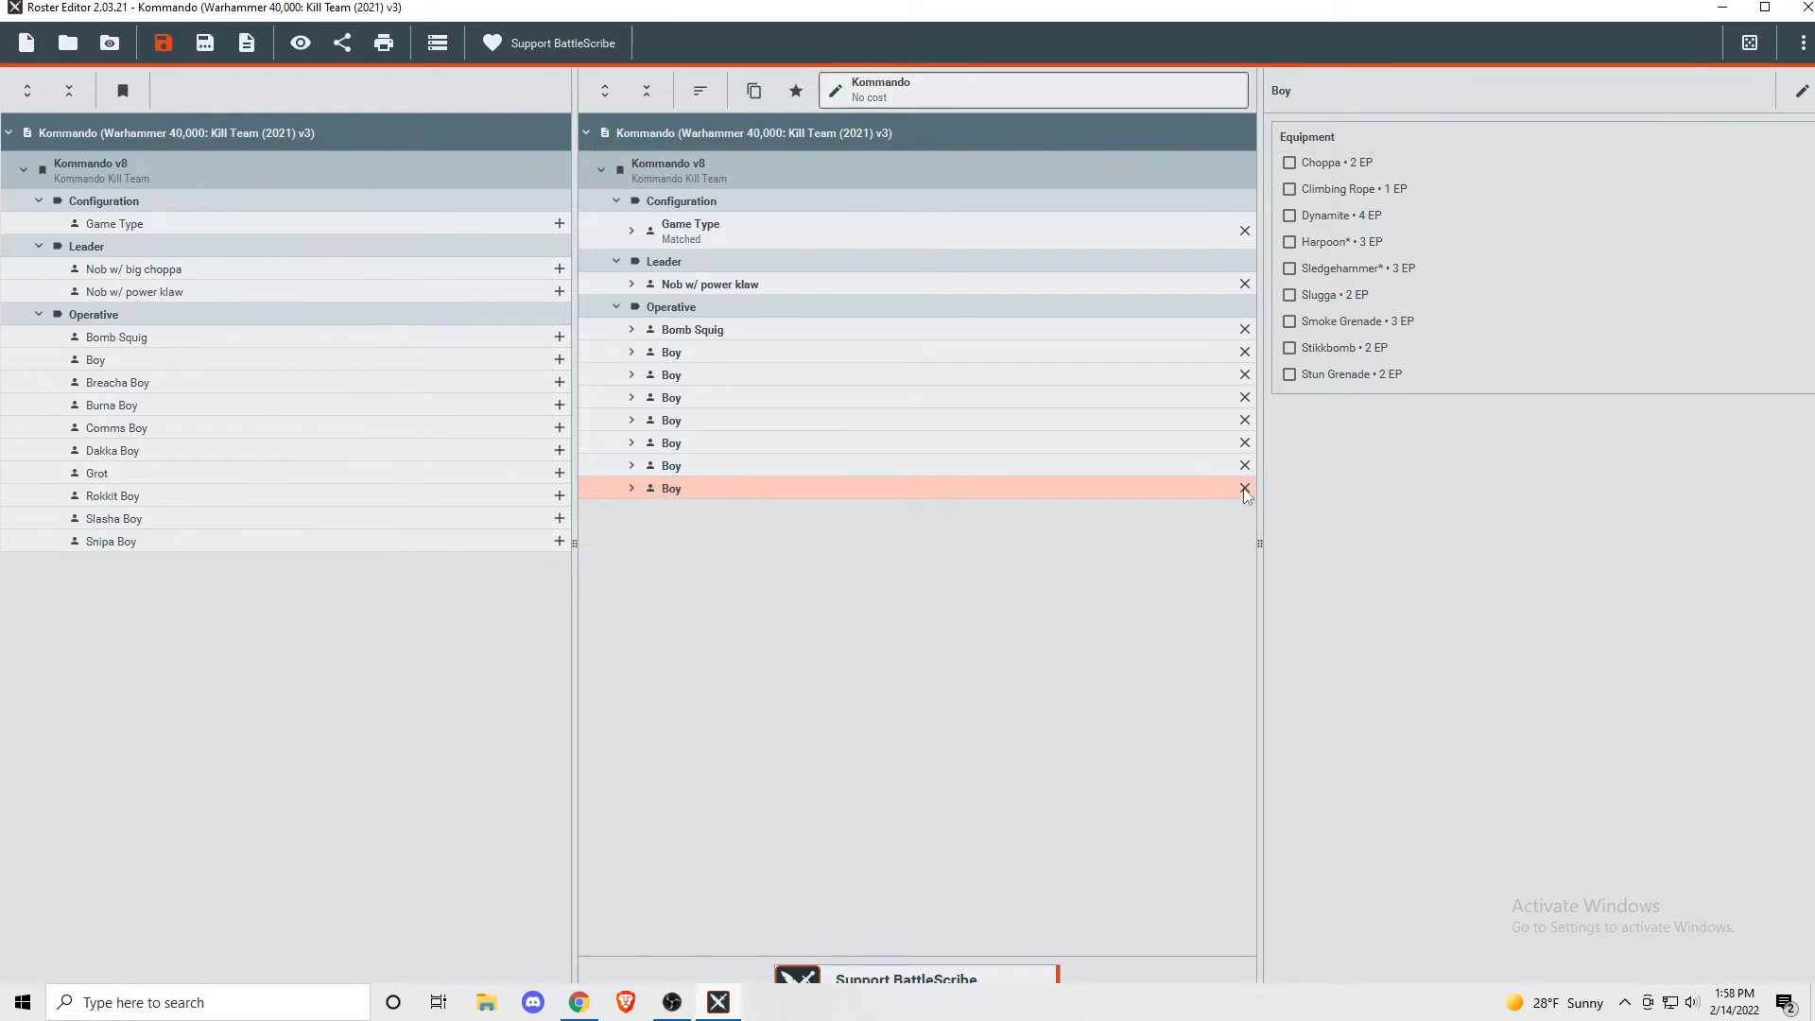
{"action": "left_click", "coordinate": [1245, 488]}
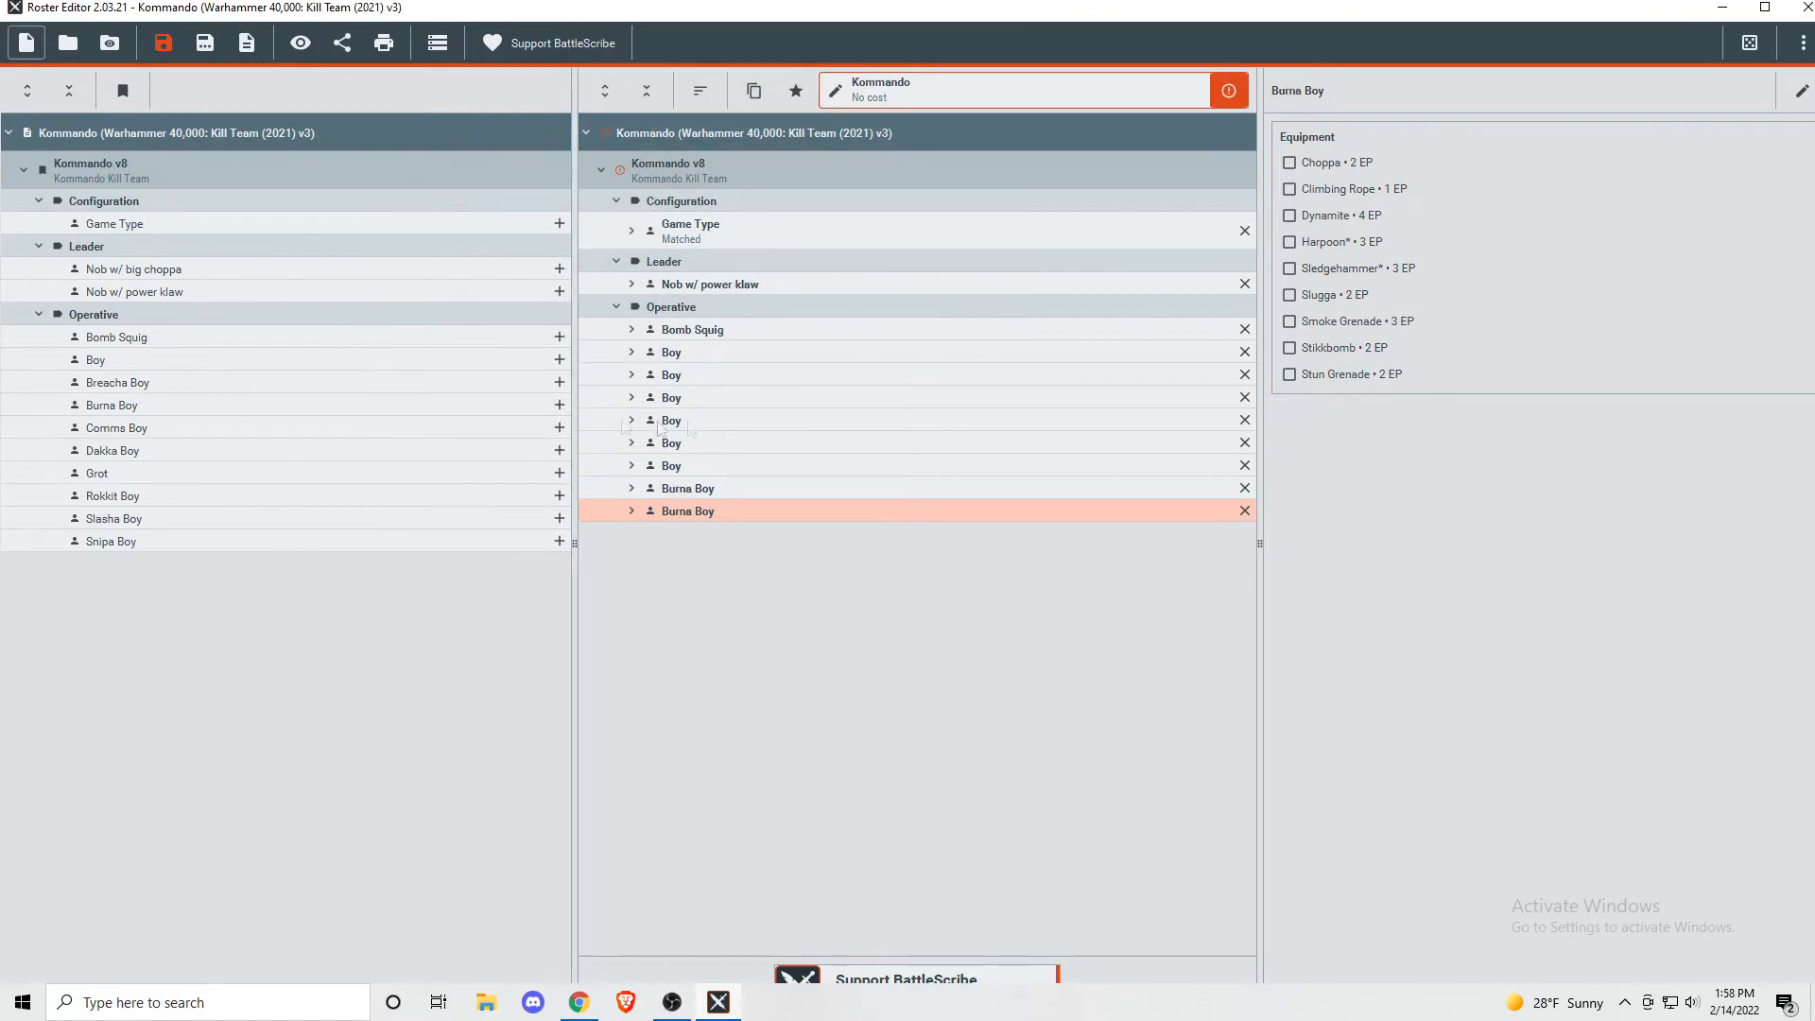
{"action": "left_click", "coordinate": [1226, 91]}
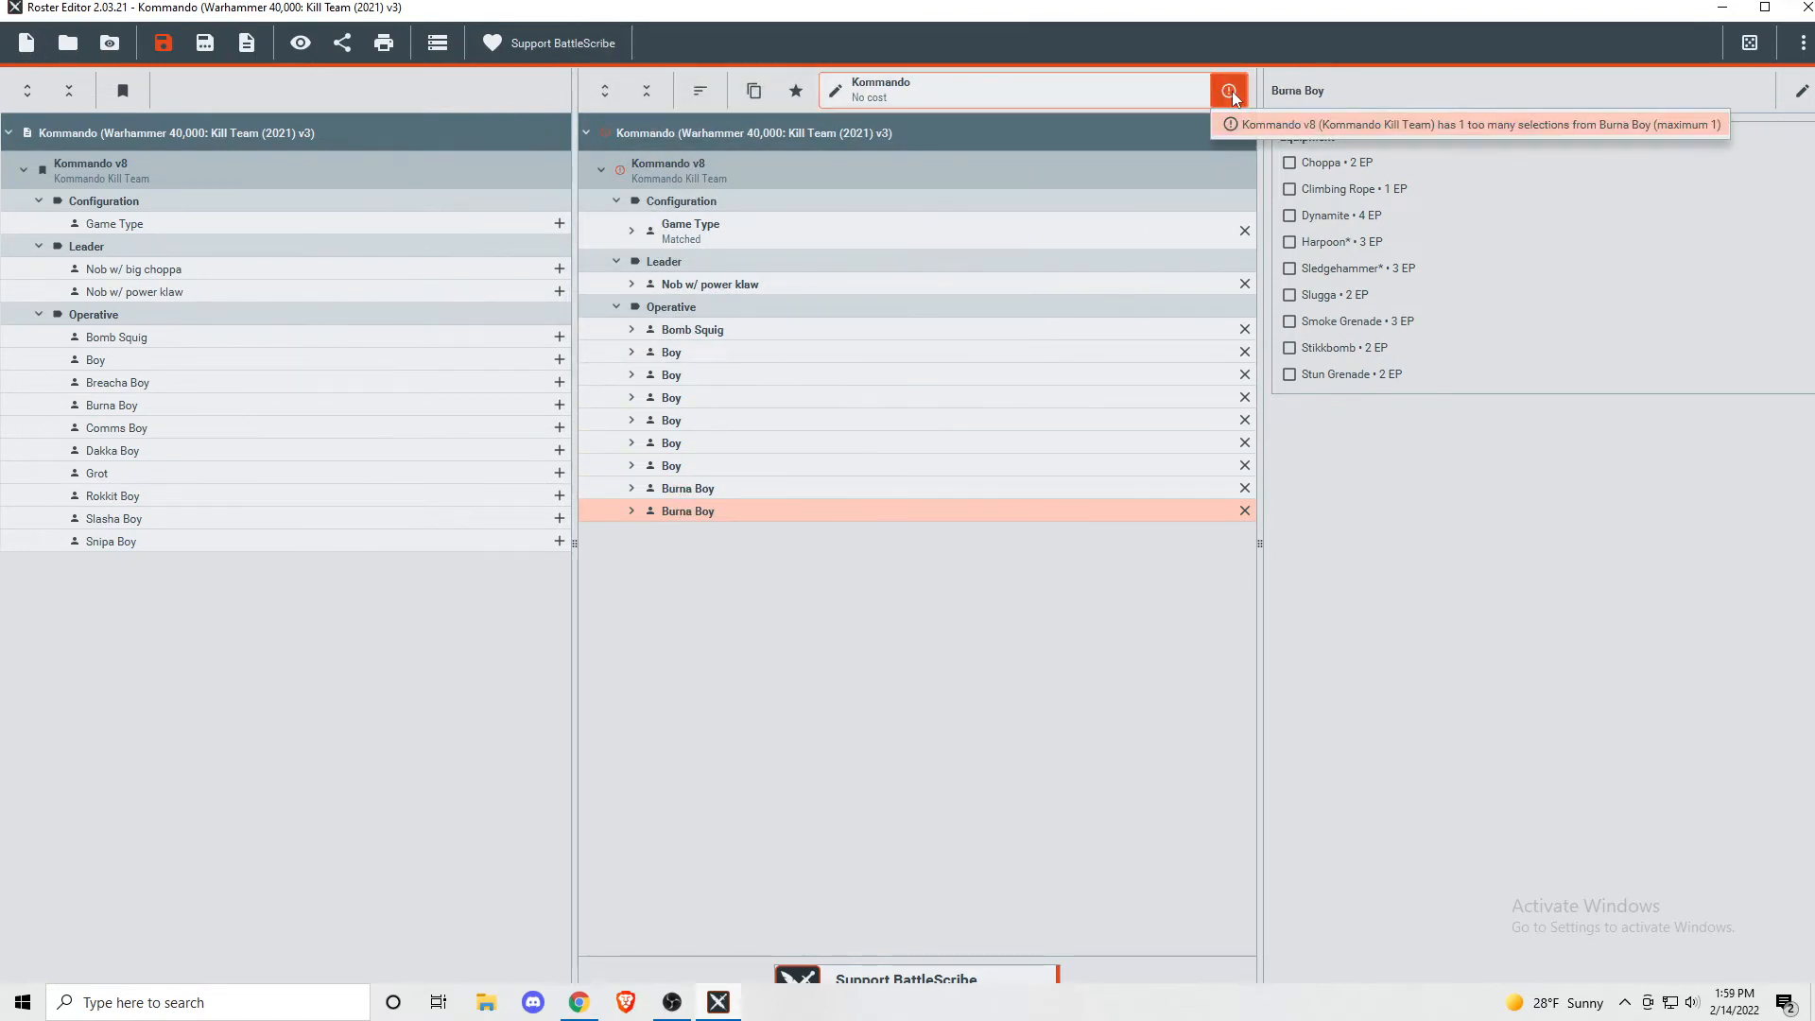
{"action": "mouse_move", "coordinate": [1317, 137]}
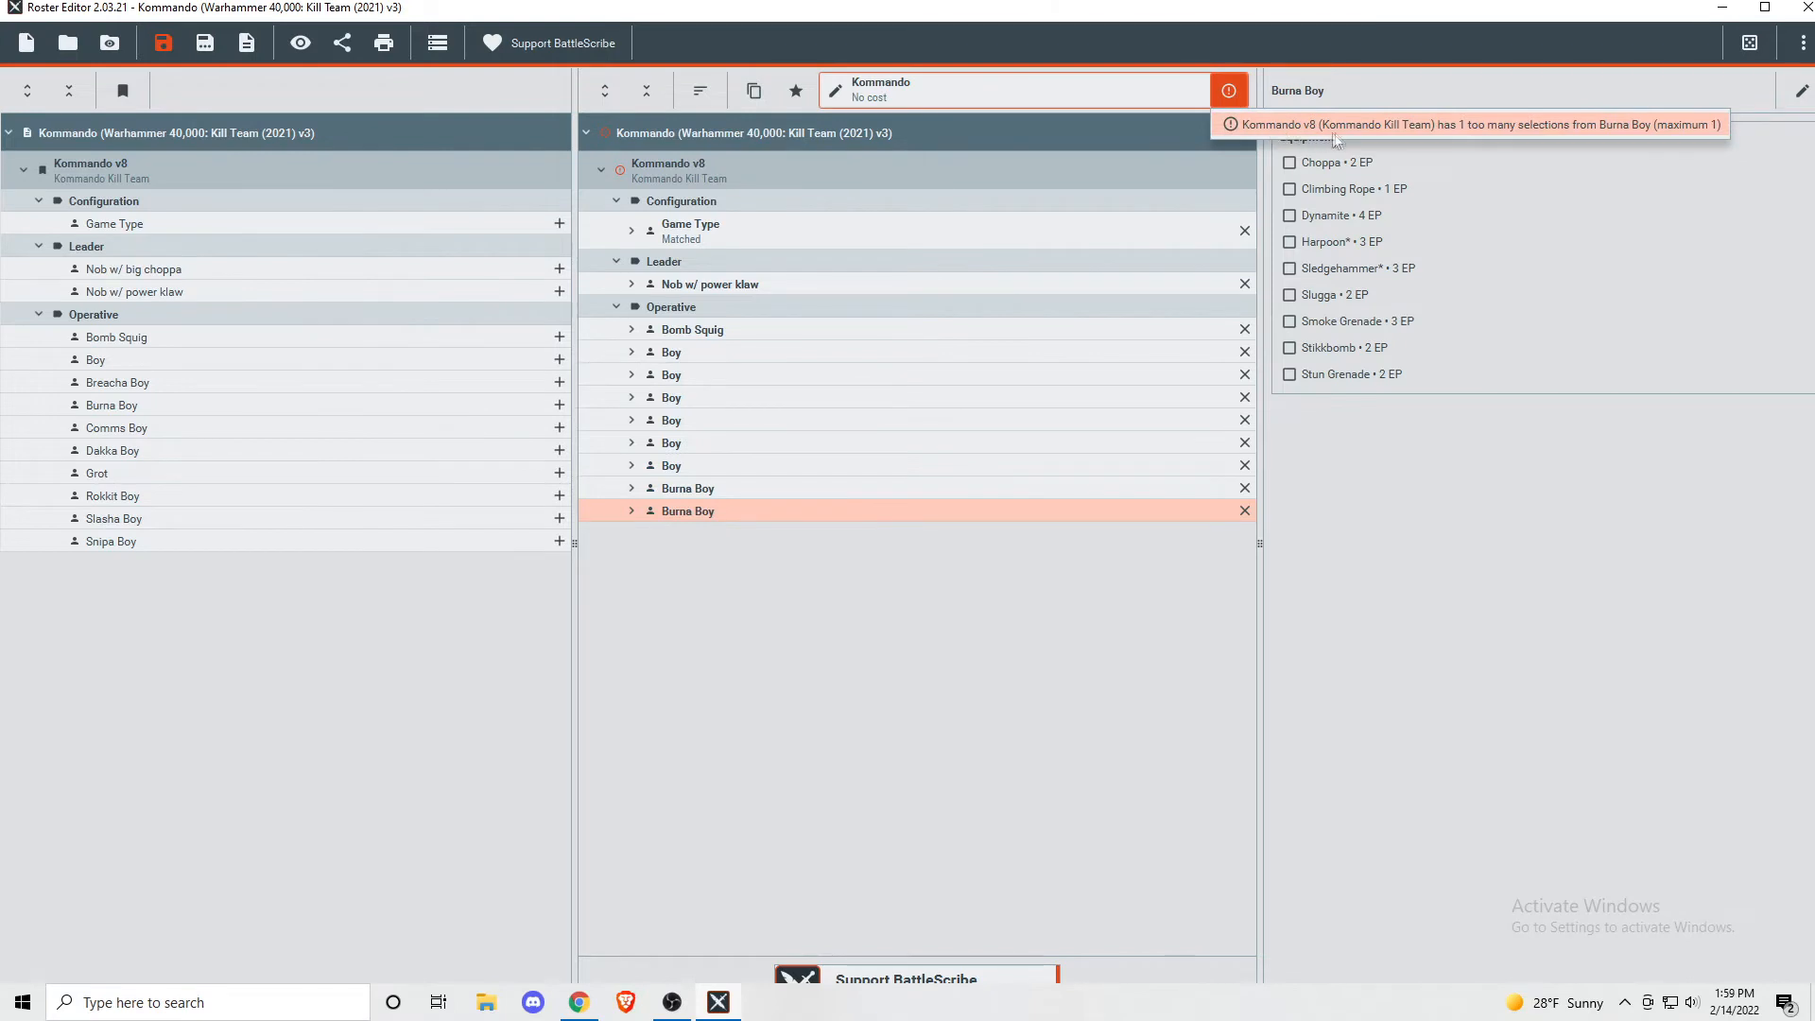
{"action": "mouse_move", "coordinate": [1471, 142]}
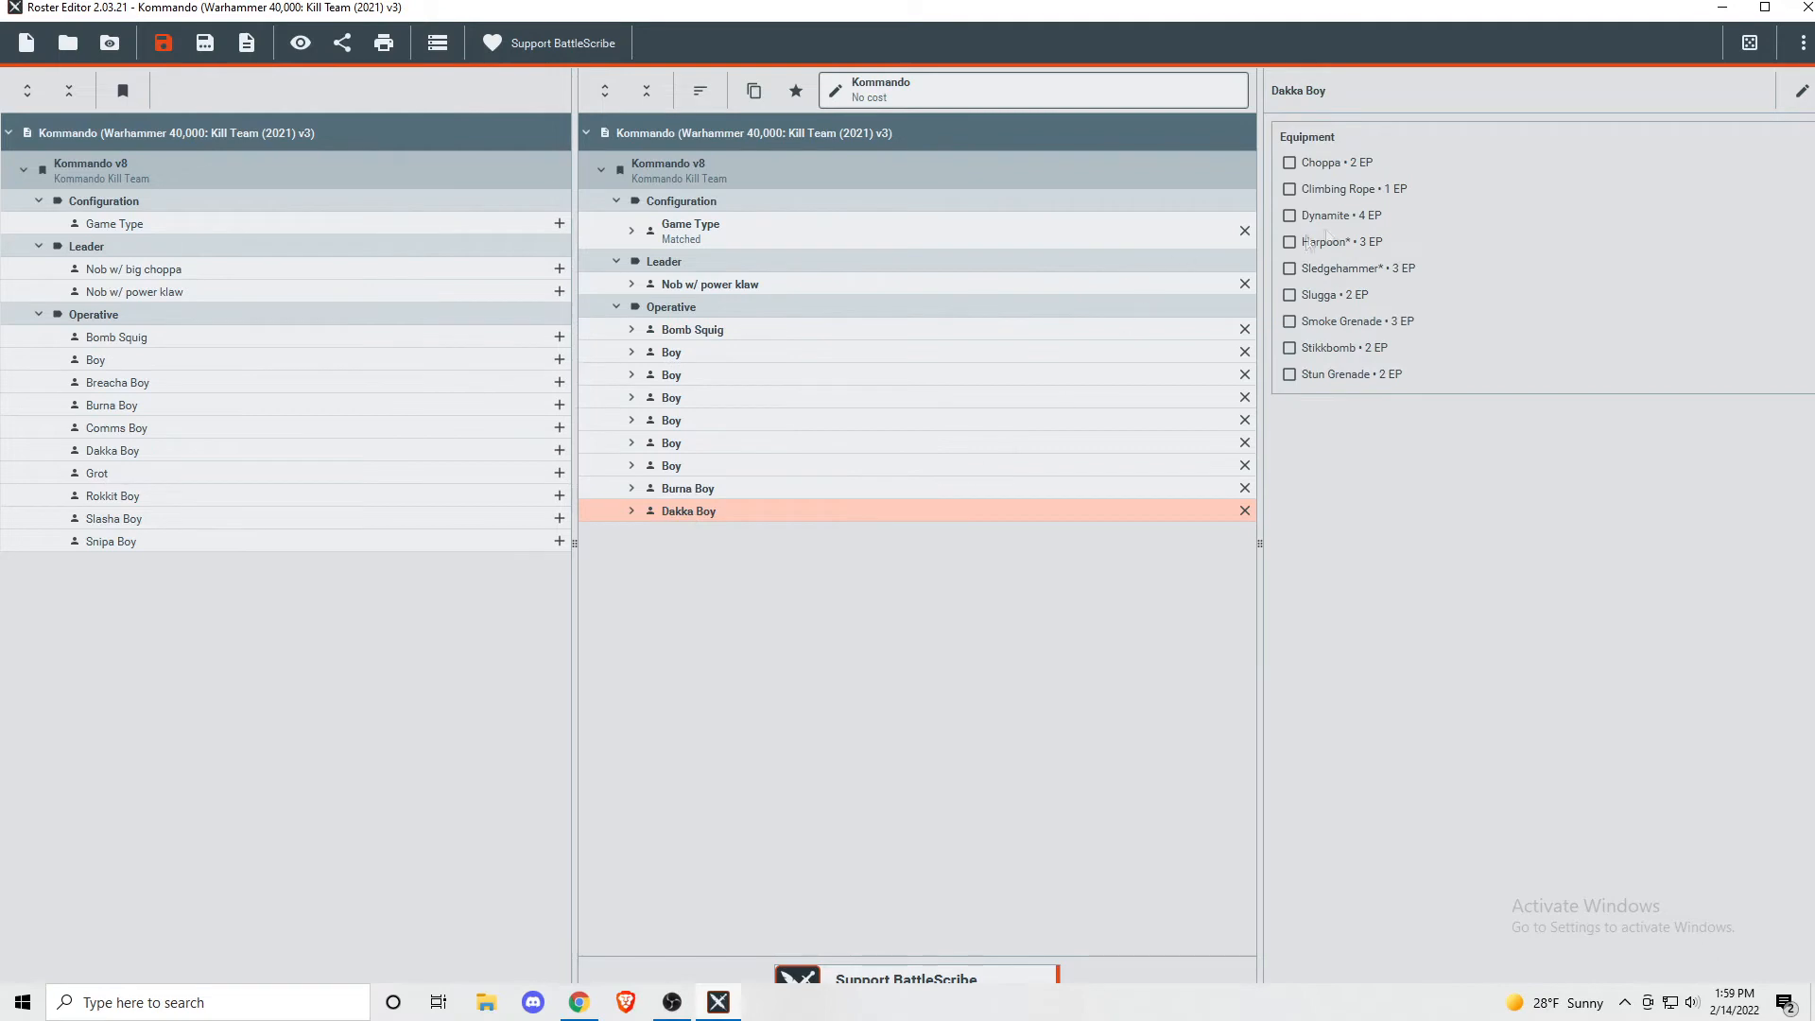
- Equip the Dakka Boy and a Boy with Dynamite, the Burna Boy with a Slugga, and another Boy with a Climbing Rope
{"action": "left_click", "coordinate": [1289, 215]}
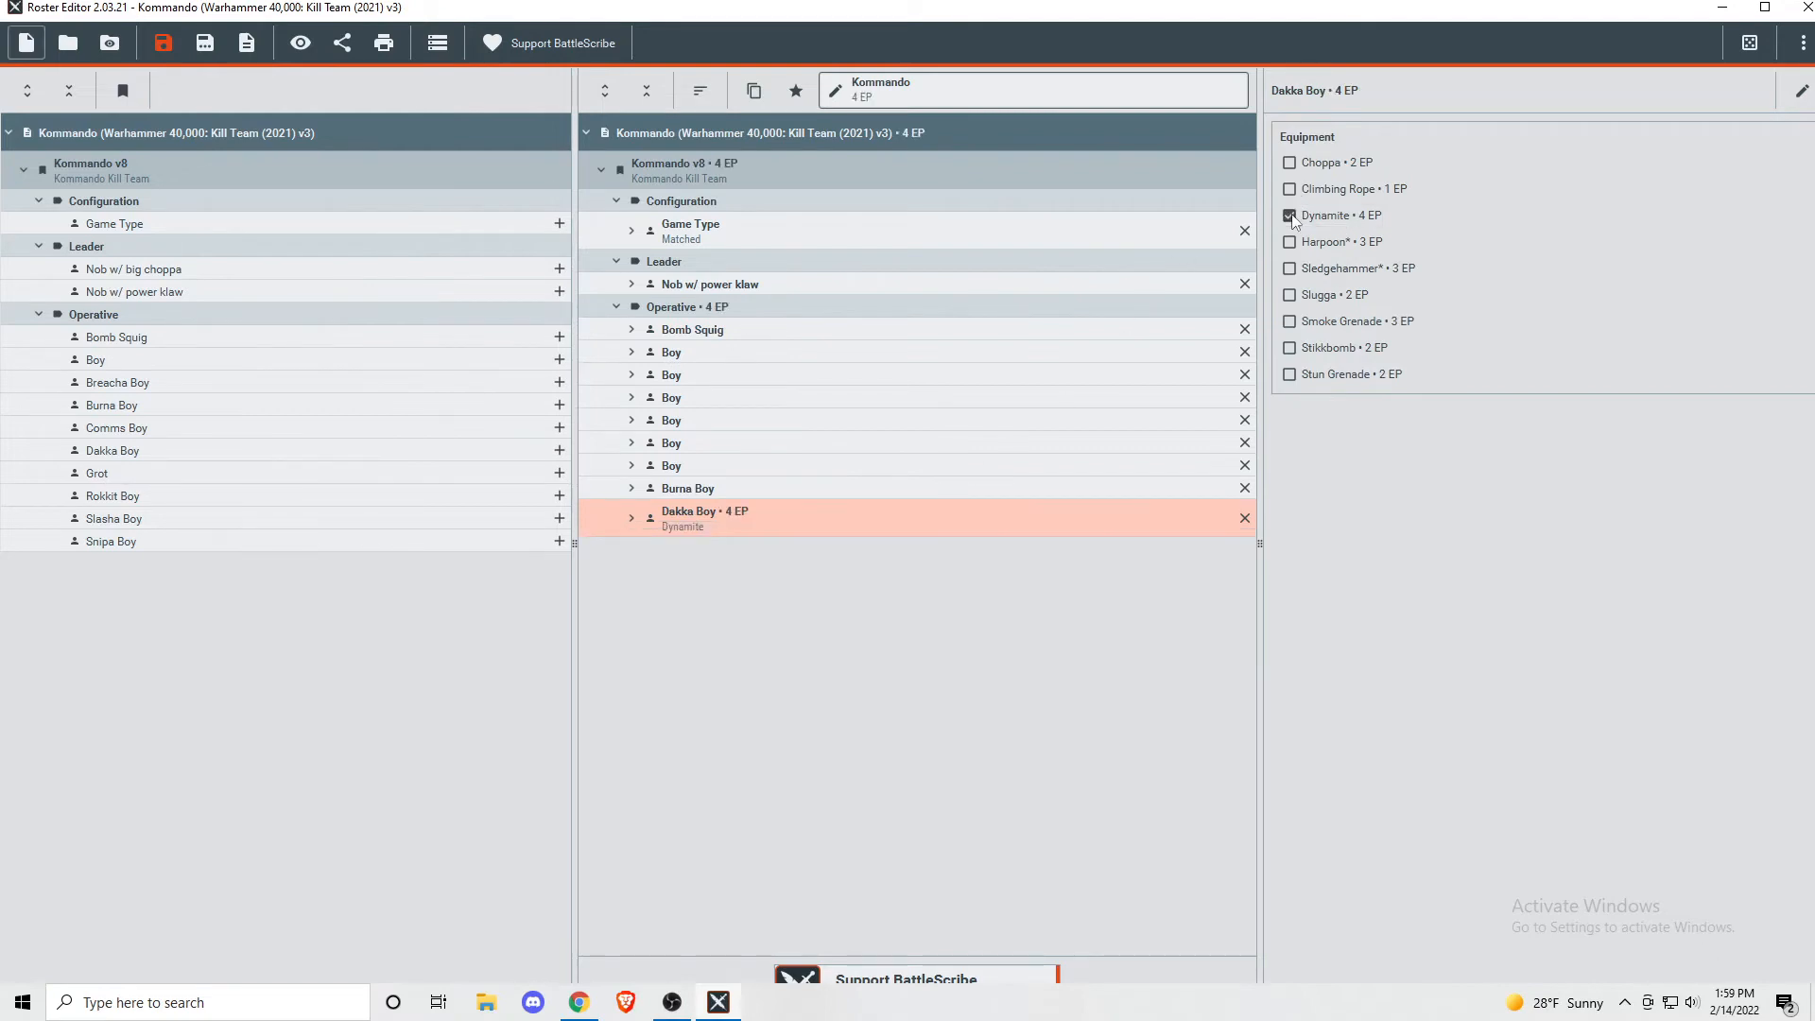
{"action": "left_click", "coordinate": [688, 487]}
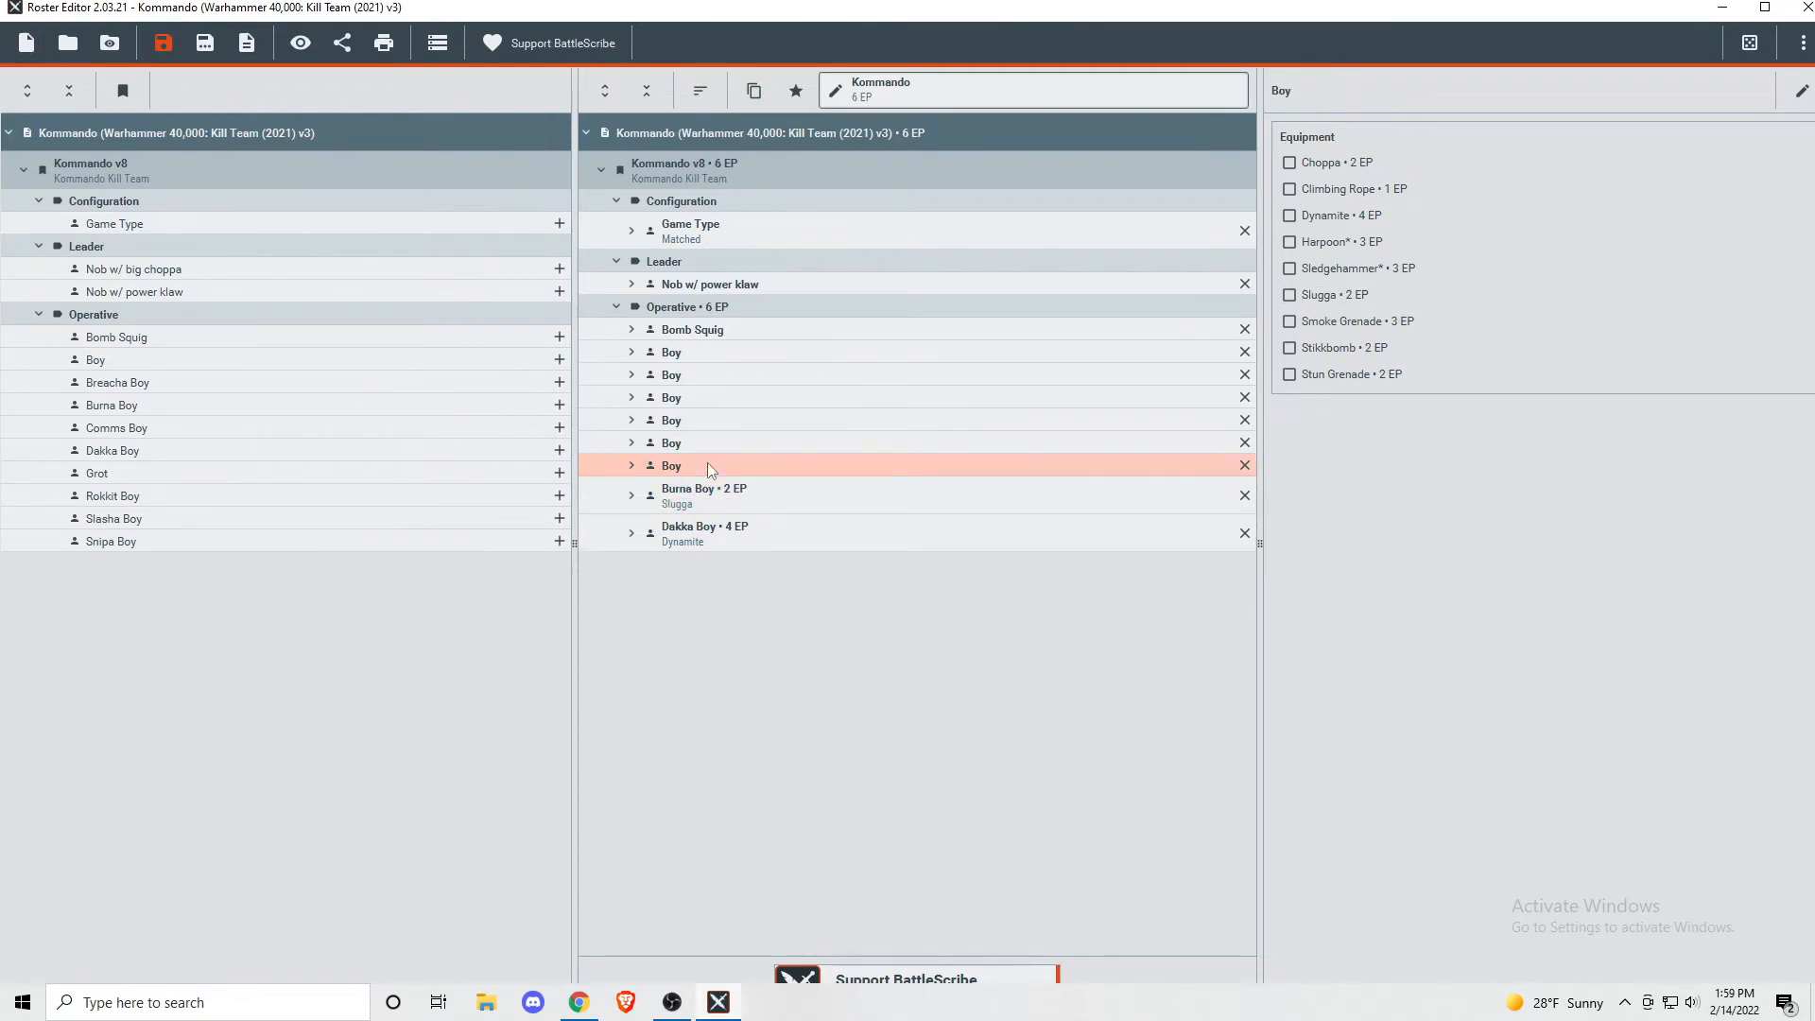
{"action": "left_click", "coordinate": [1289, 215]}
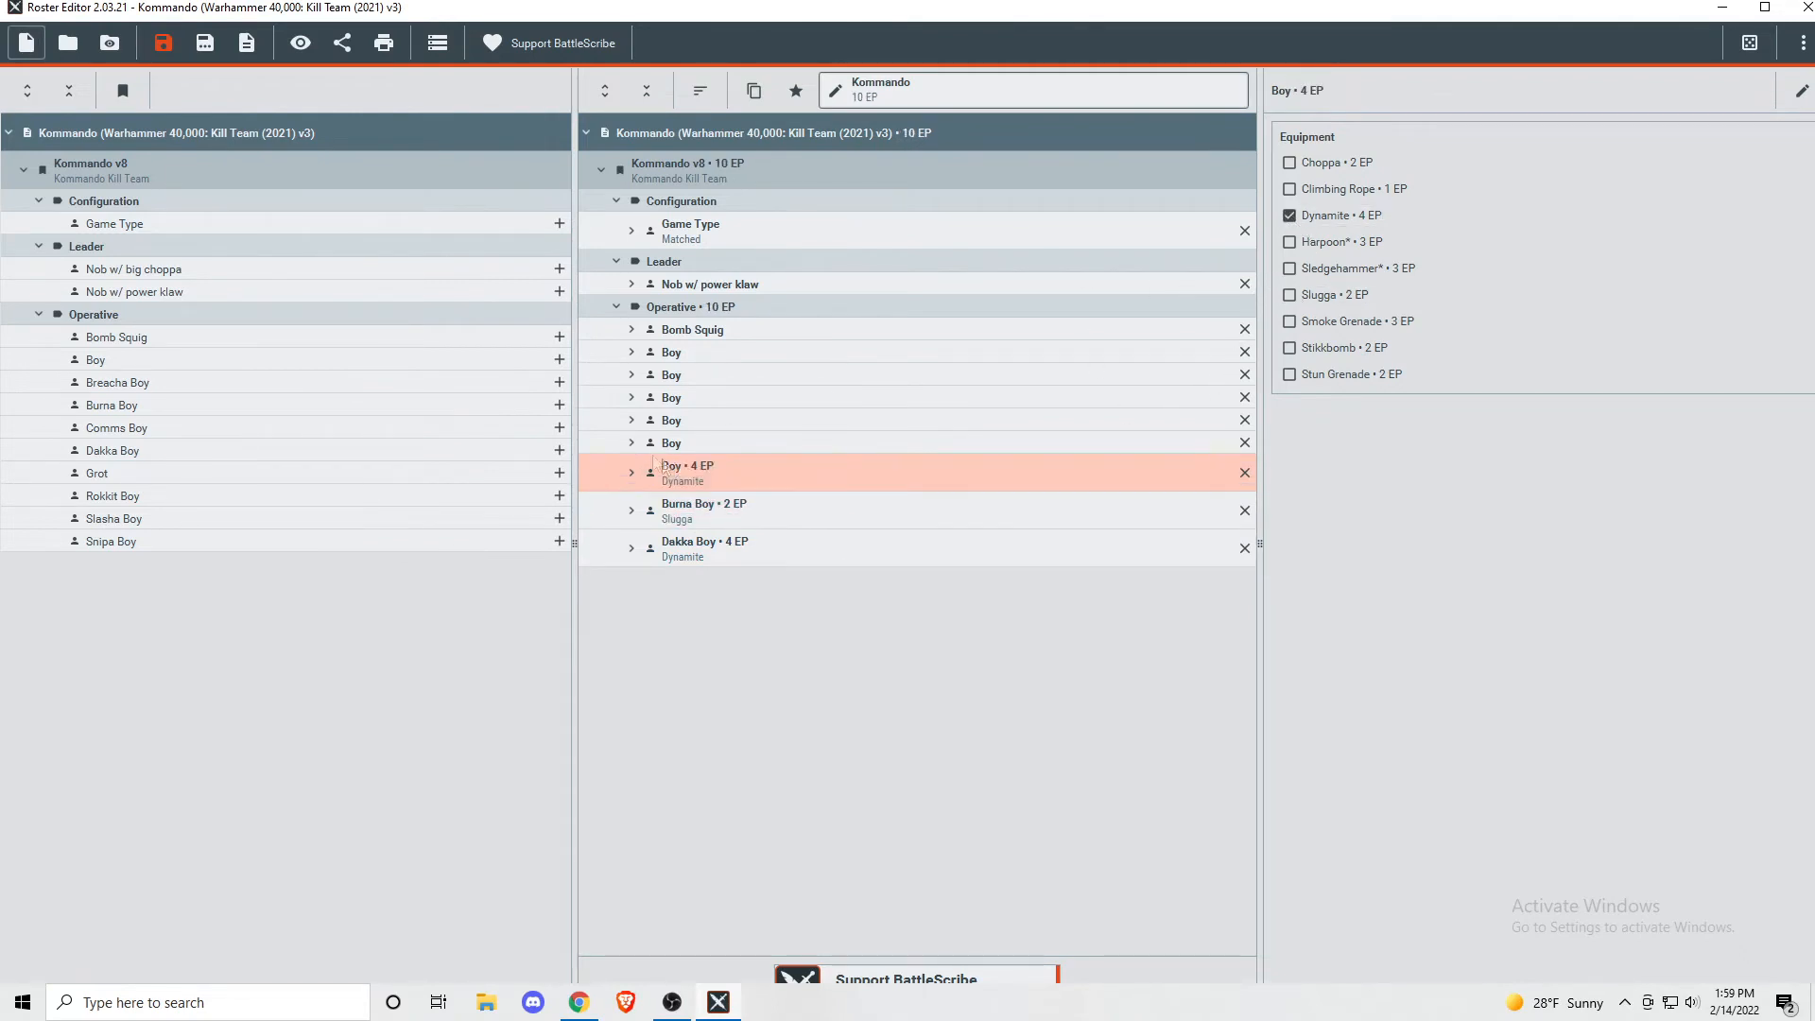
{"action": "left_click", "coordinate": [671, 442]}
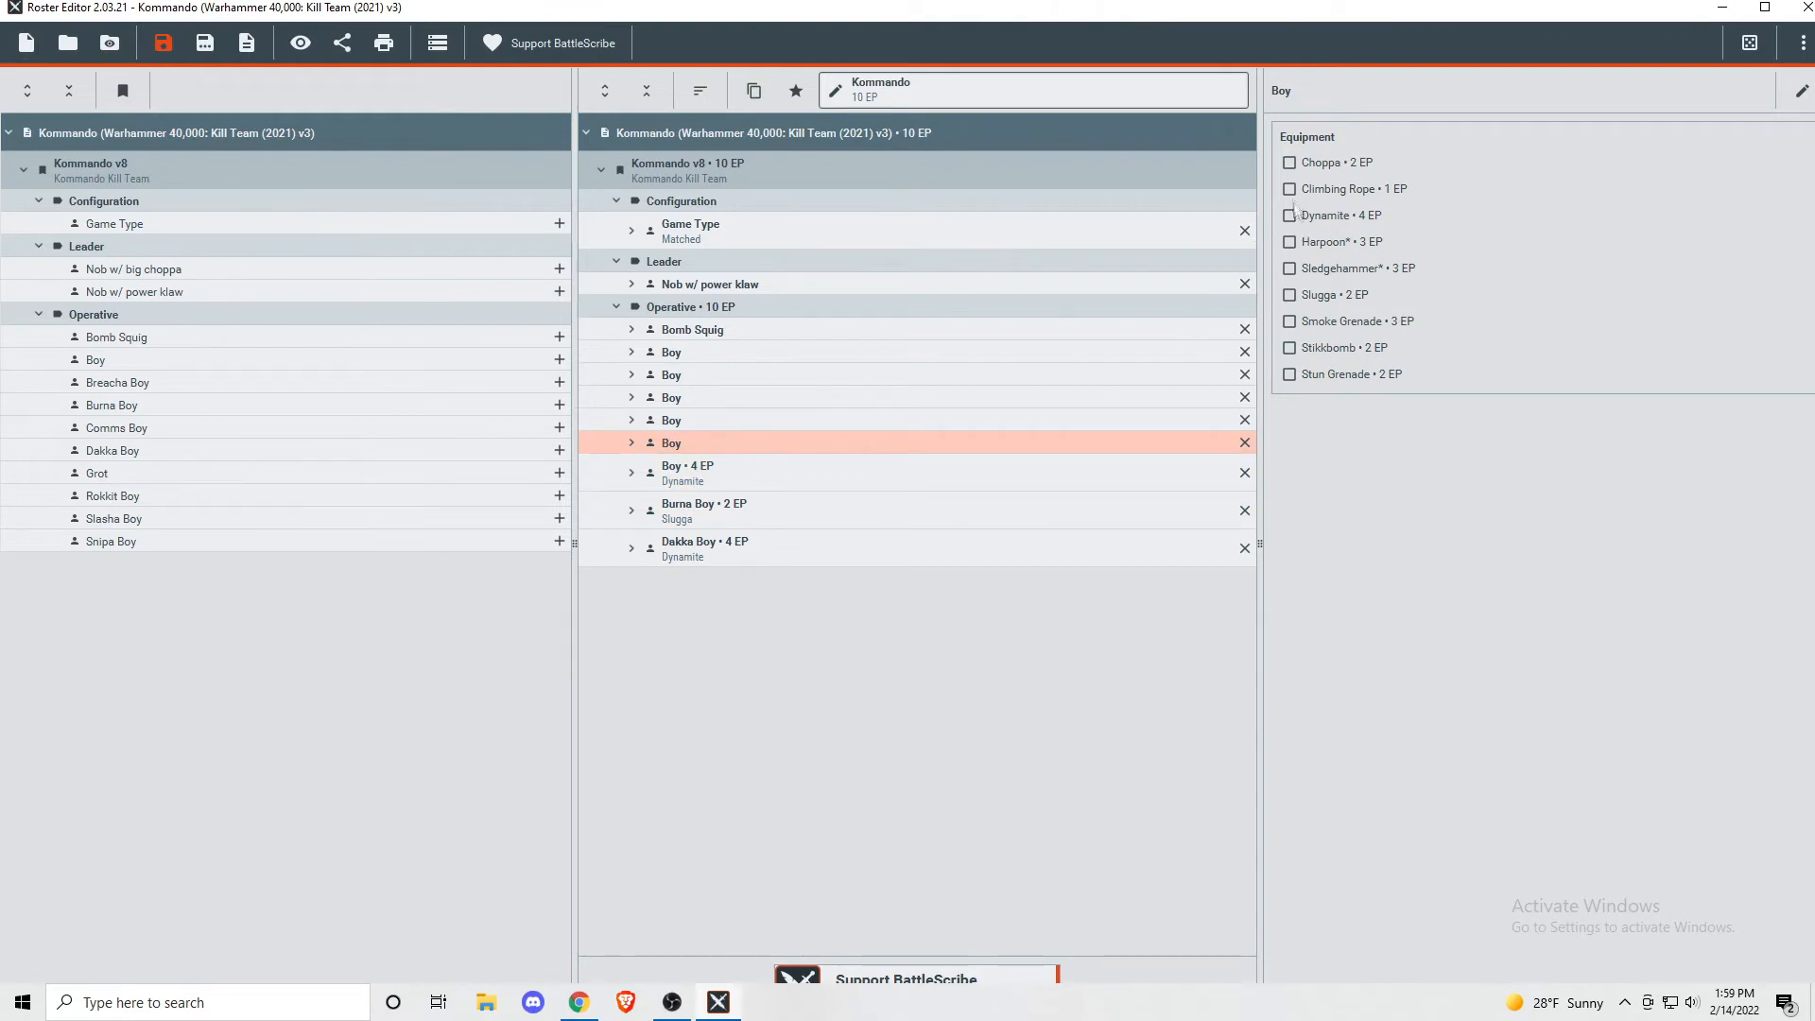
{"action": "left_click", "coordinate": [1288, 188]}
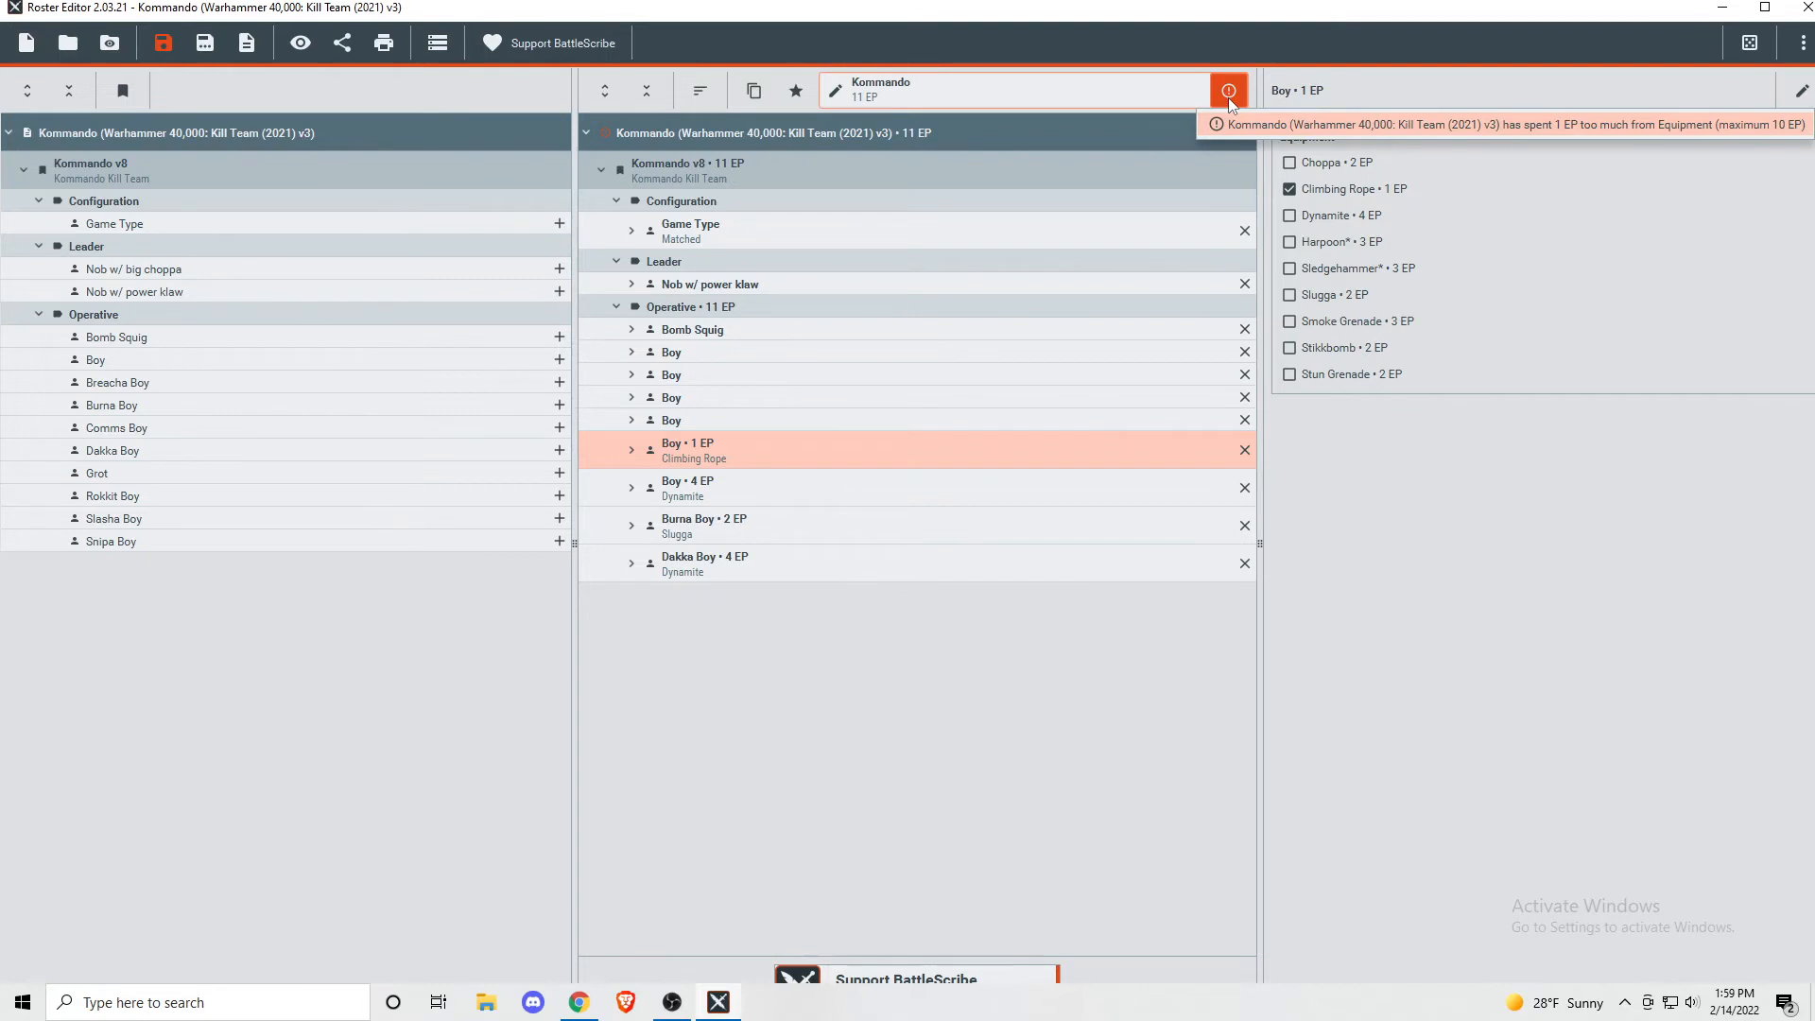
{"action": "mouse_move", "coordinate": [1217, 458]}
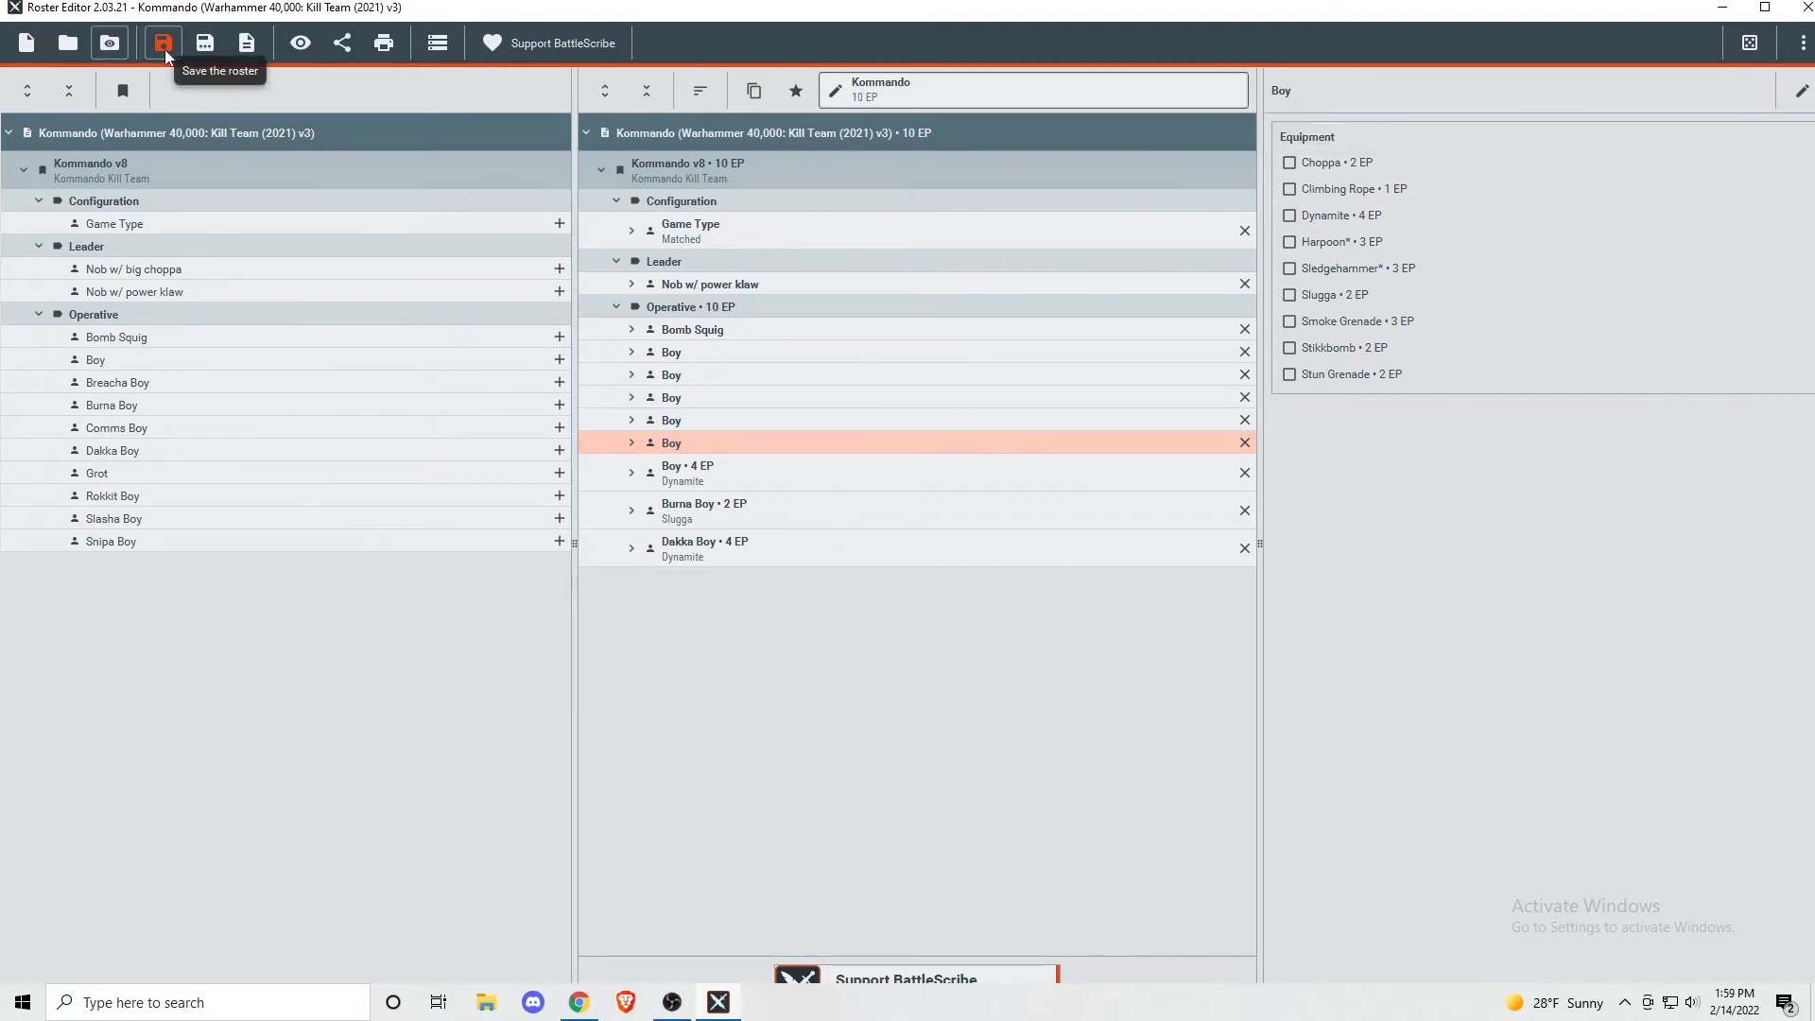
- Save the roster as 'Kommando Kill Team Rooster' in Downloads
{"action": "left_click", "coordinate": [162, 43]}
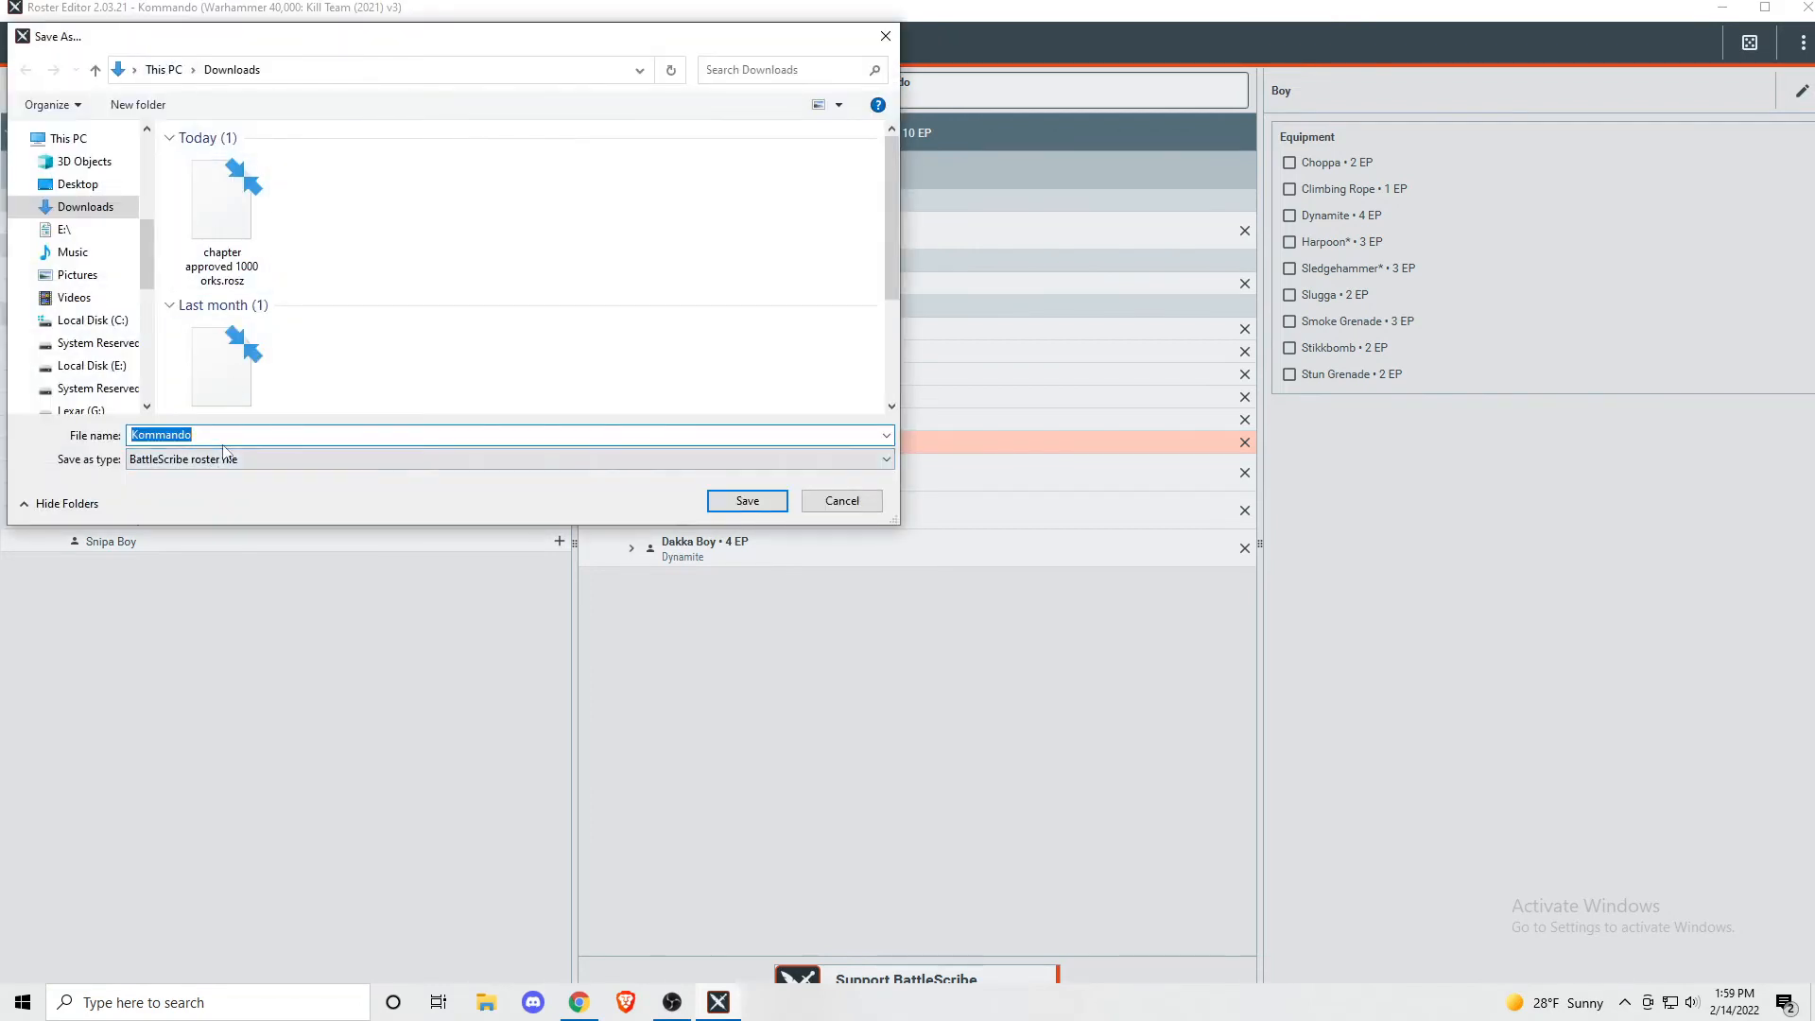
{"action": "left_click", "coordinate": [246, 435]}
{"action": "type", "text": " Kill Team Rooster"}
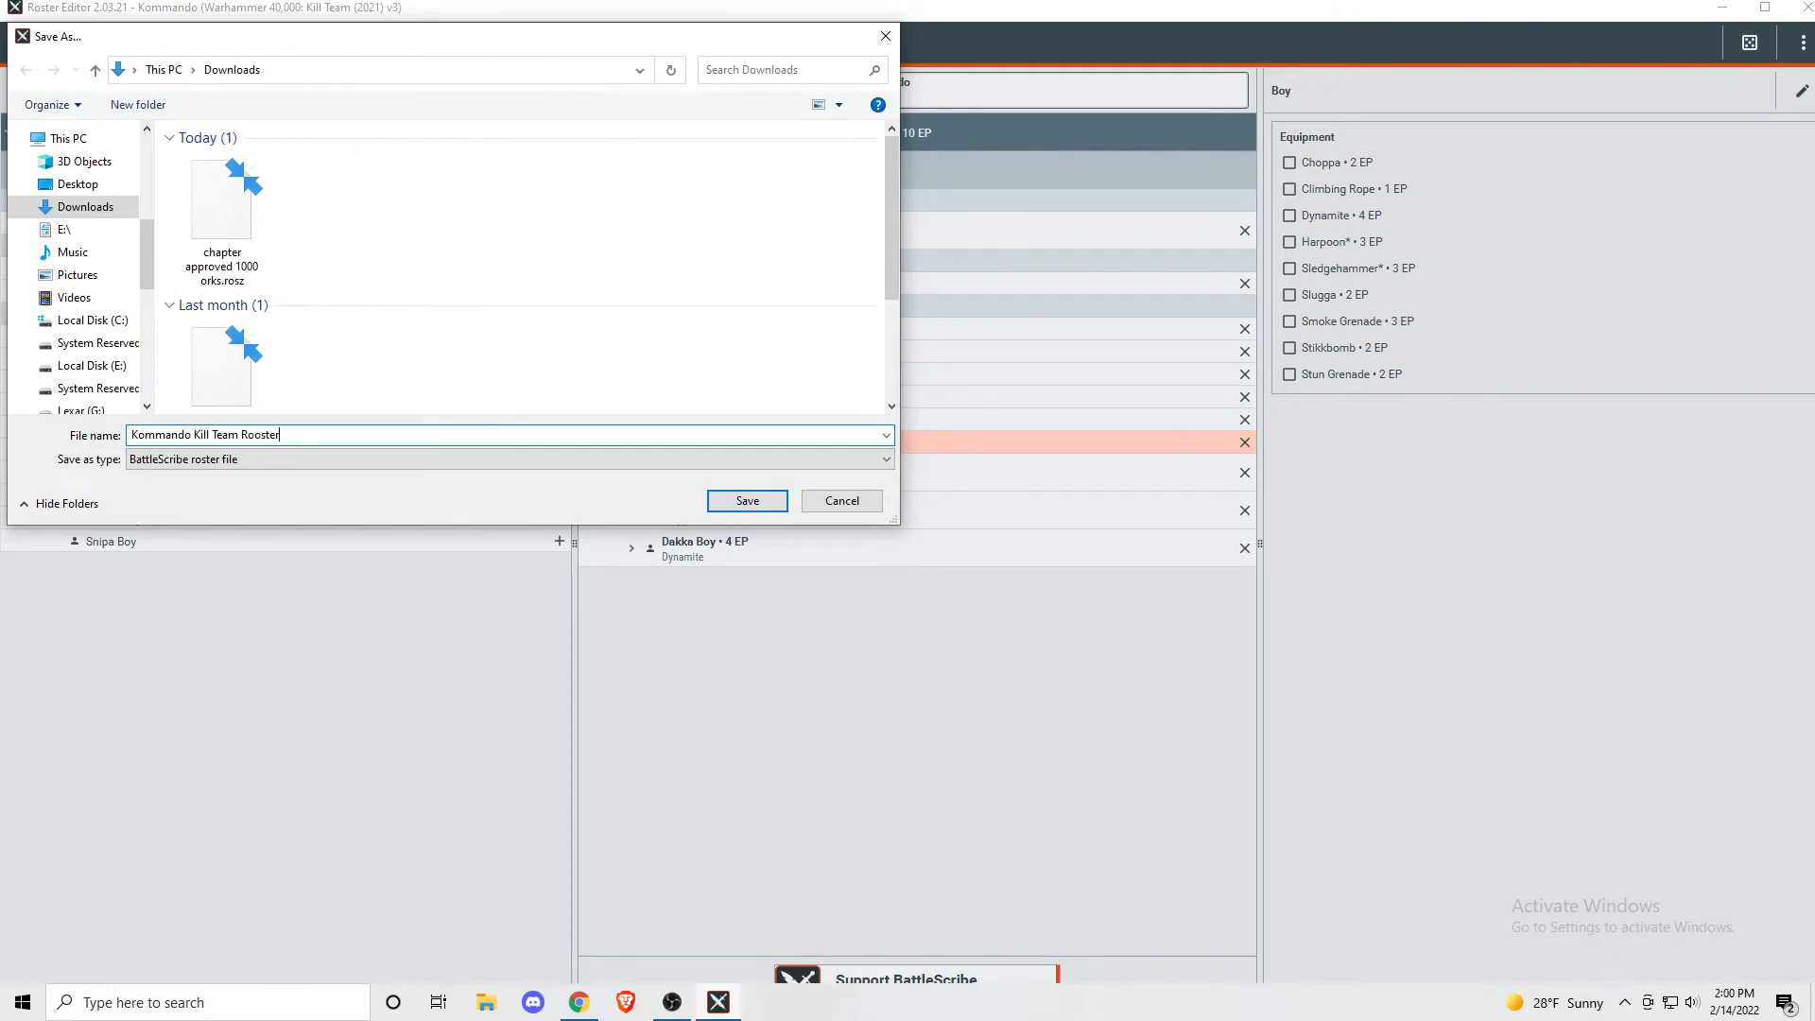
{"action": "left_click", "coordinate": [746, 500]}
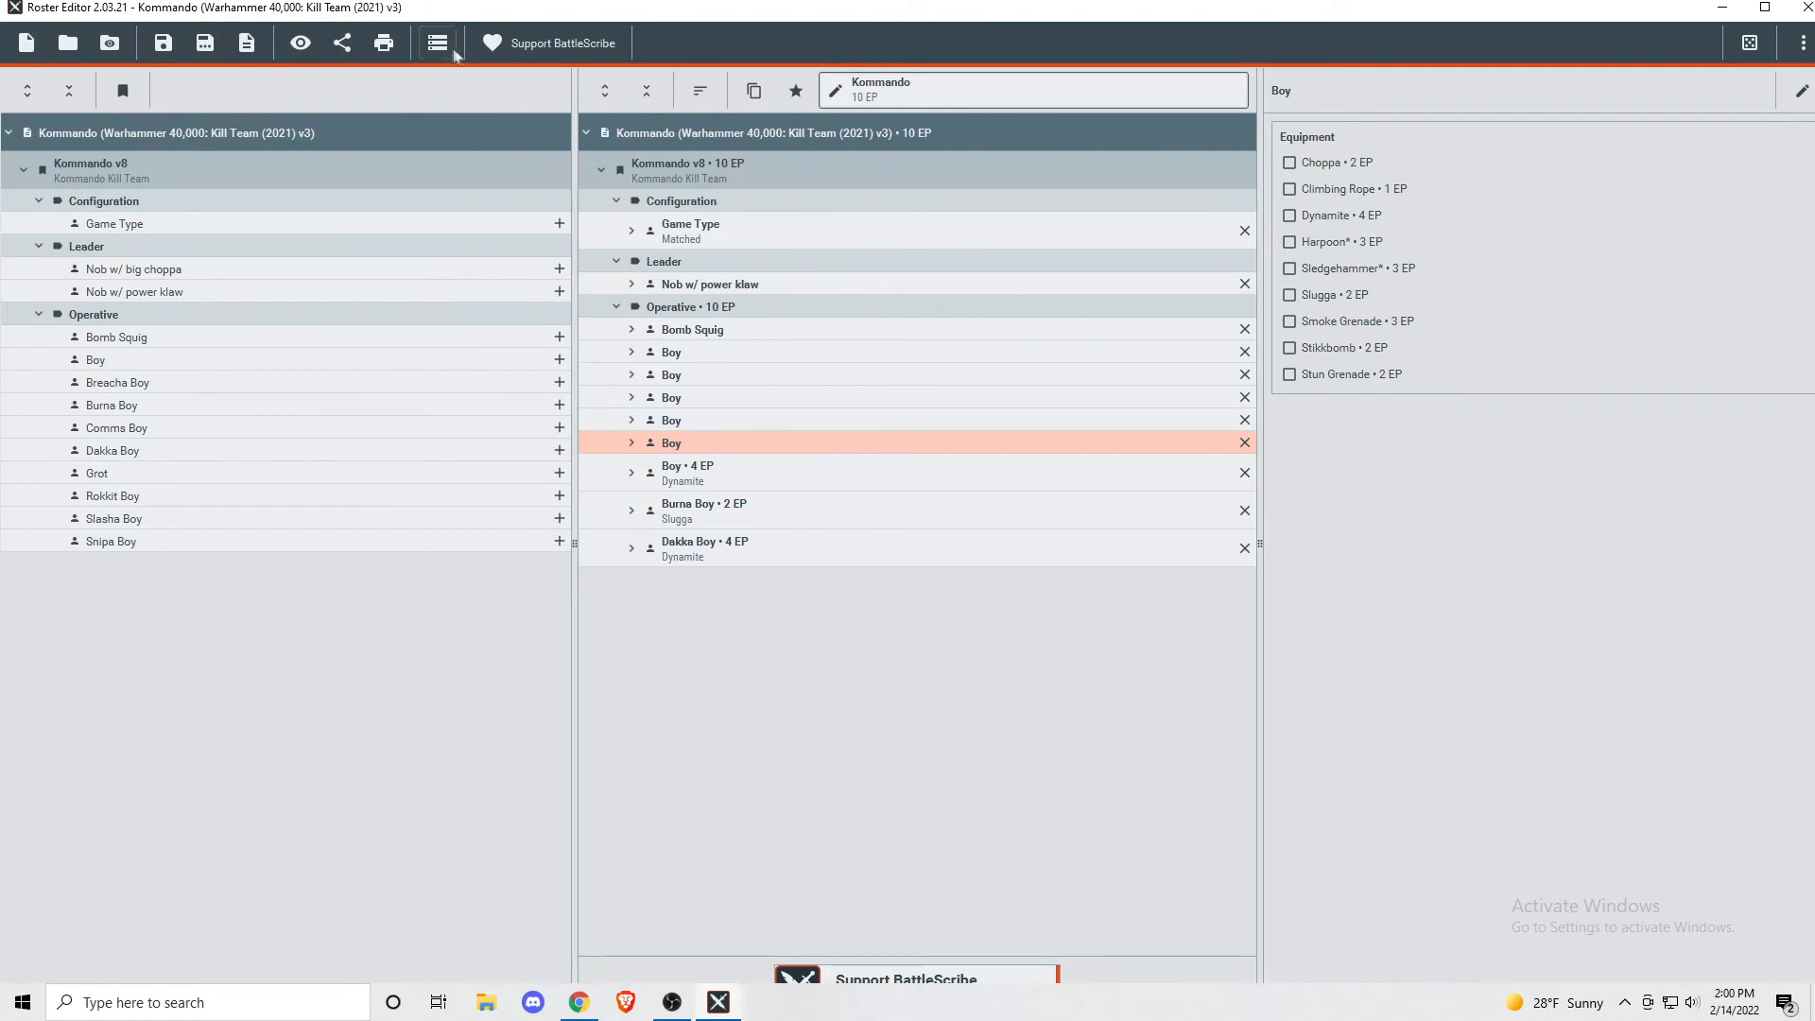
{"action": "mouse_move", "coordinate": [342, 42]}
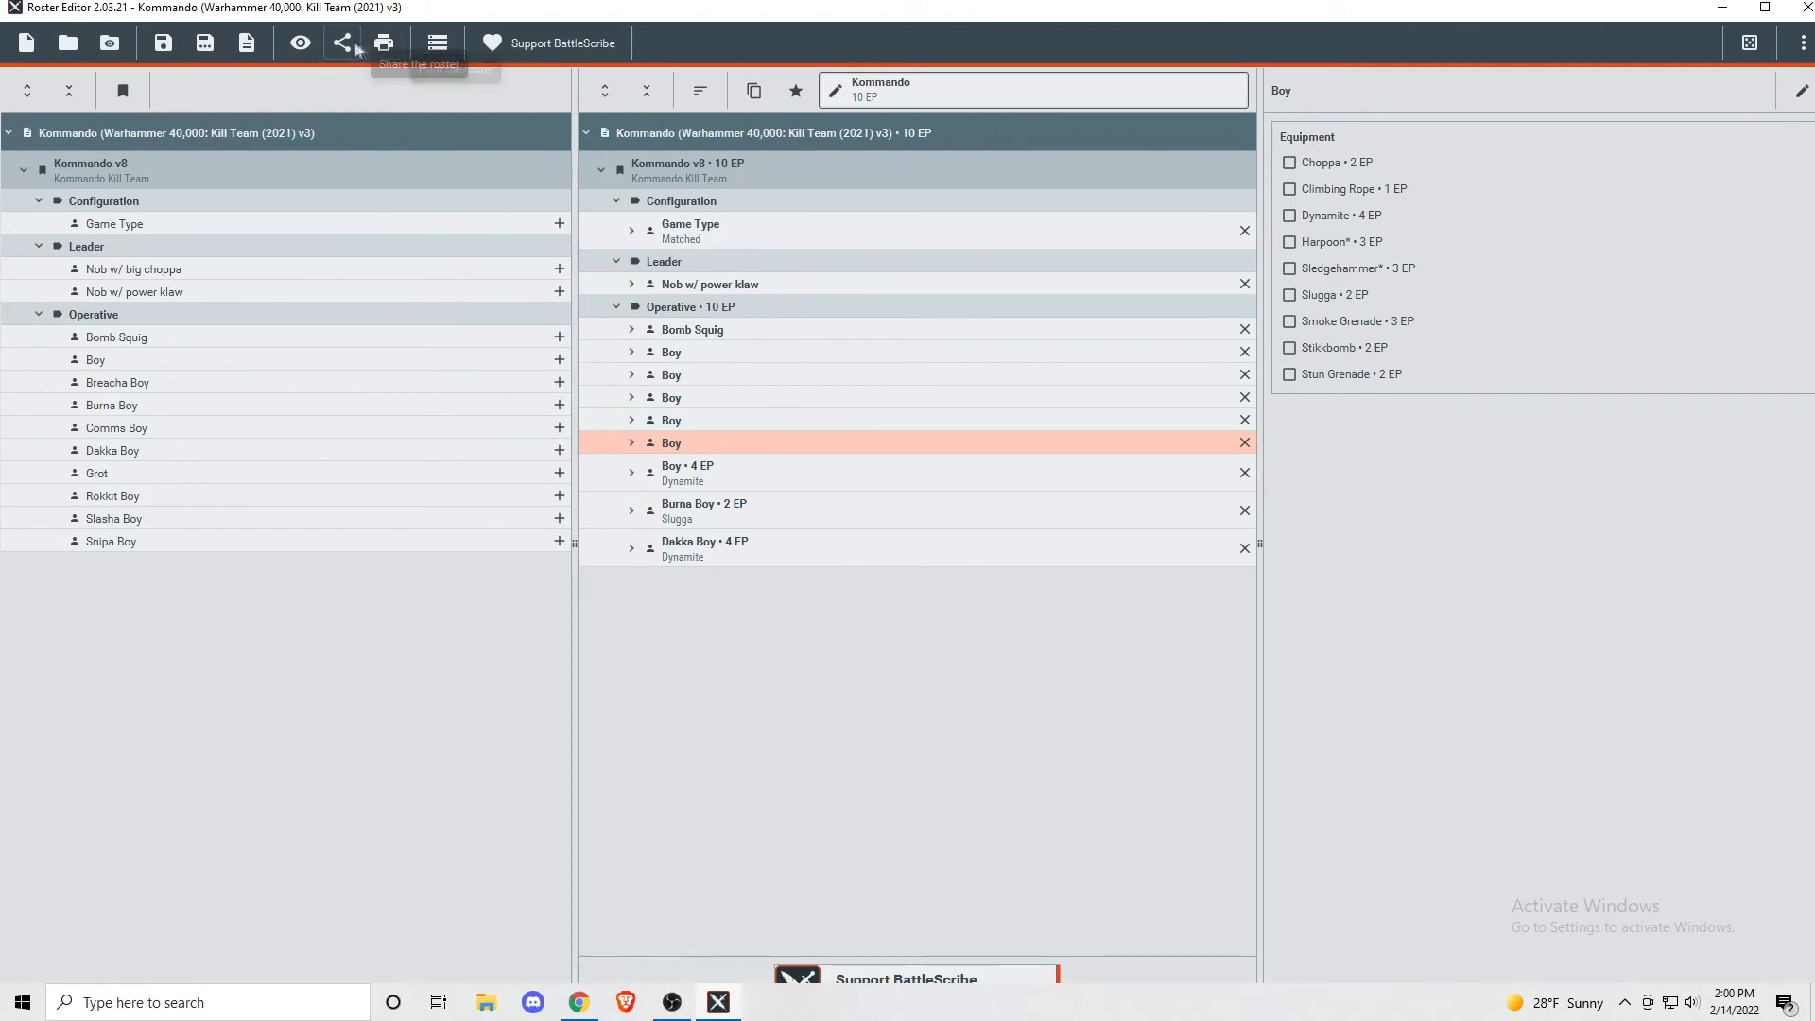
{"action": "left_click", "coordinate": [341, 42]}
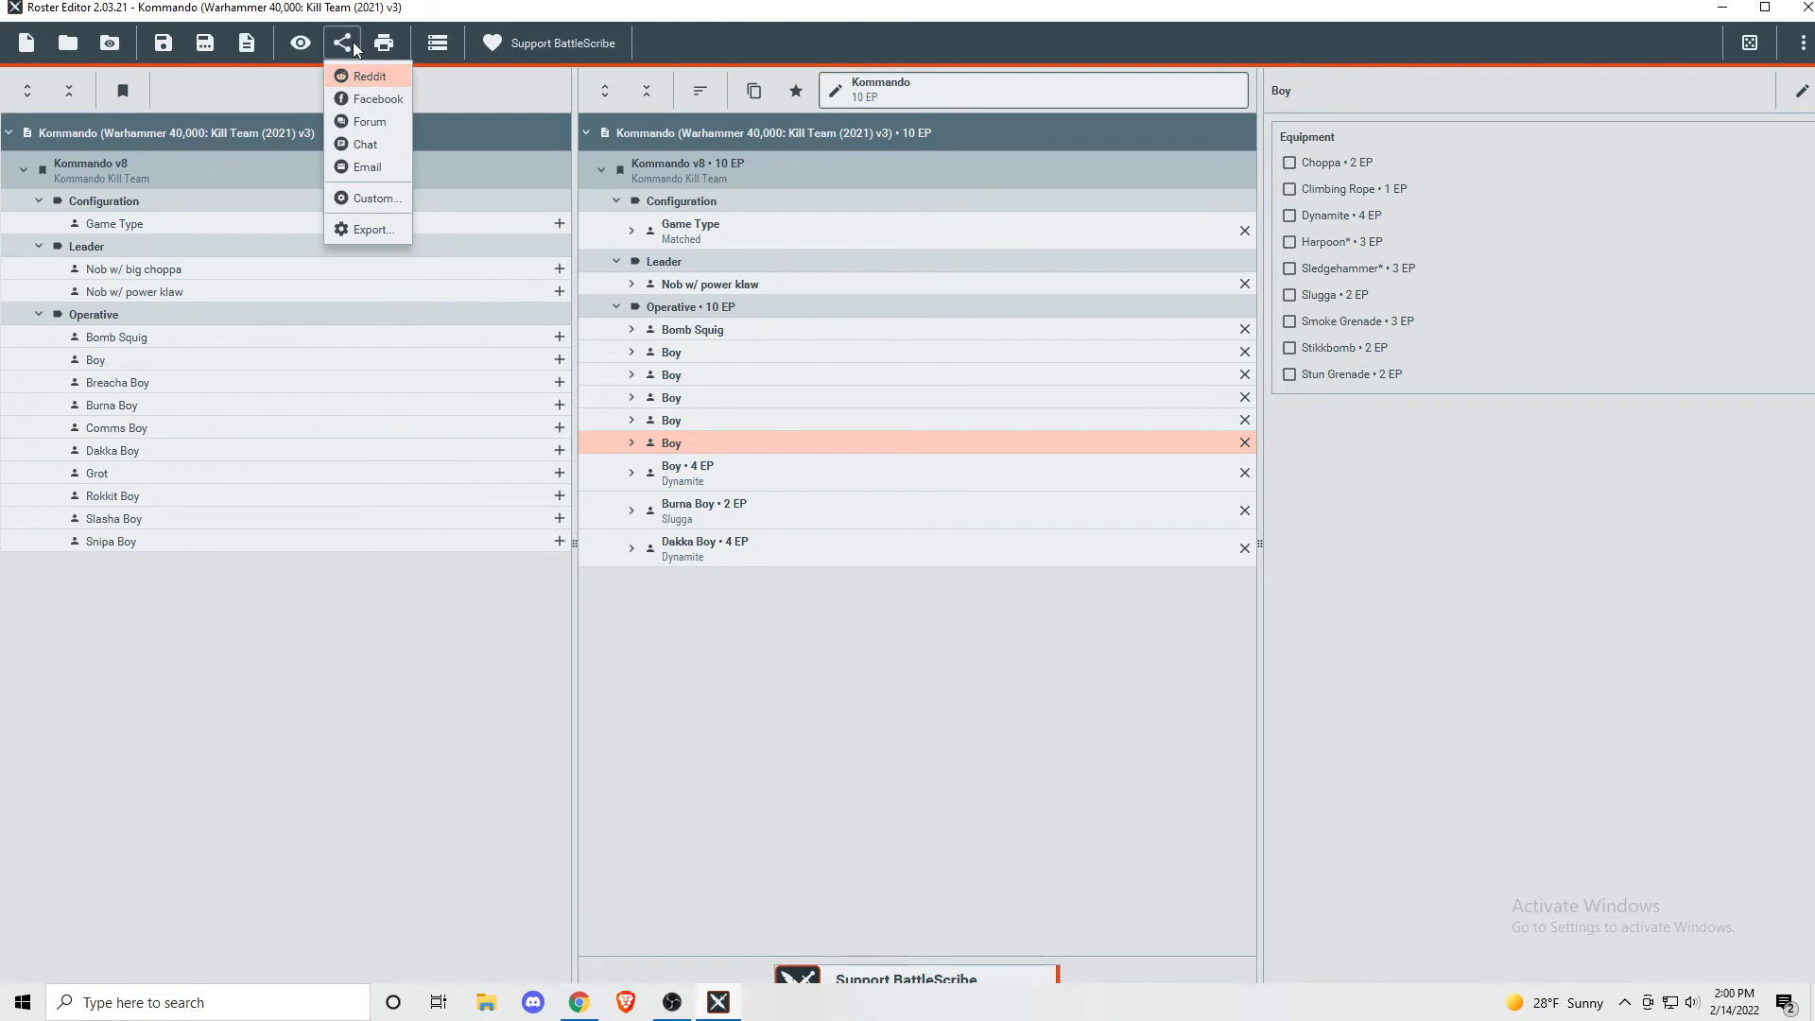
{"action": "mouse_move", "coordinate": [371, 121]}
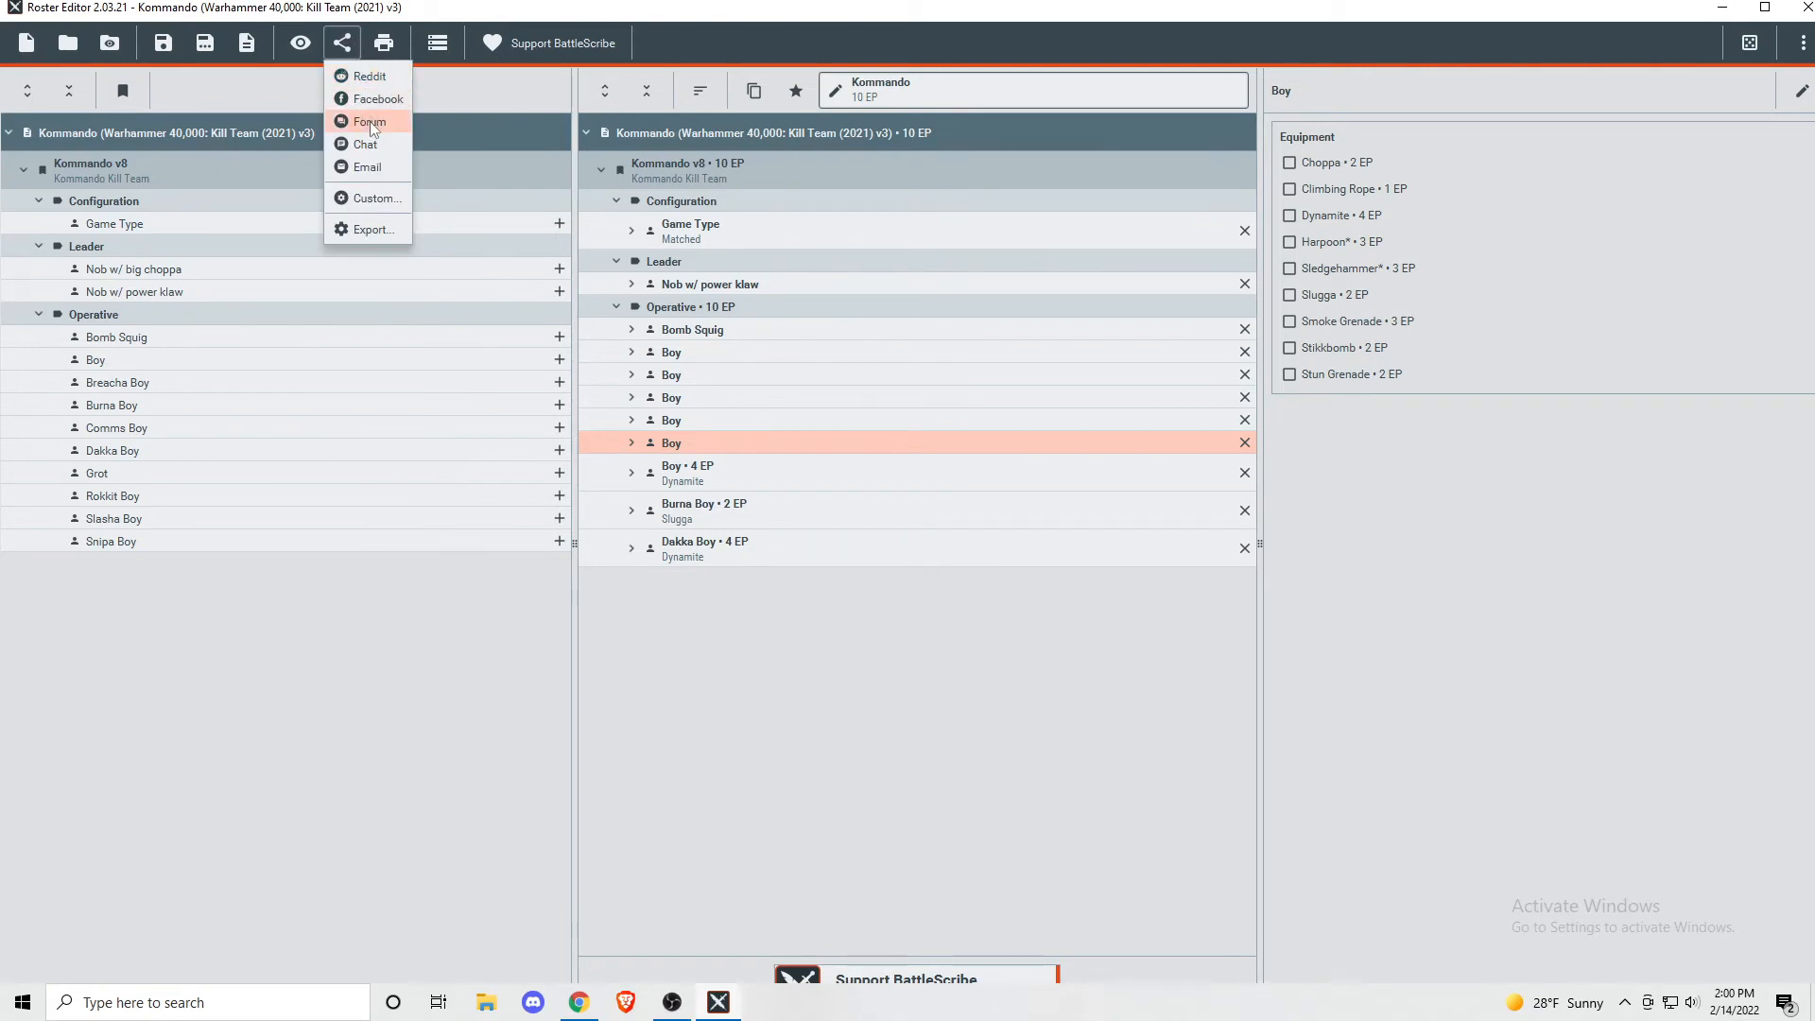
{"action": "left_click", "coordinate": [371, 121]}
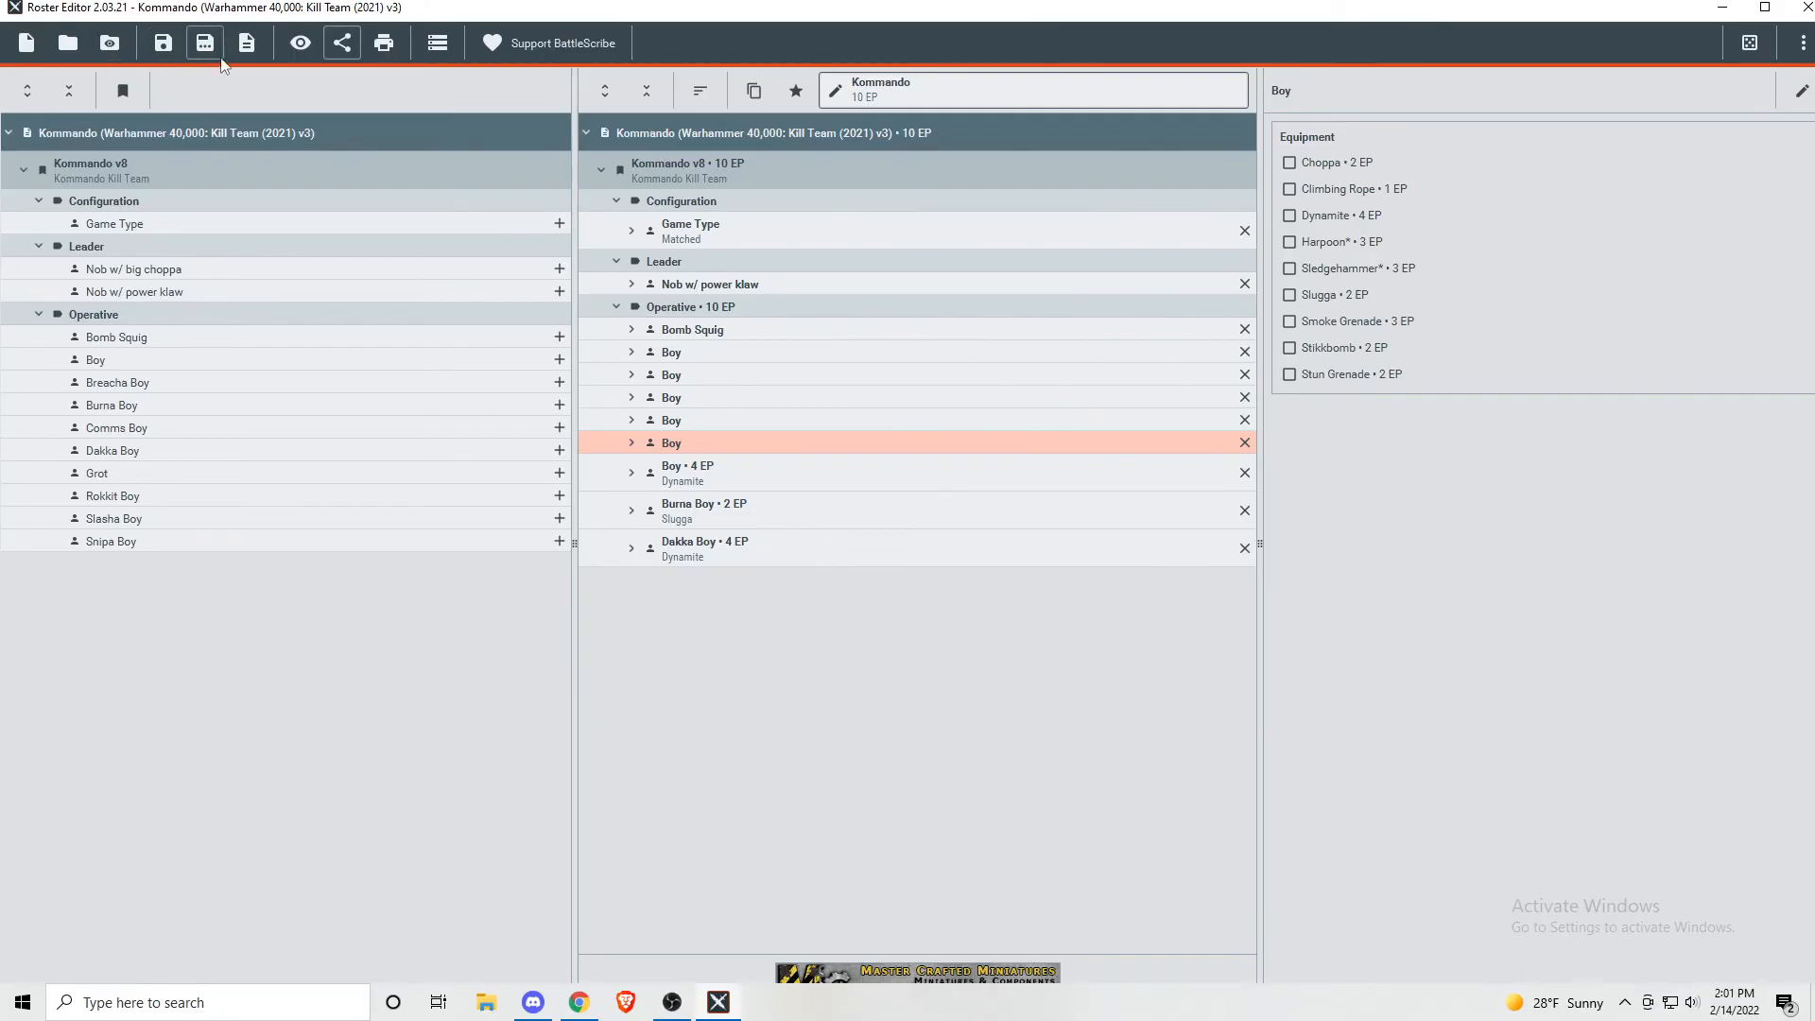
{"action": "mouse_move", "coordinate": [247, 44]}
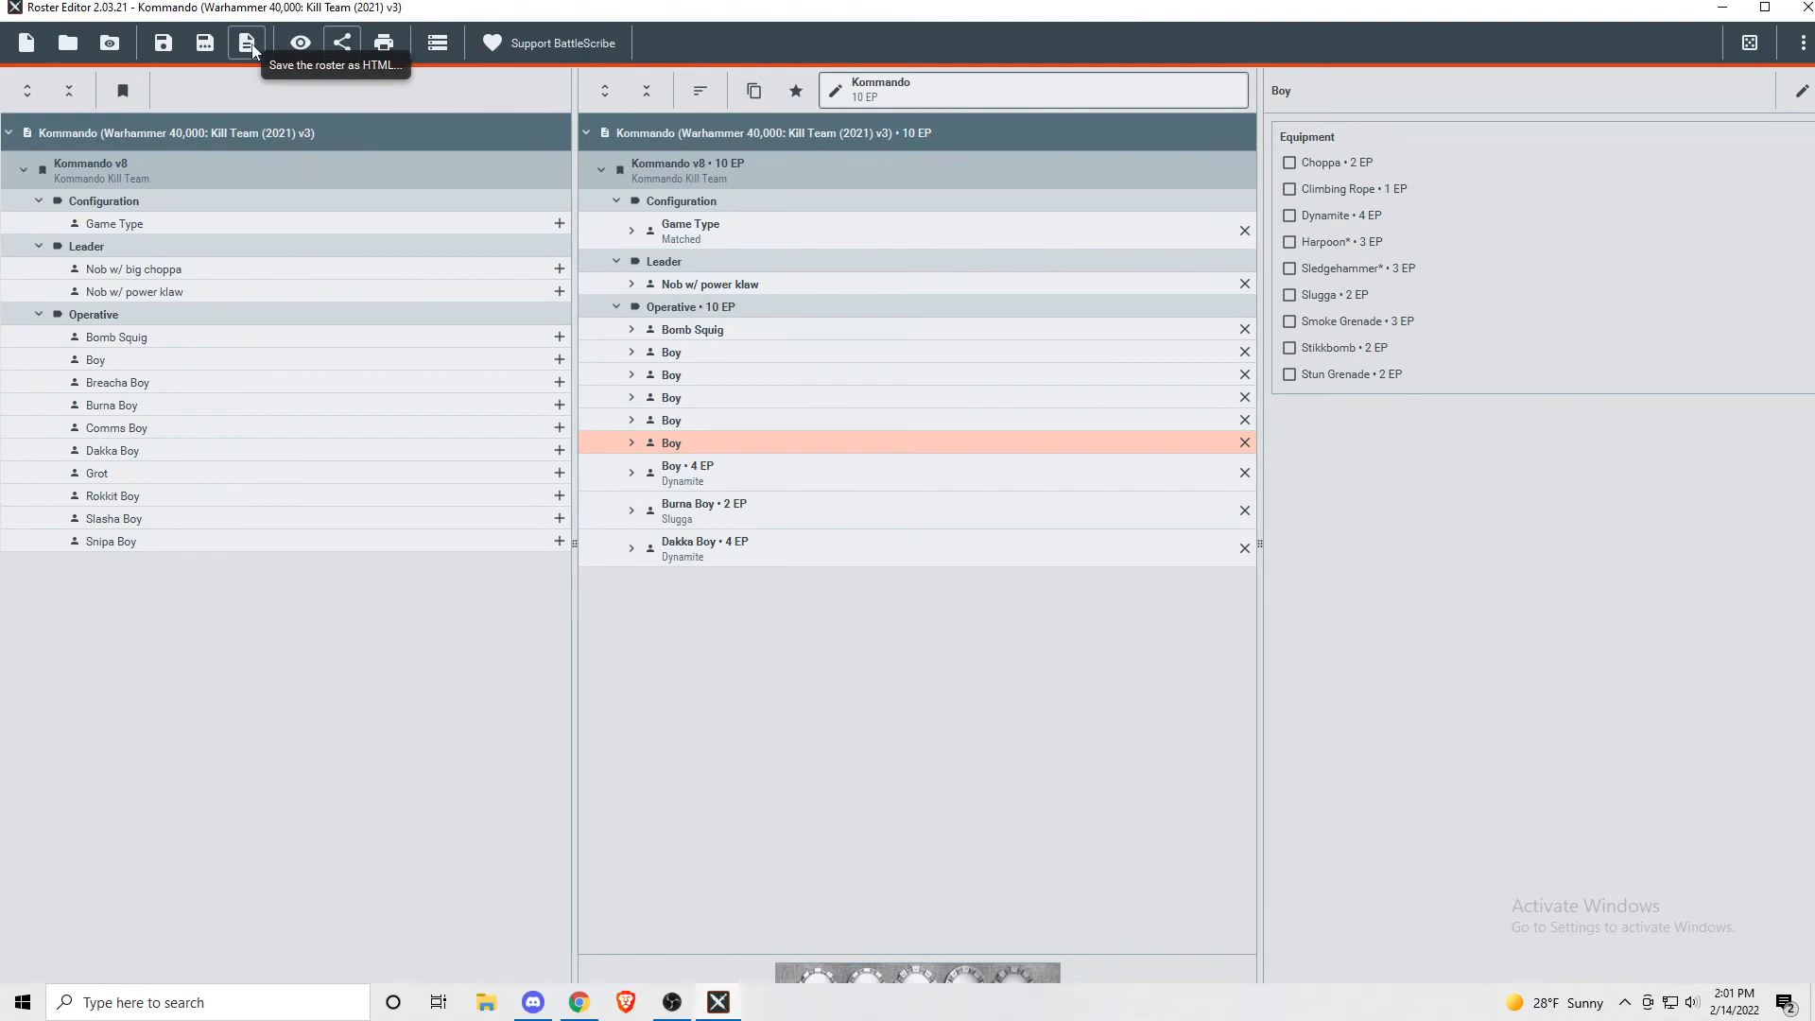
{"action": "left_click", "coordinate": [301, 43]}
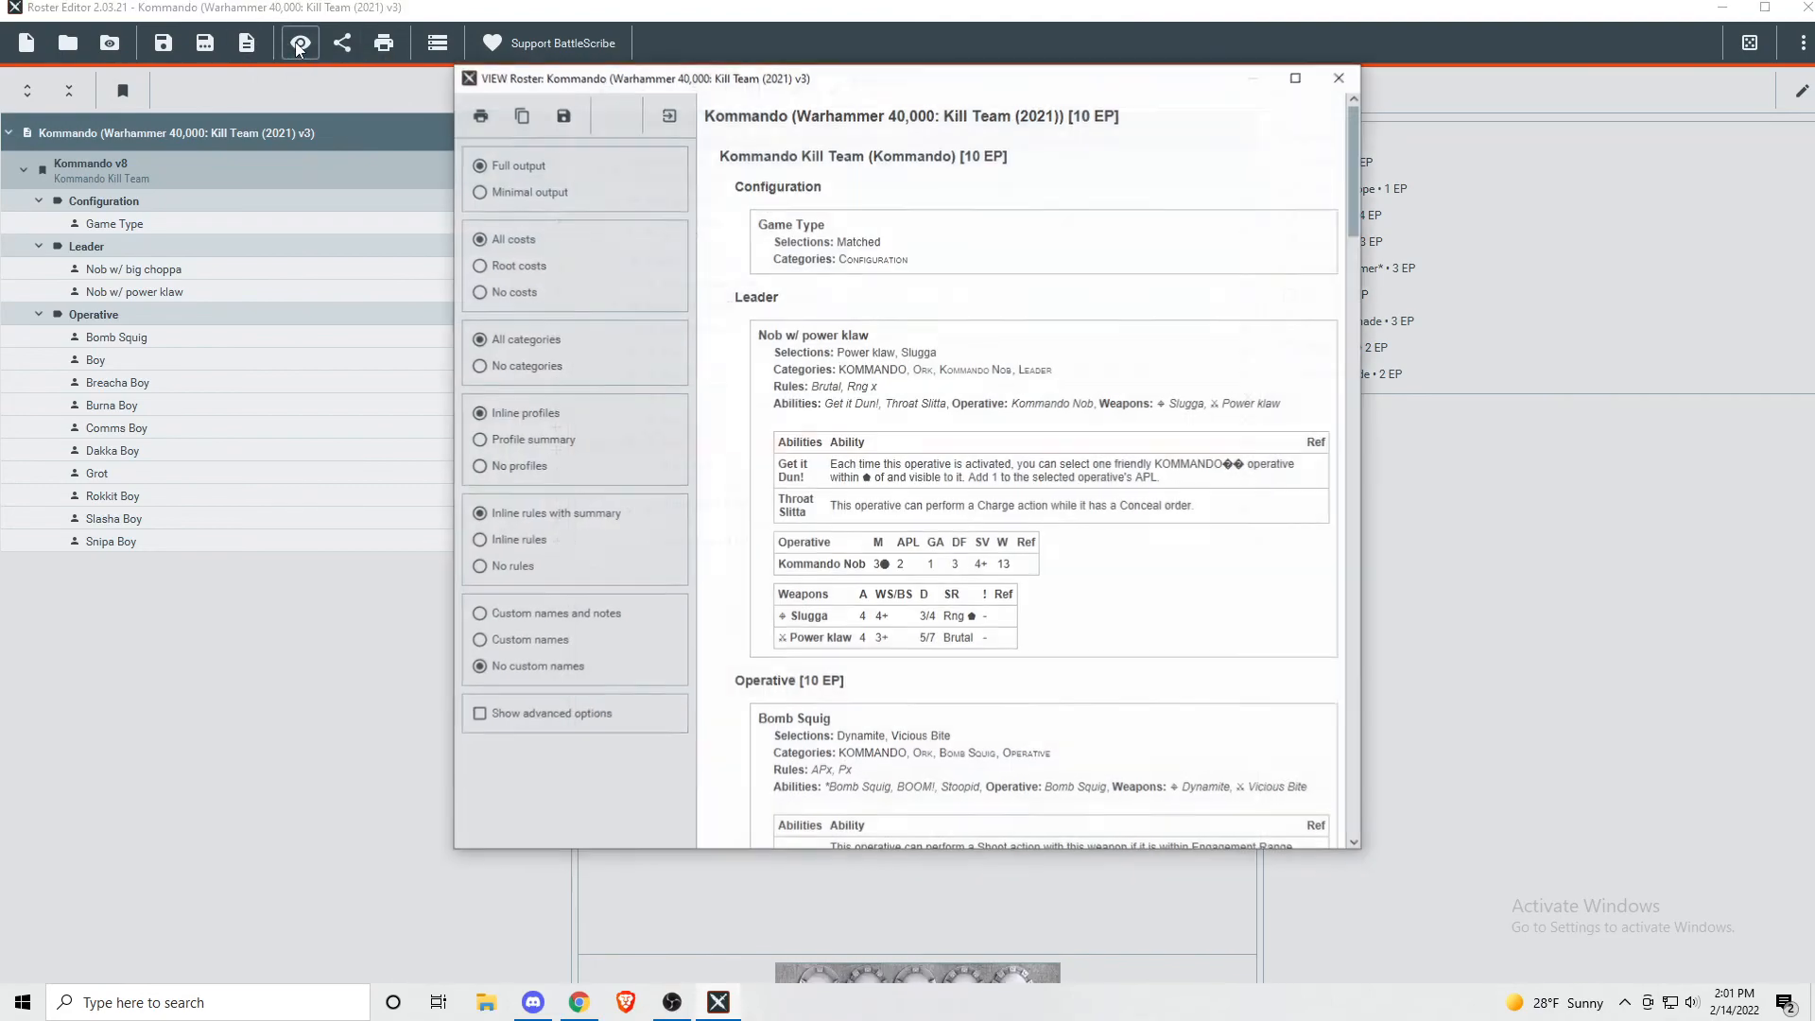
{"action": "scroll", "scroll_direction": "down", "scroll_amount": 3}
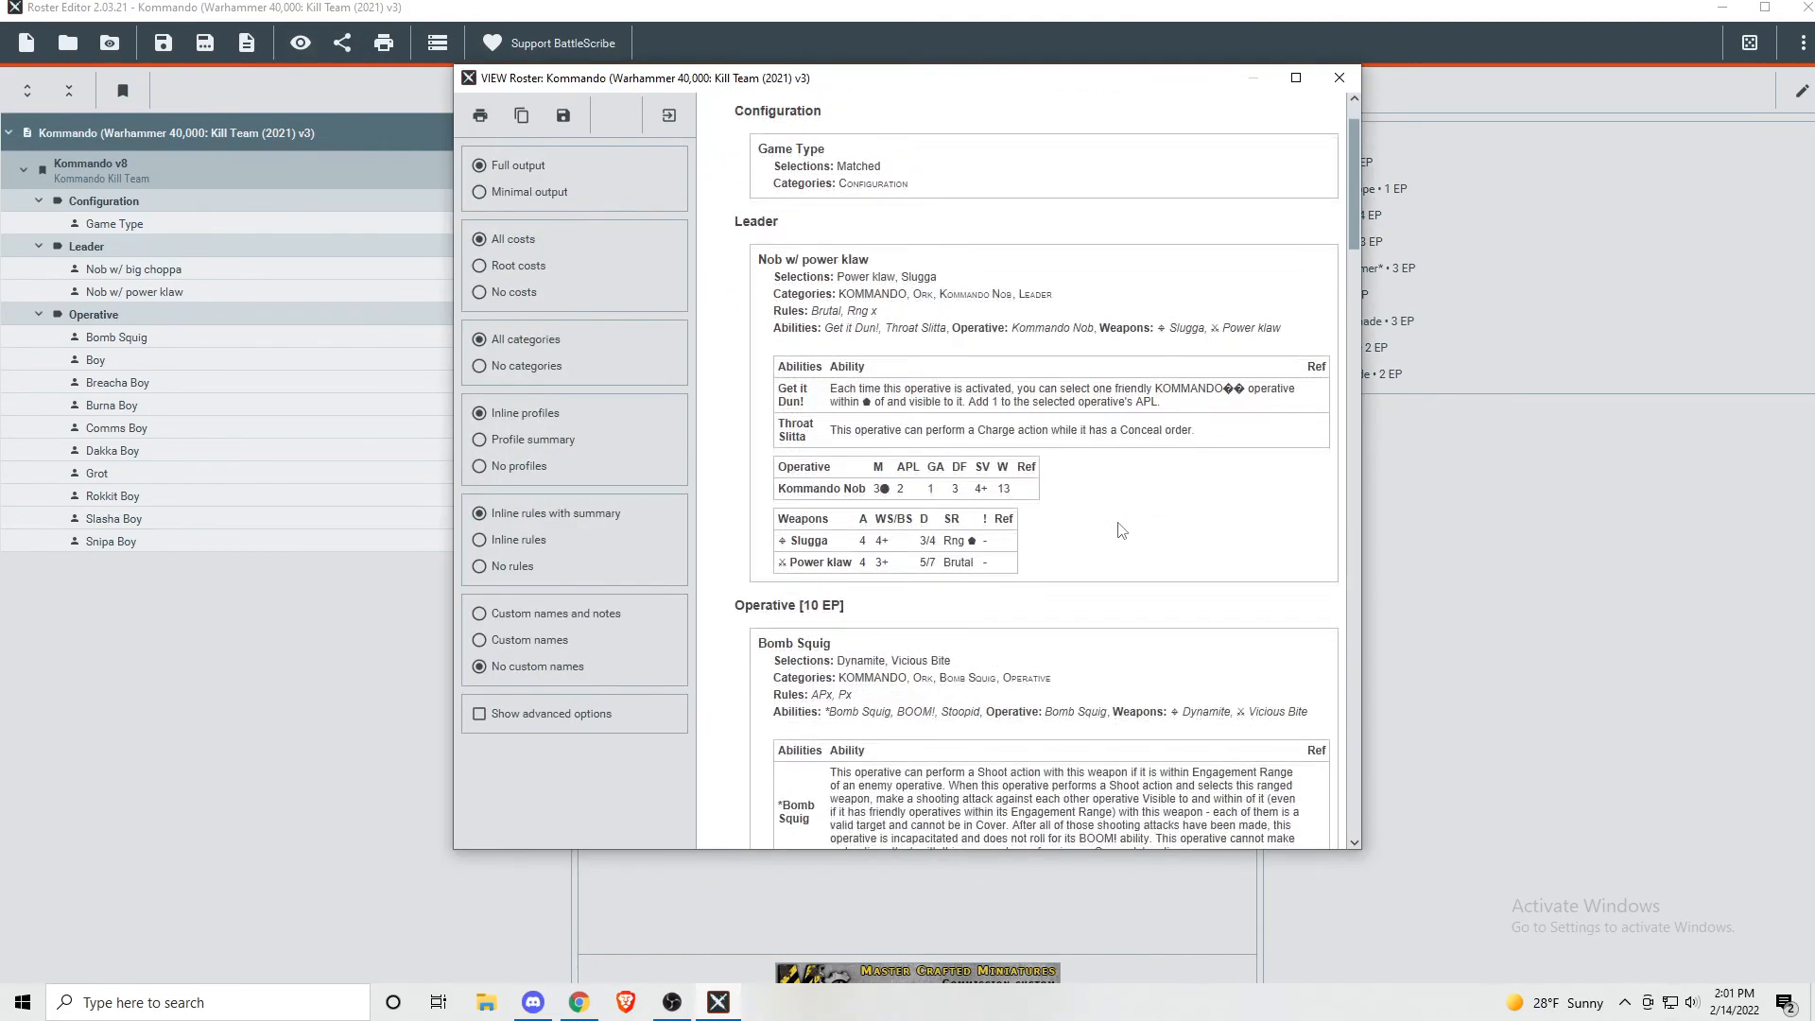
{"action": "scroll", "scroll_direction": "down", "scroll_amount": 3}
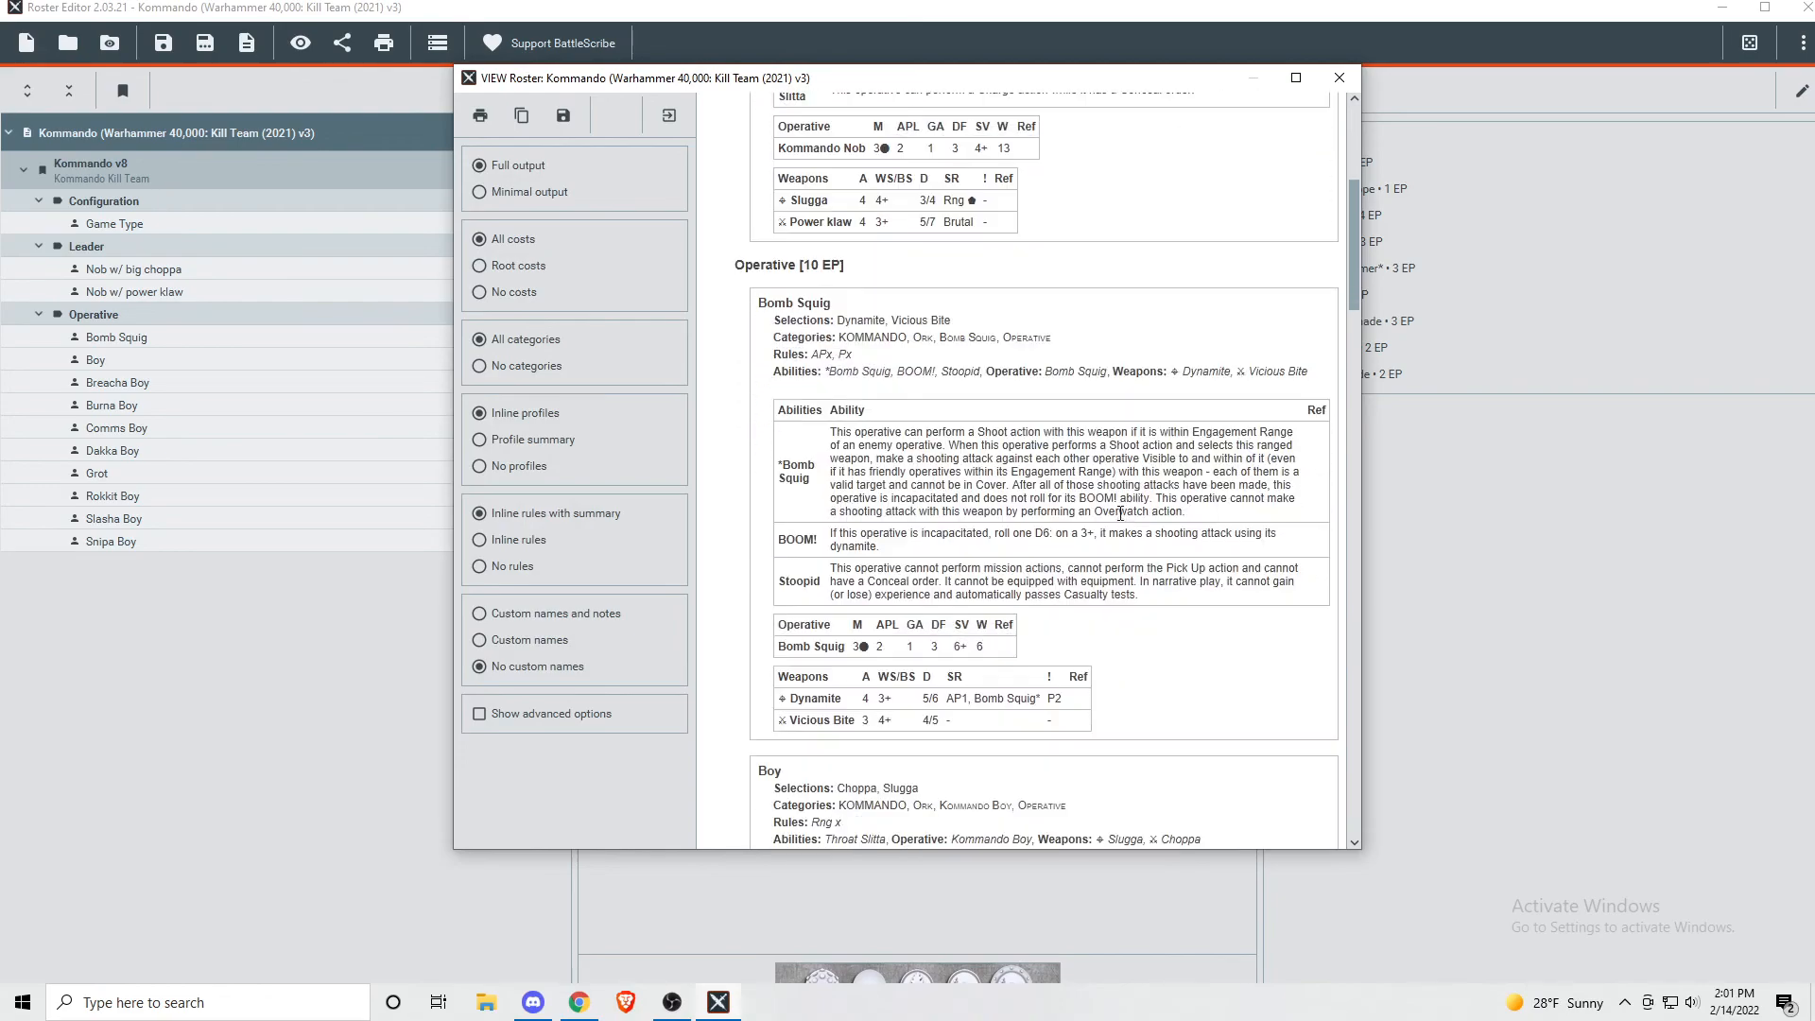
{"action": "scroll", "scroll_direction": "down", "scroll_amount": 3}
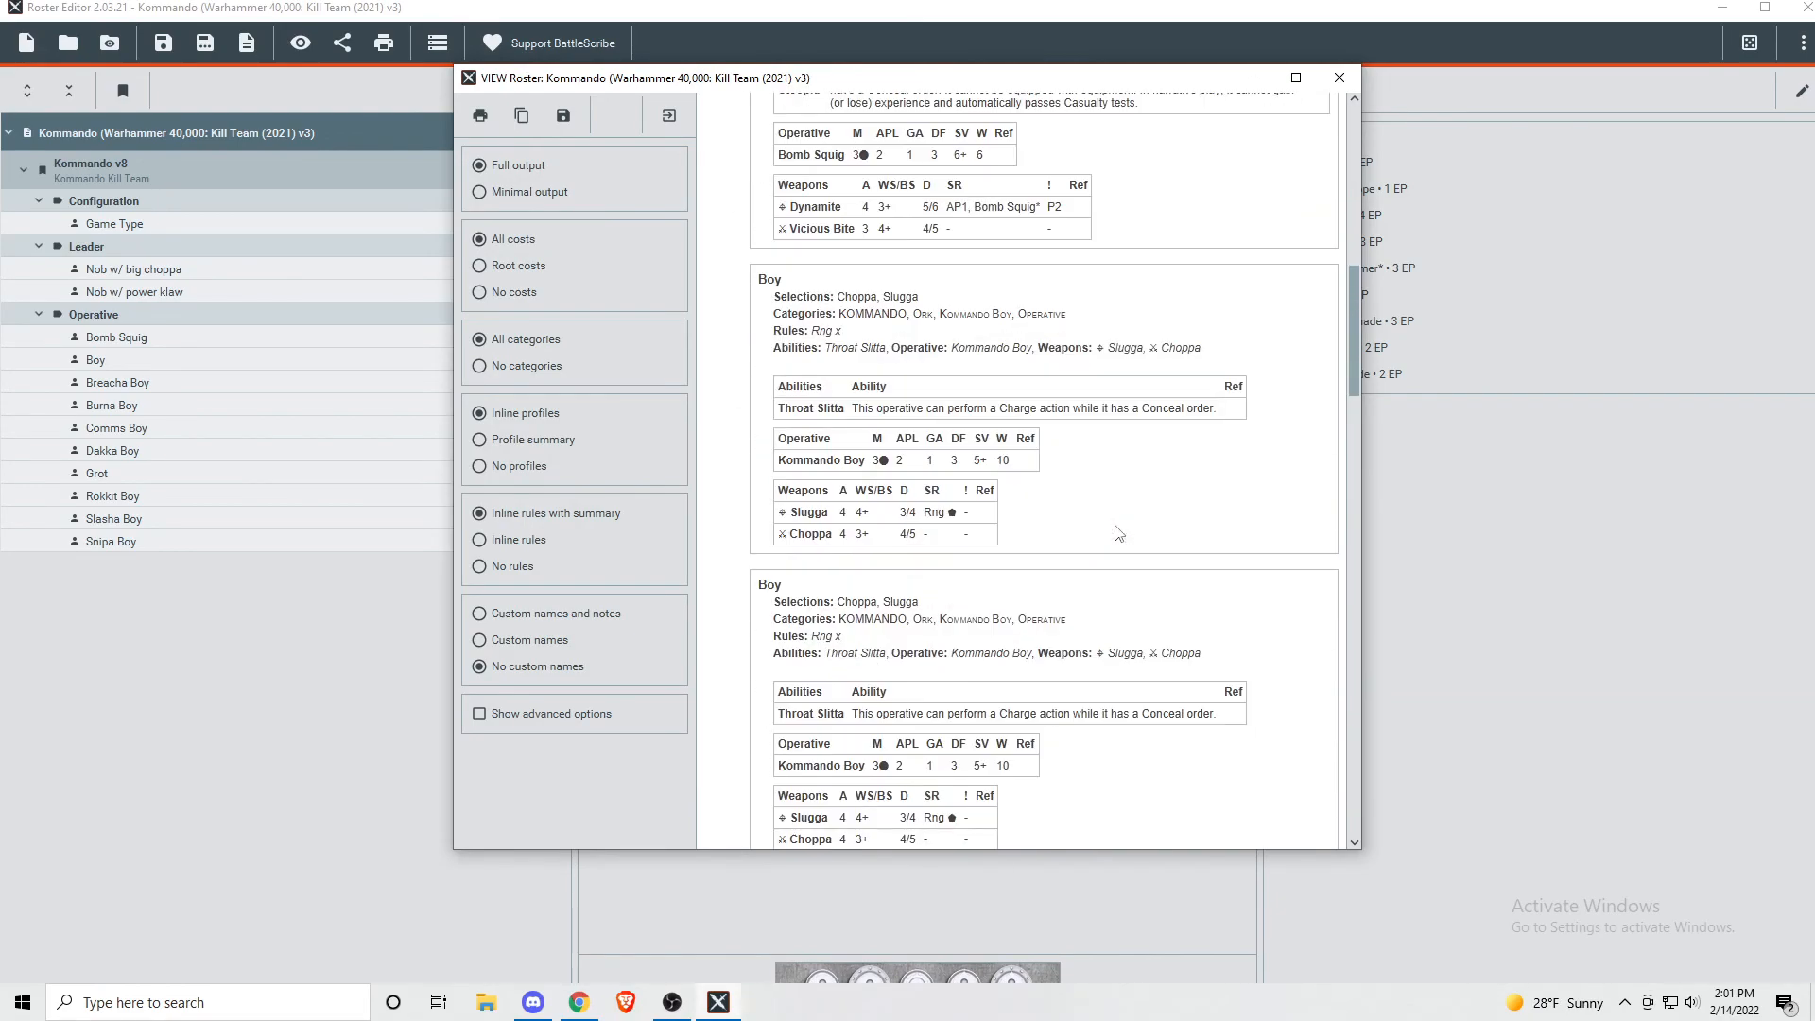
{"action": "scroll", "scroll_direction": "down", "scroll_amount": 3}
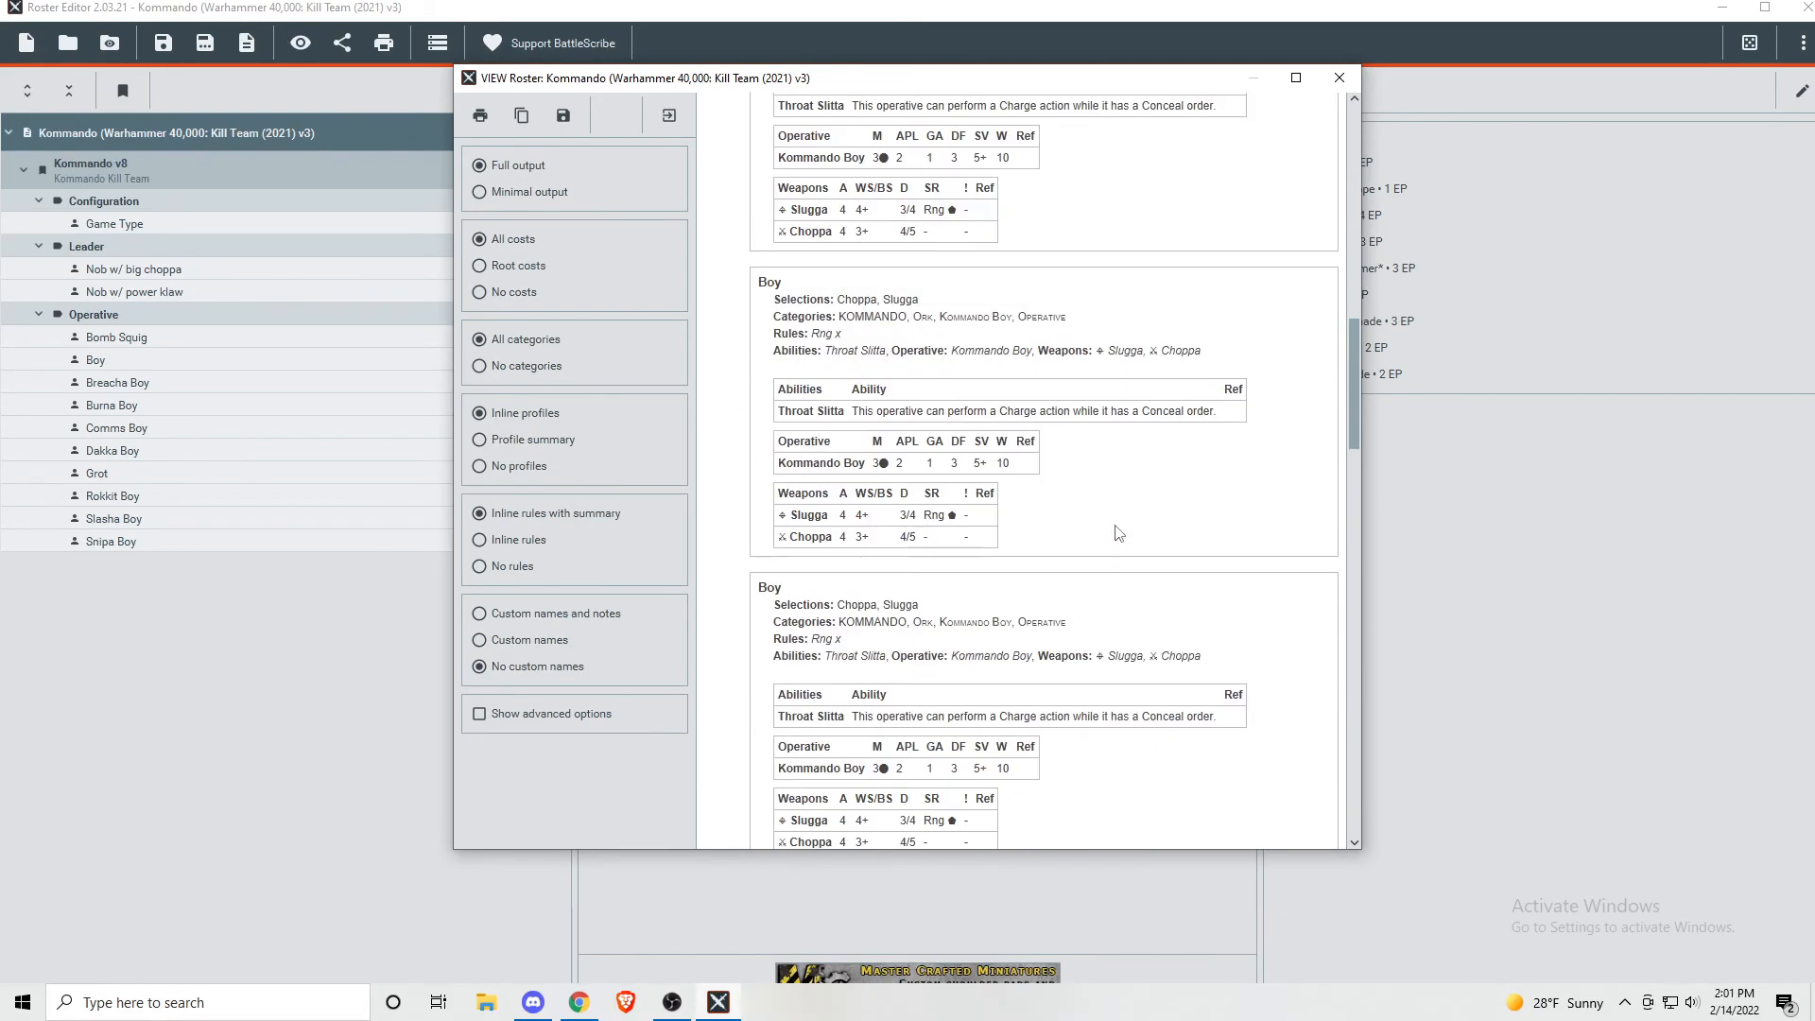
{"action": "left_click", "coordinate": [1338, 76]}
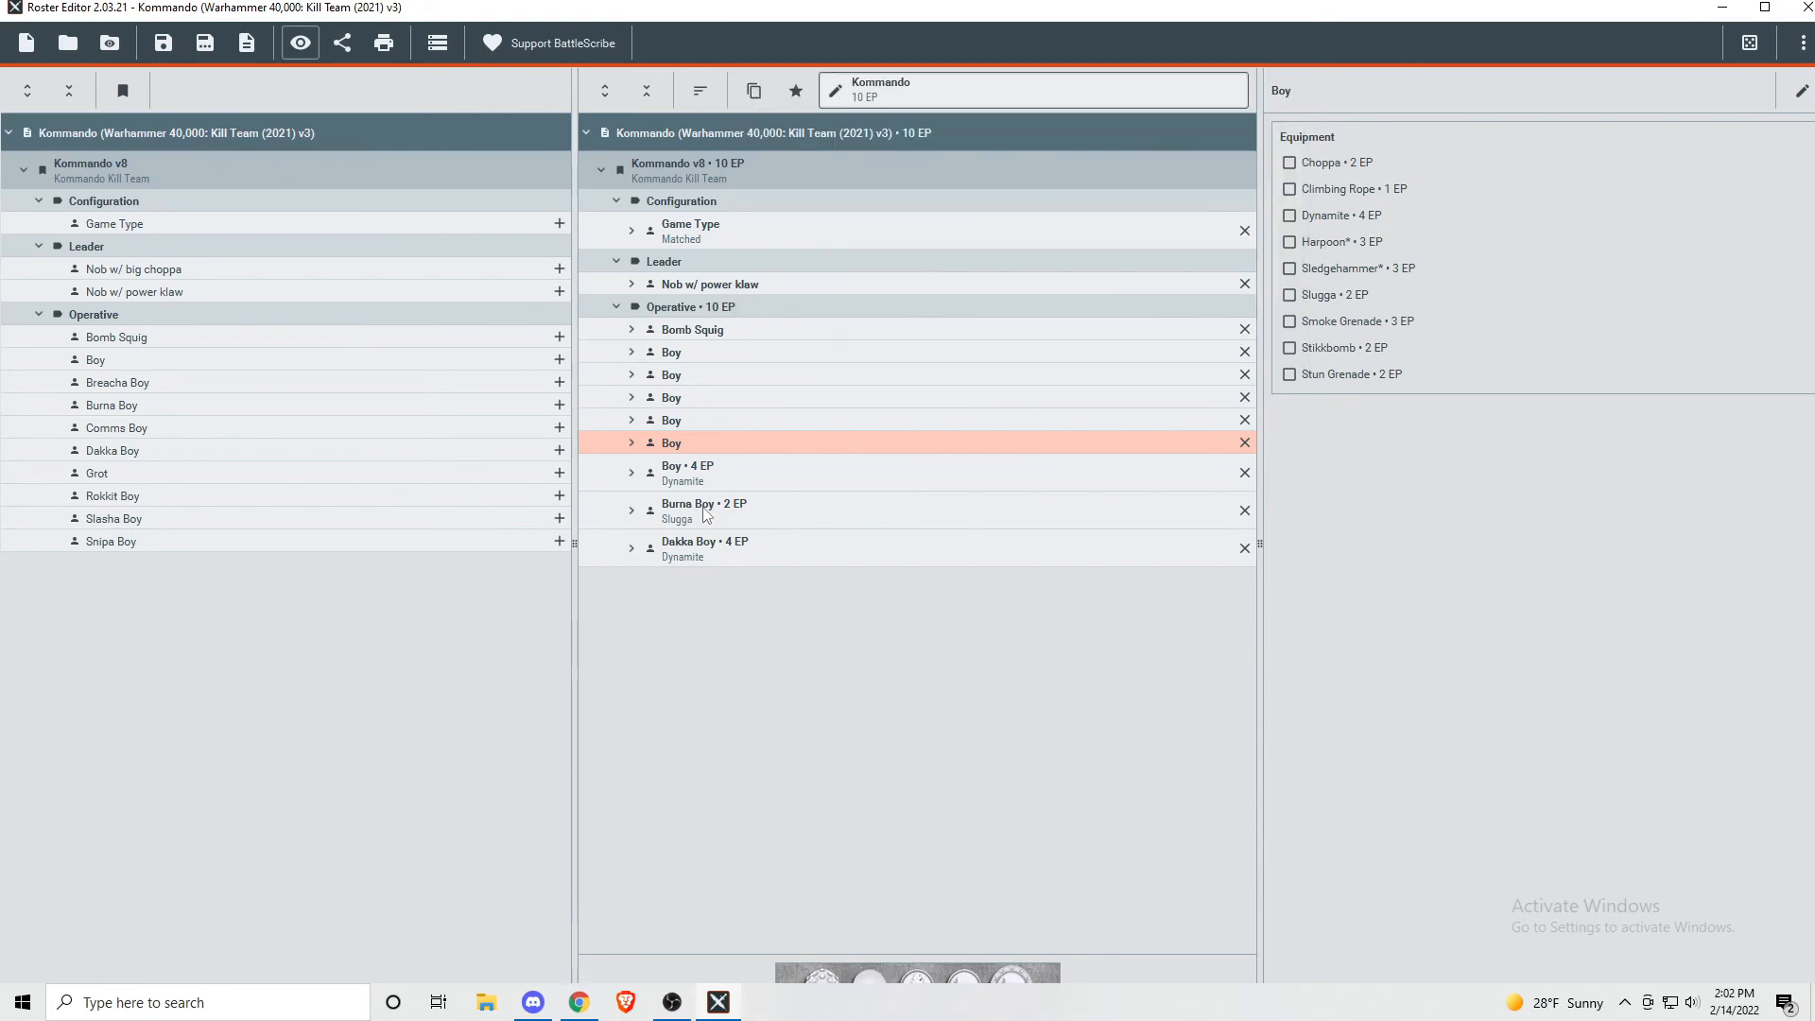
- View the Burna Boy's full profile with its Burna, Slugga and Fists rules
{"action": "right_click", "coordinate": [702, 510]}
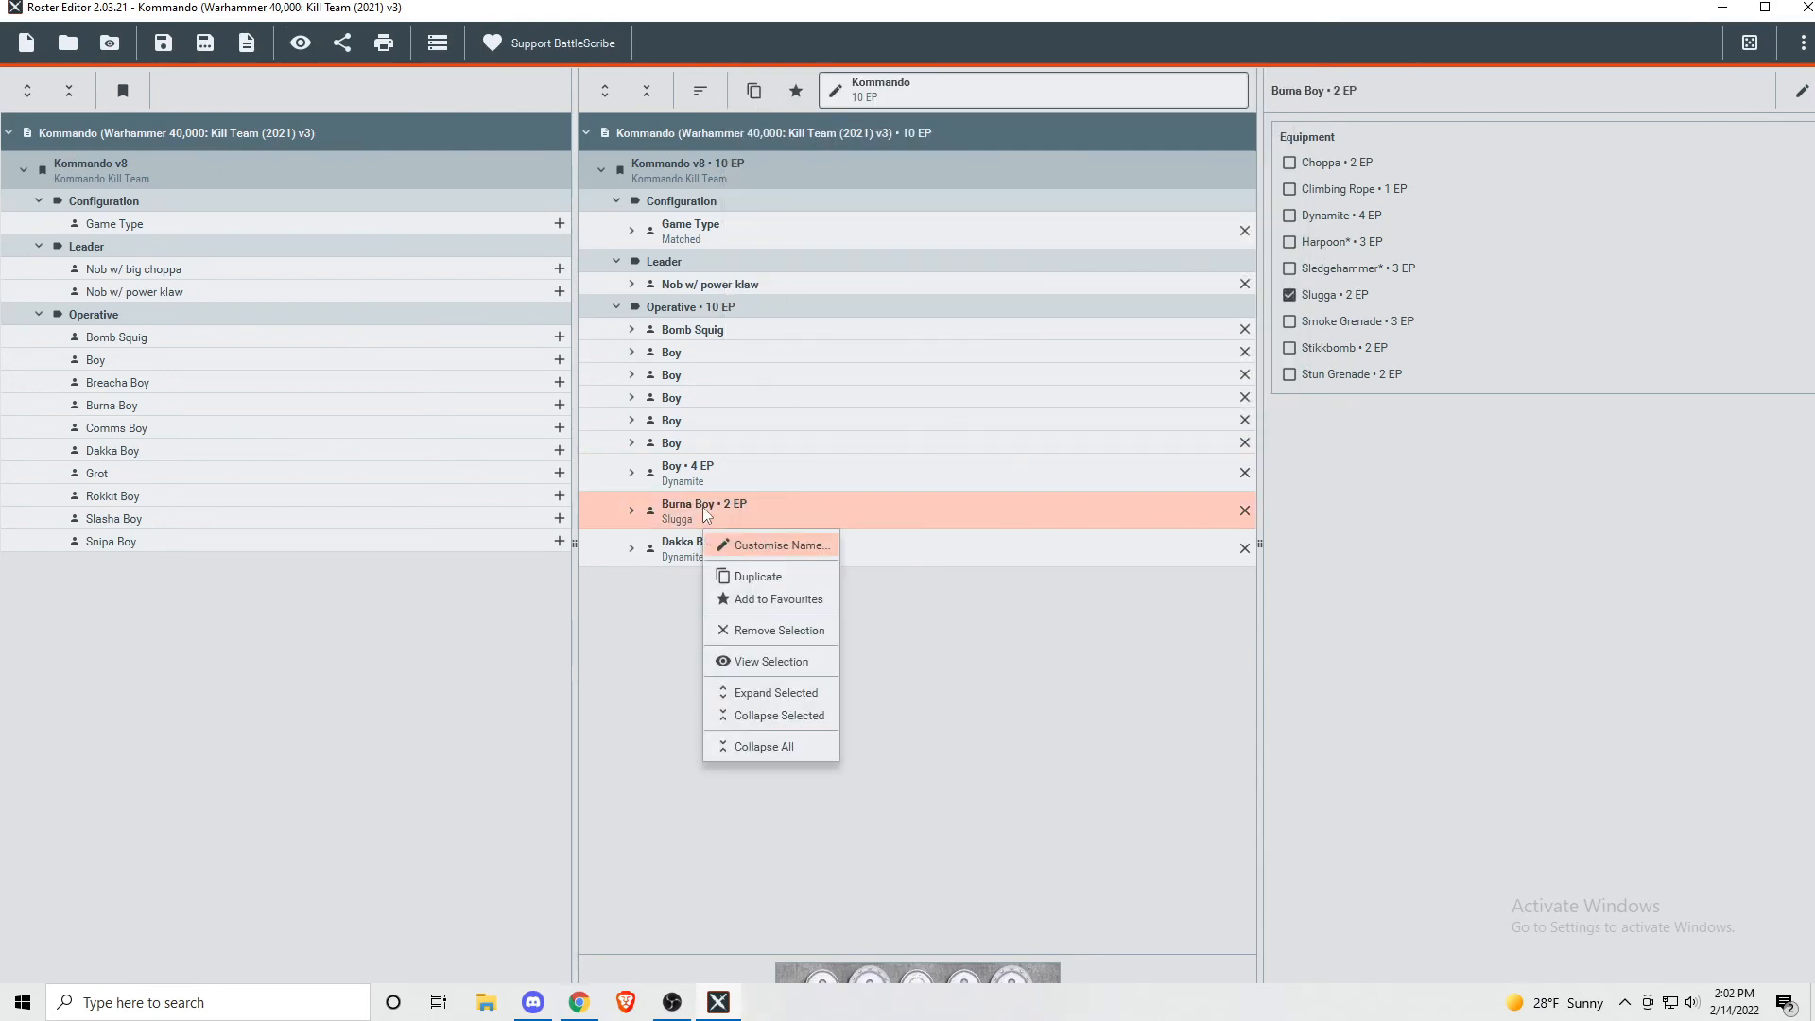
{"action": "left_click", "coordinate": [770, 660]}
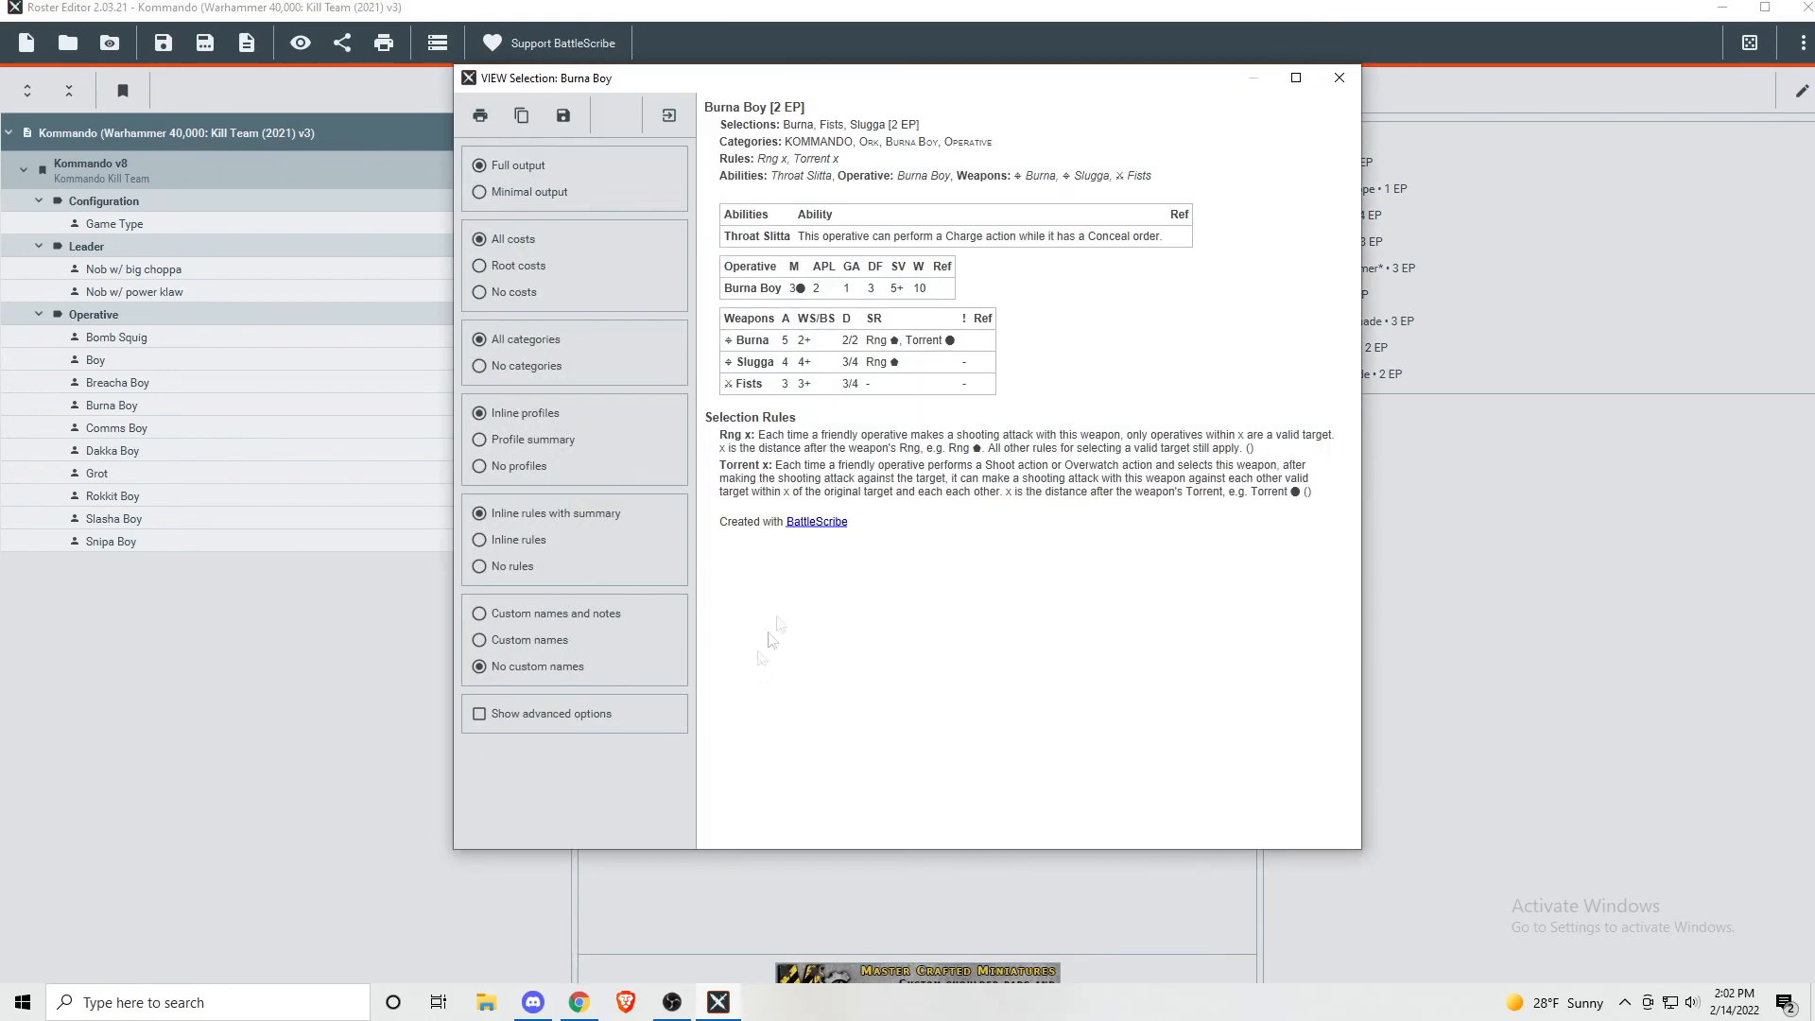
{"action": "mouse_move", "coordinate": [897, 515]}
{"action": "type", "text": "batt"}
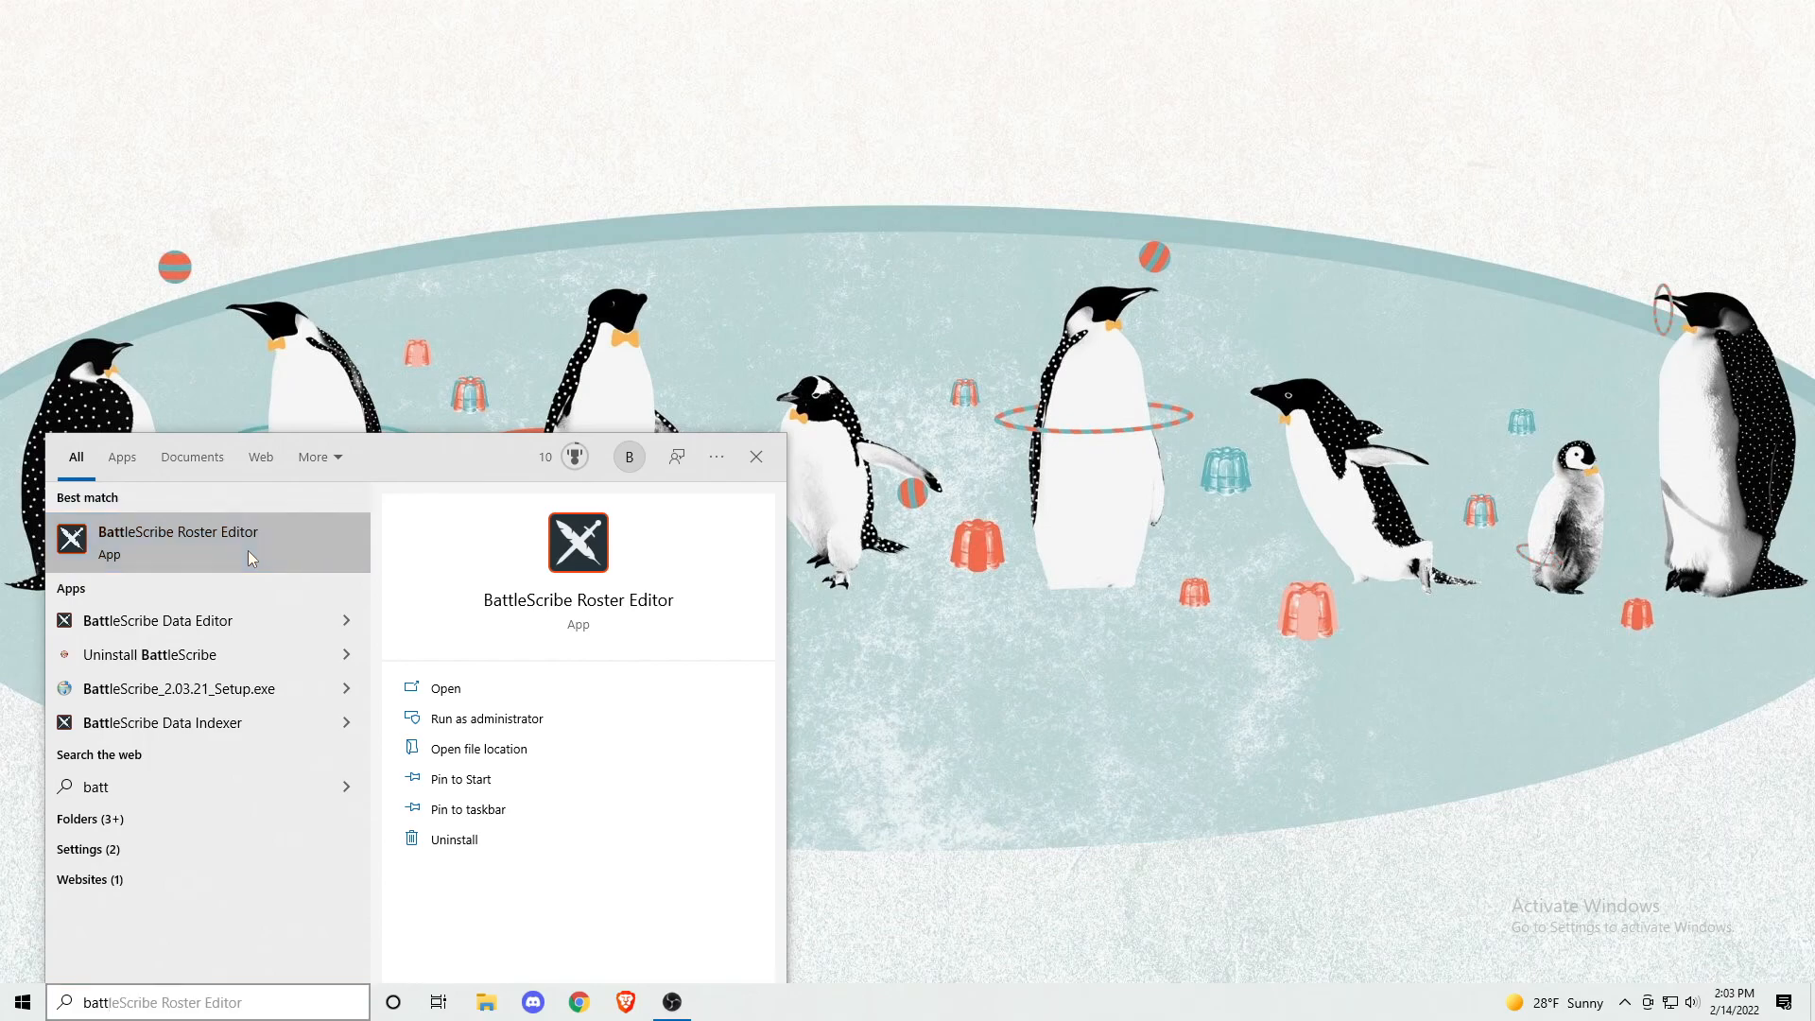
- Relaunch BattleScribe Roster Editor and reopen Kommando Kill Team Rooster.rosz from Downloads
{"action": "left_click", "coordinate": [178, 542]}
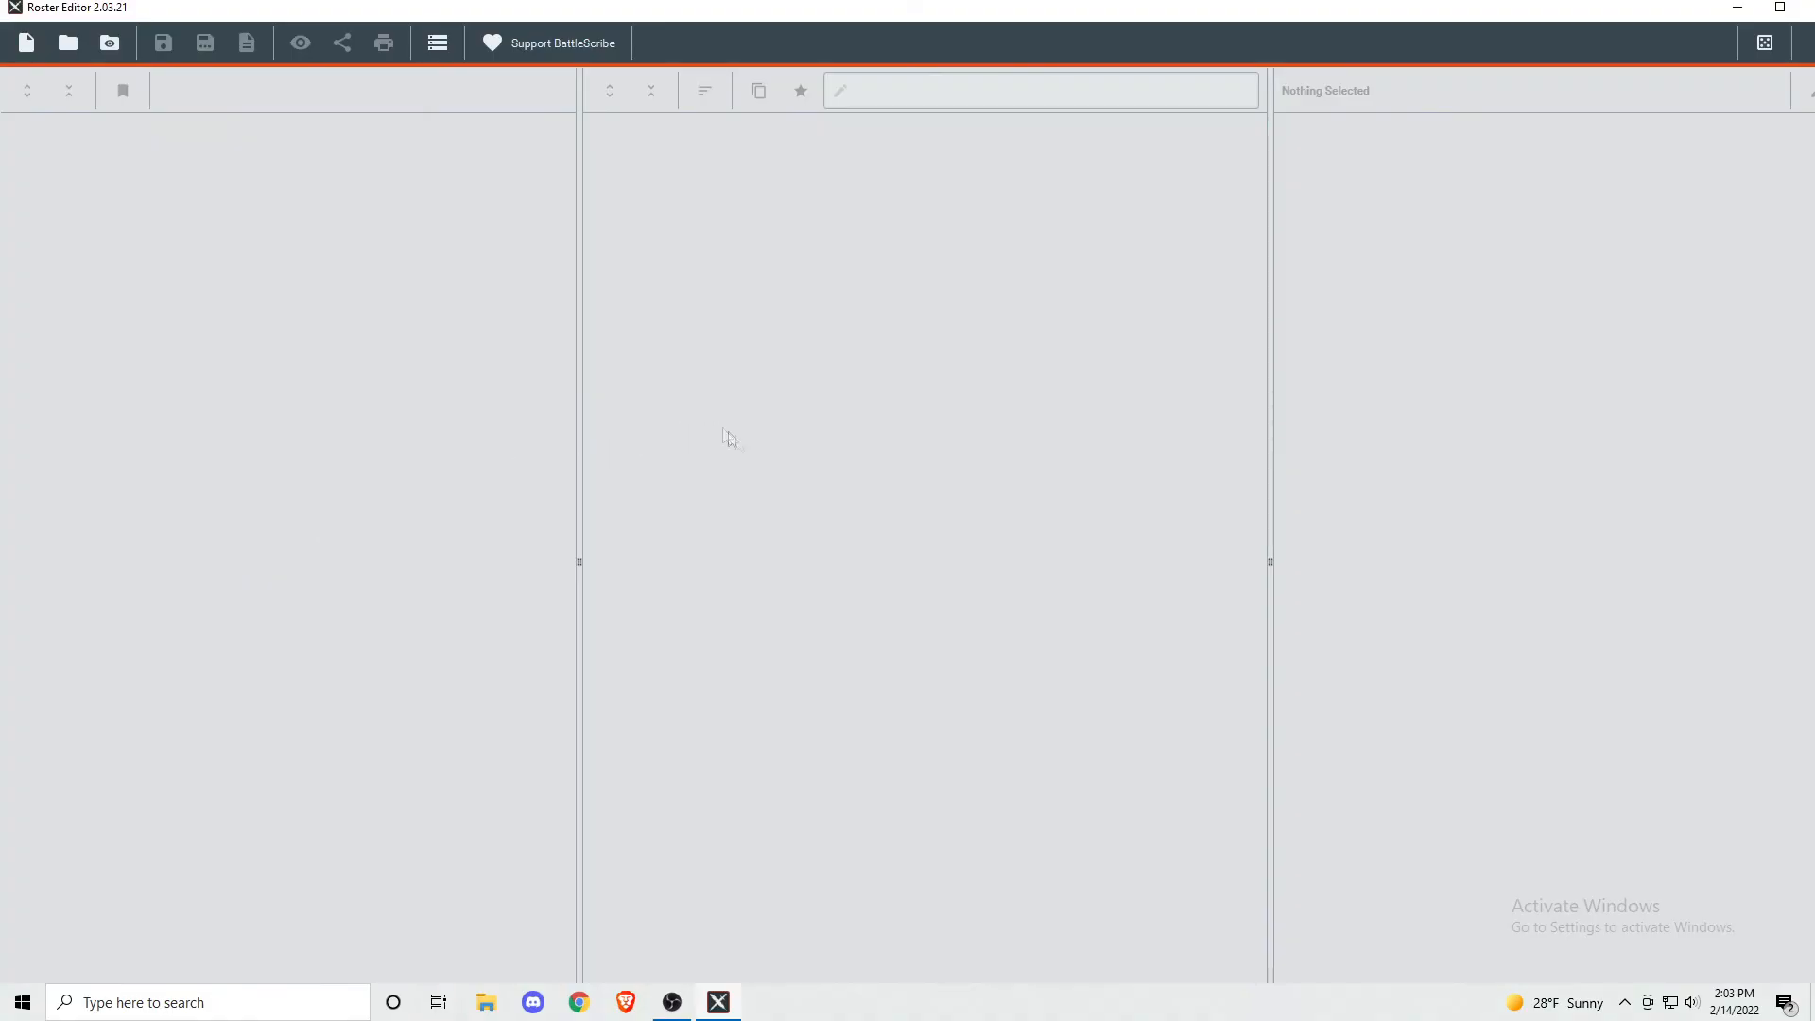
{"action": "mouse_move", "coordinate": [67, 43]}
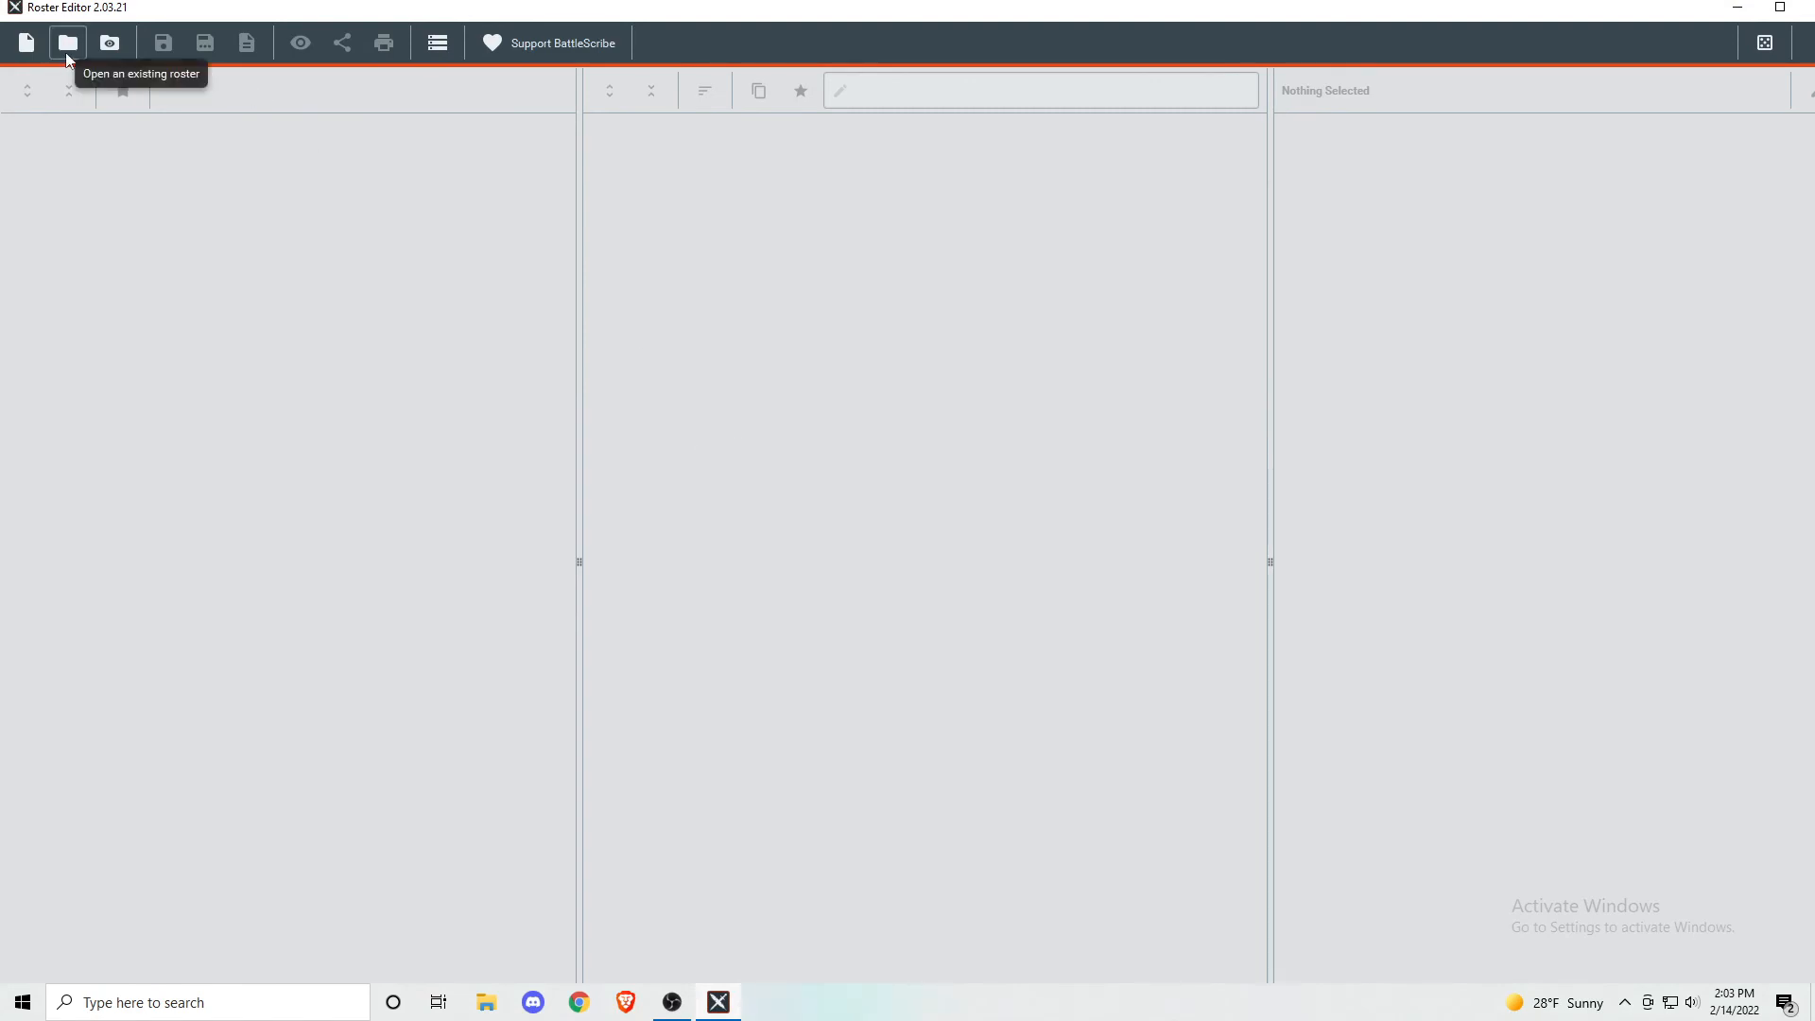
{"action": "left_click", "coordinate": [67, 42]}
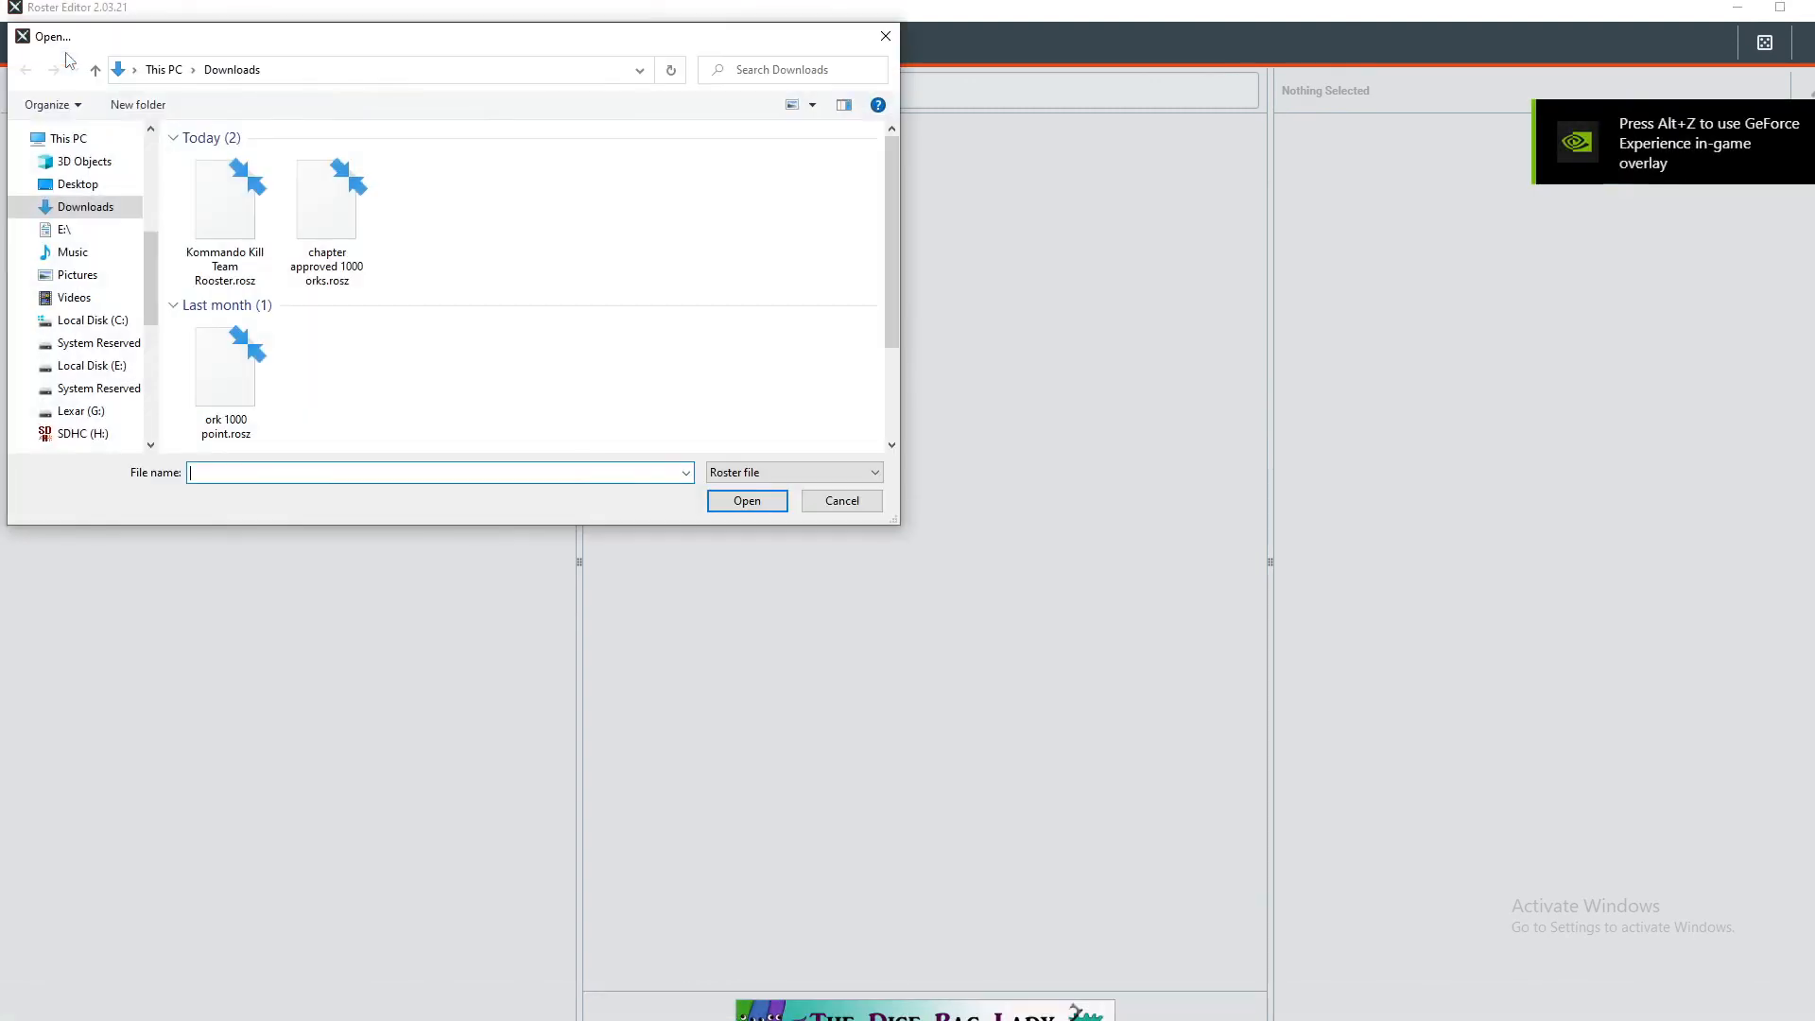
{"action": "mouse_move", "coordinate": [223, 198]}
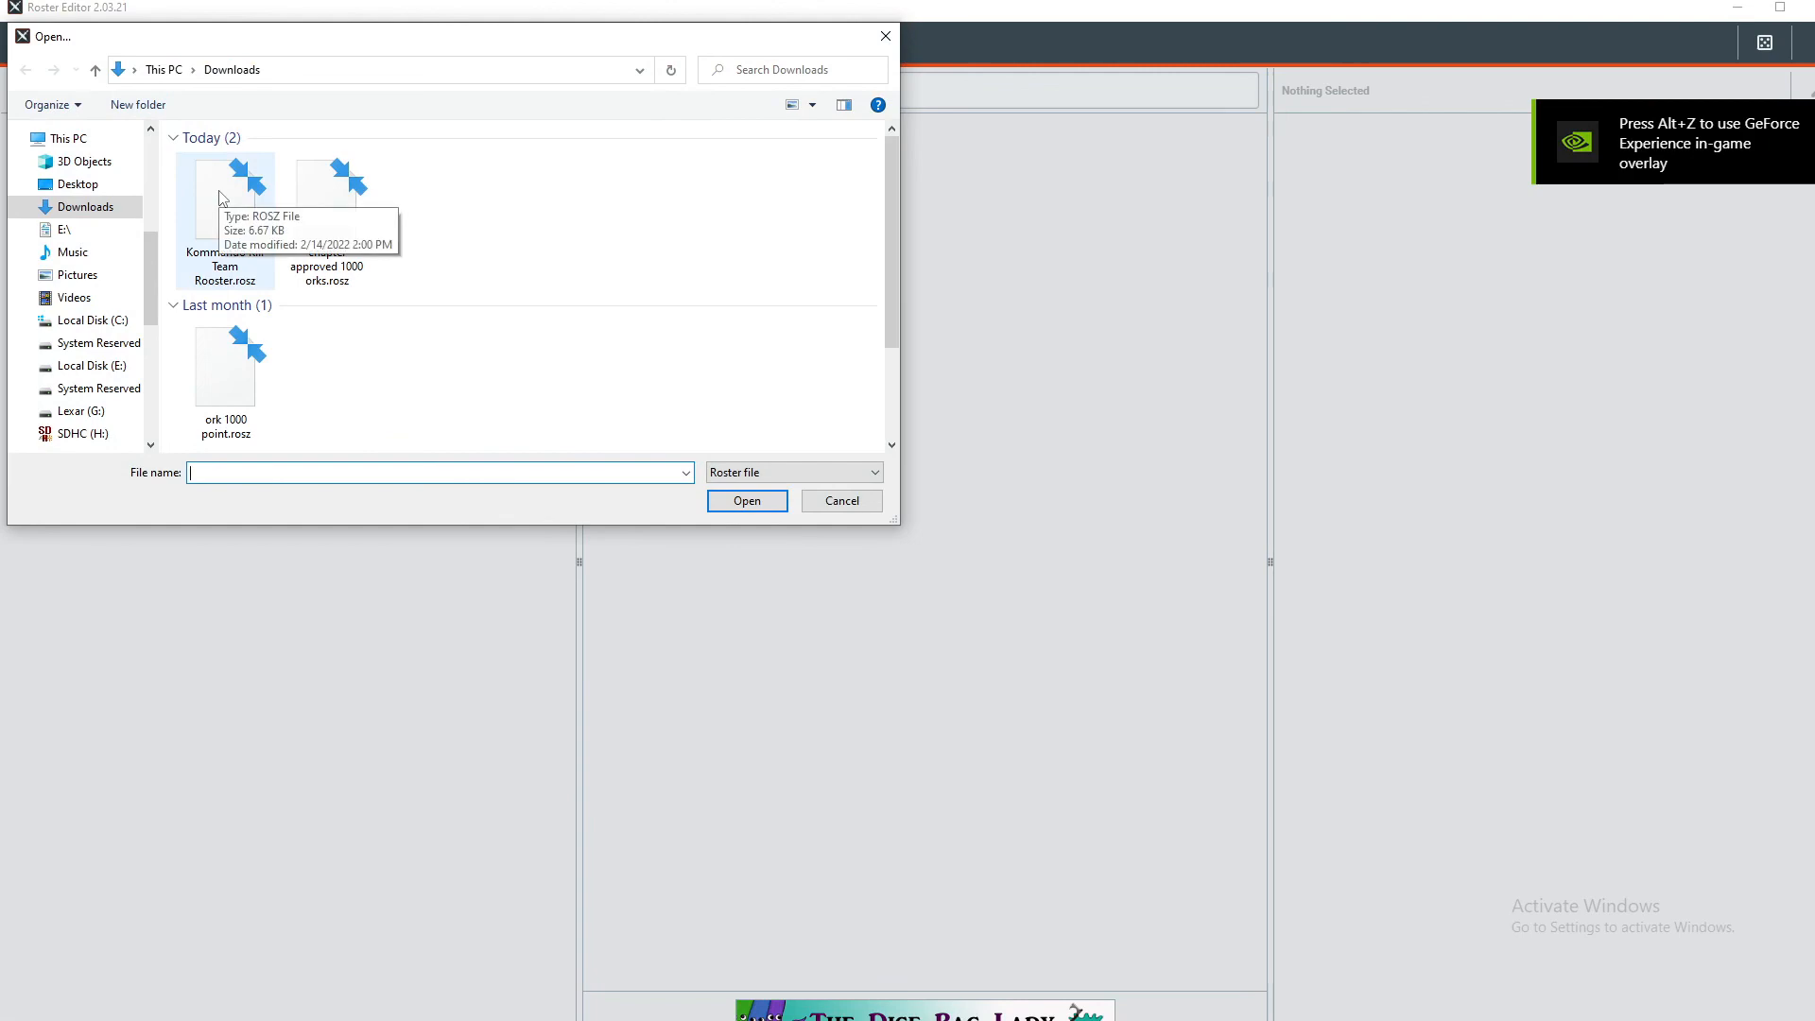
{"action": "double_click", "coordinate": [225, 217]}
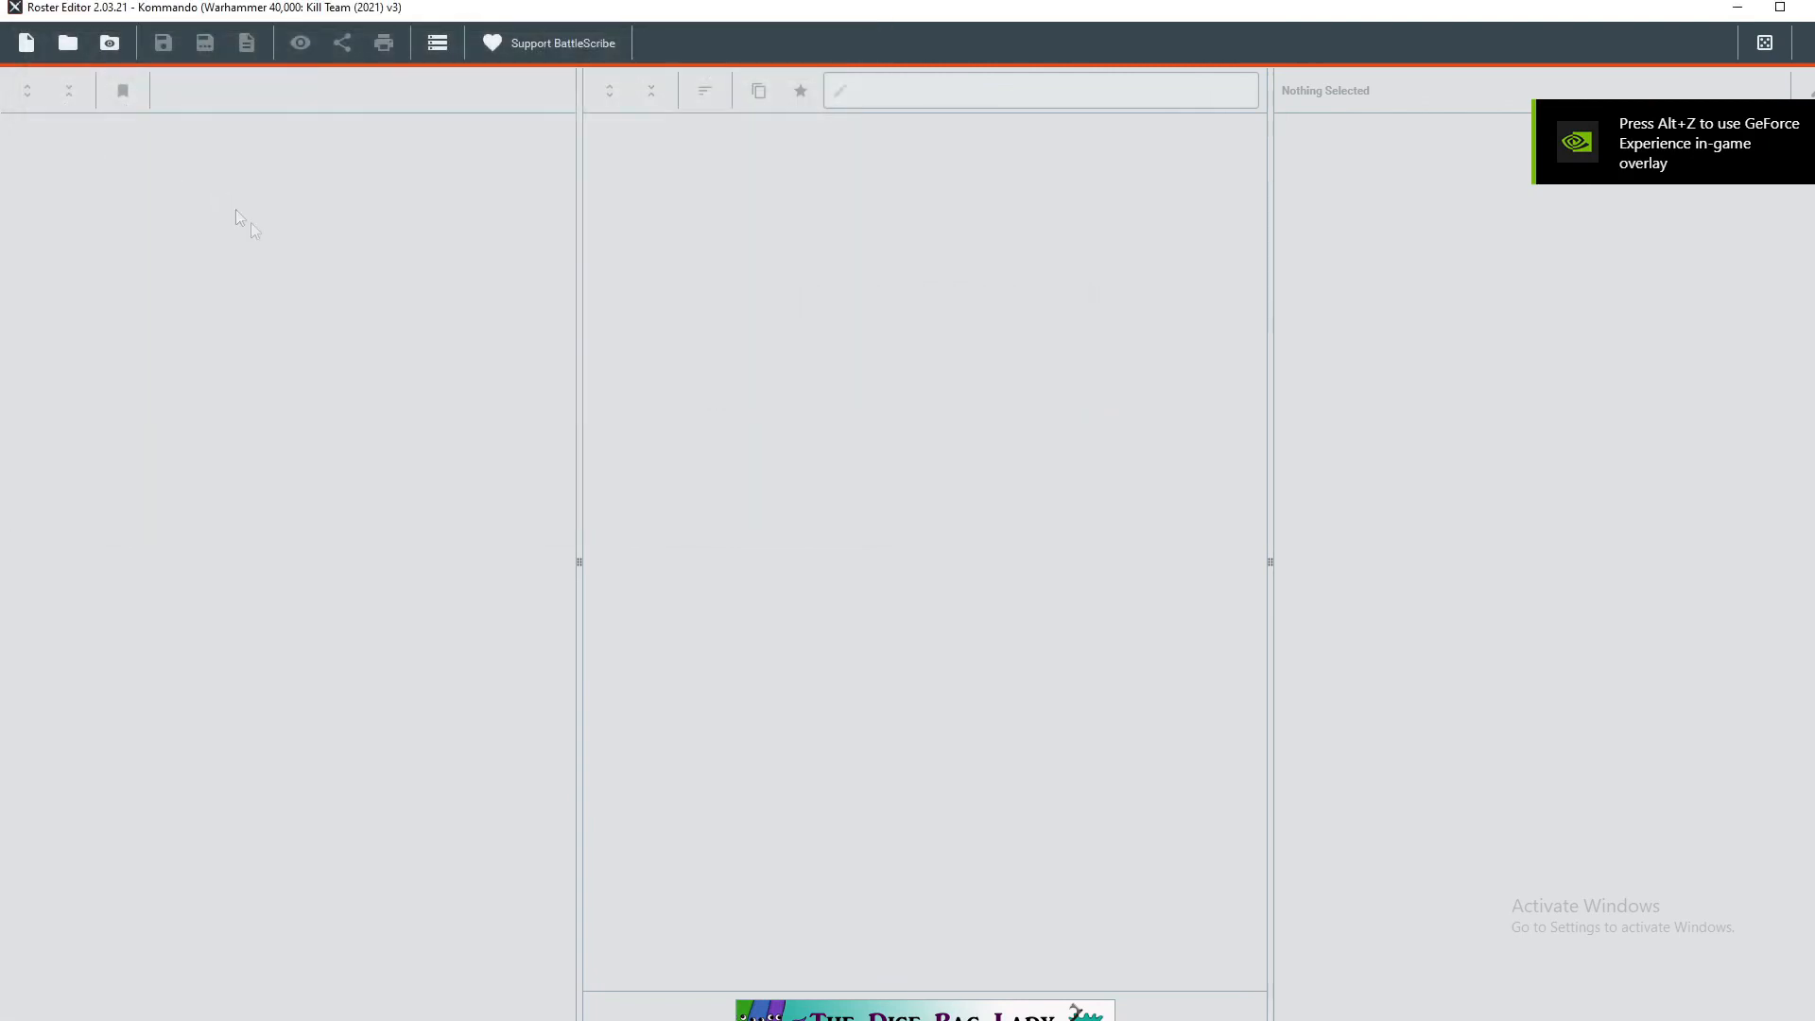